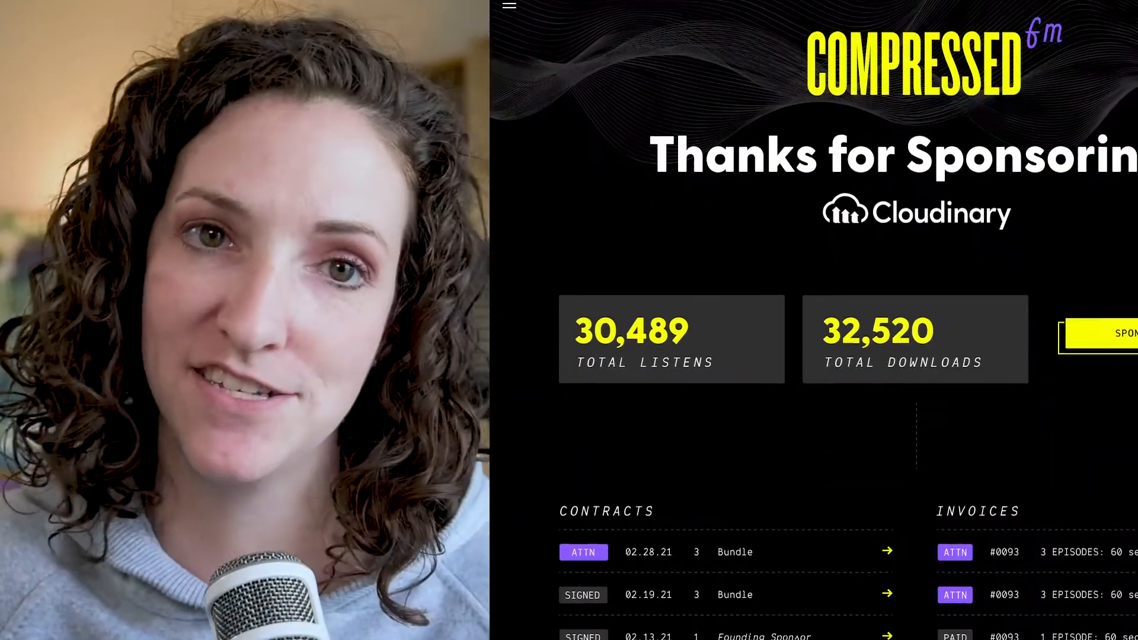
- Copy the repository's SSH clone URL from GitHub's Code menu
scroll(down, 3)
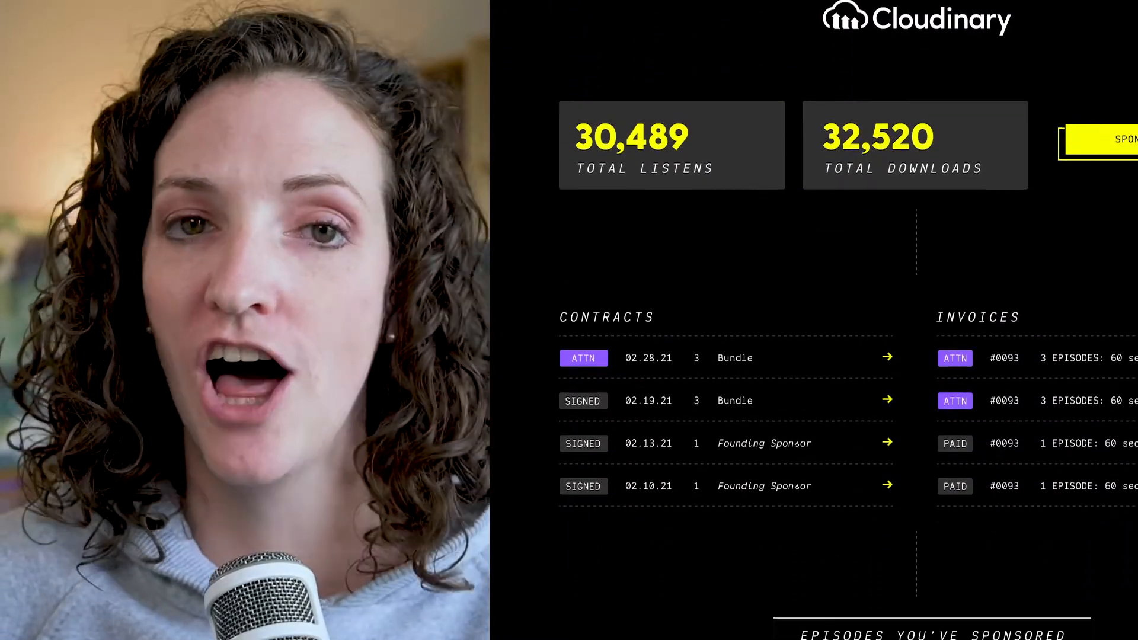
scroll(down, 3)
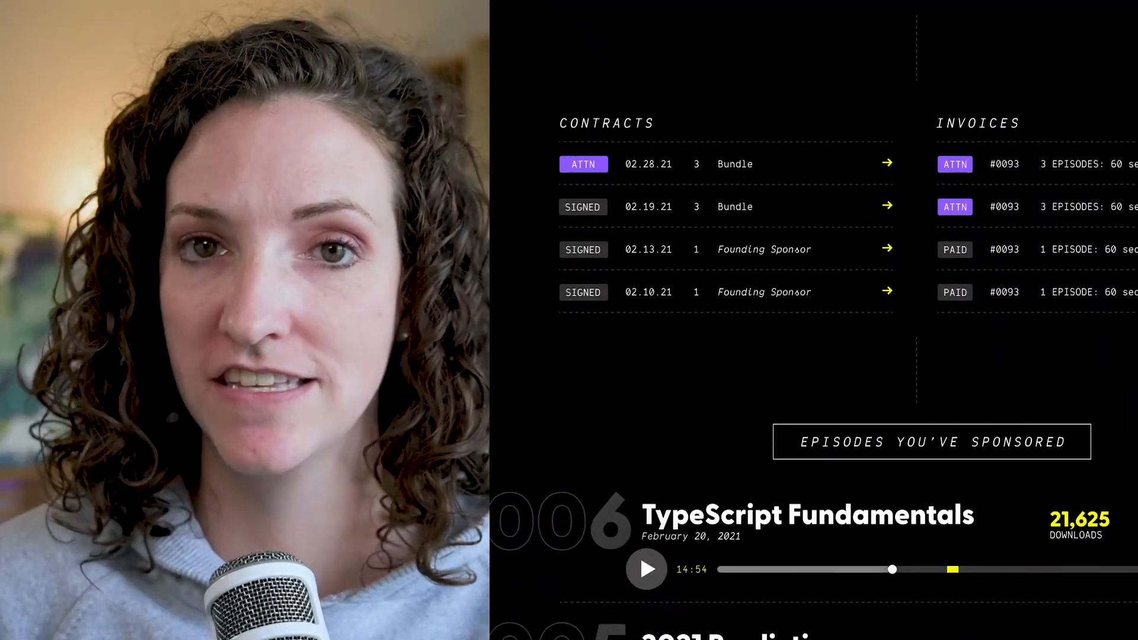
scroll(down, 3)
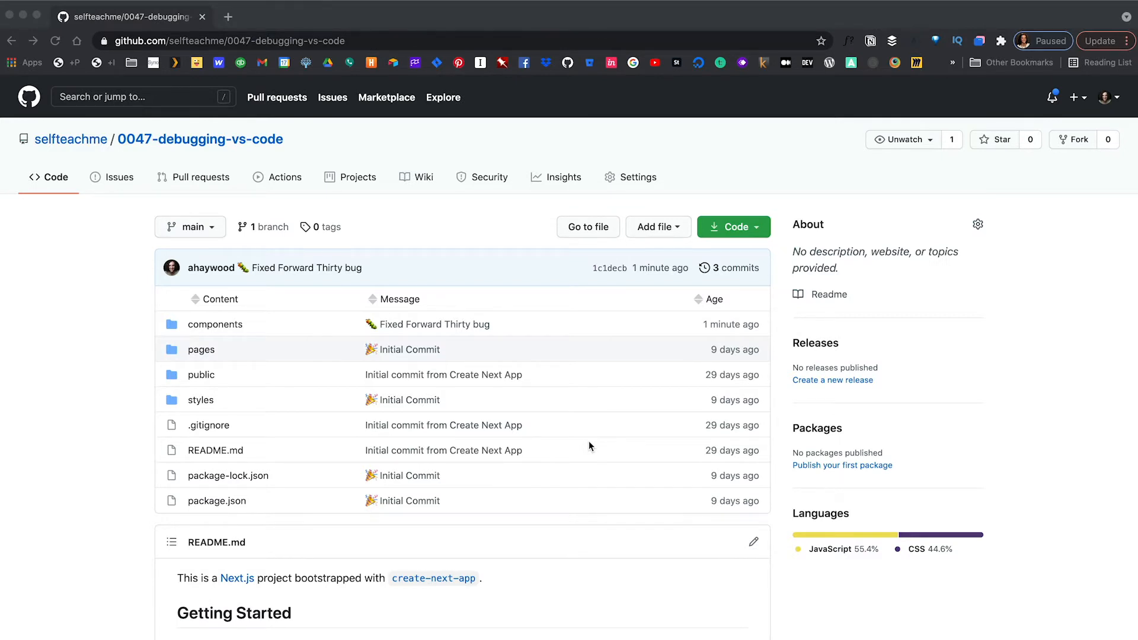
mouse_move(655, 507)
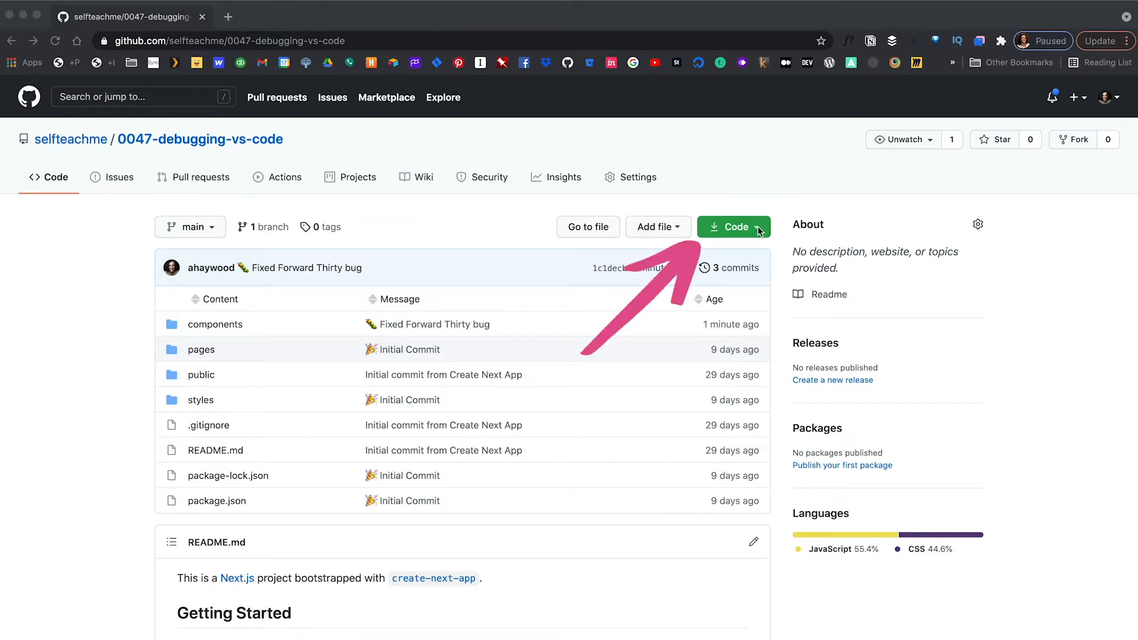
click(733, 226)
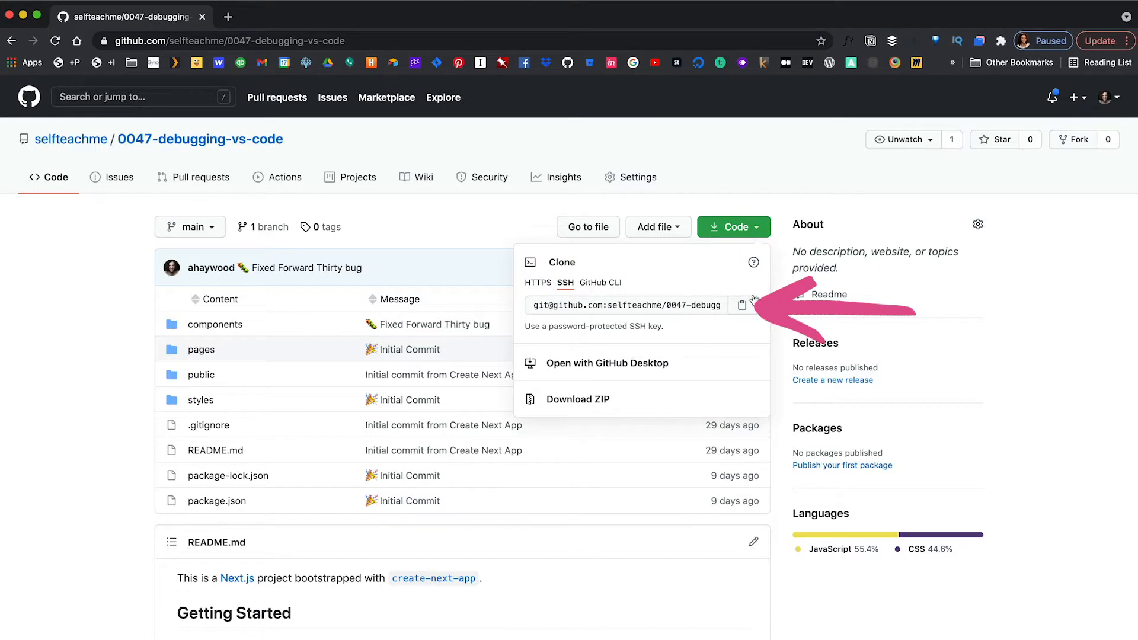
click(530, 140)
text(git cl)
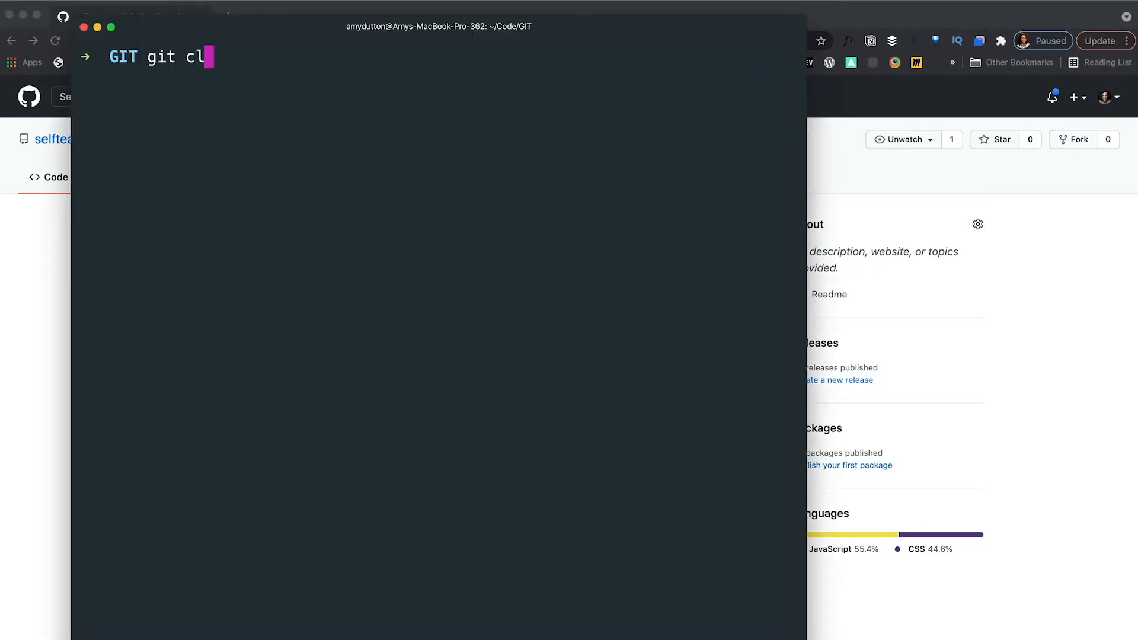
- Clone the repo, cd into 0047-debugging-vs-code, and run npm install
key(Return)
text(cd)
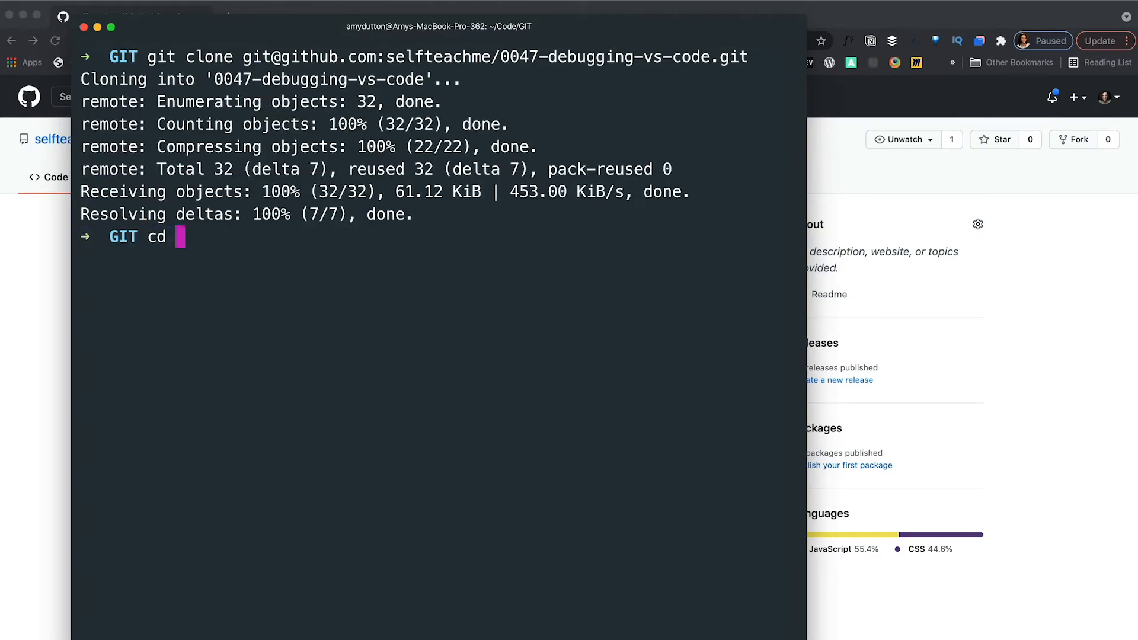
key(Return)
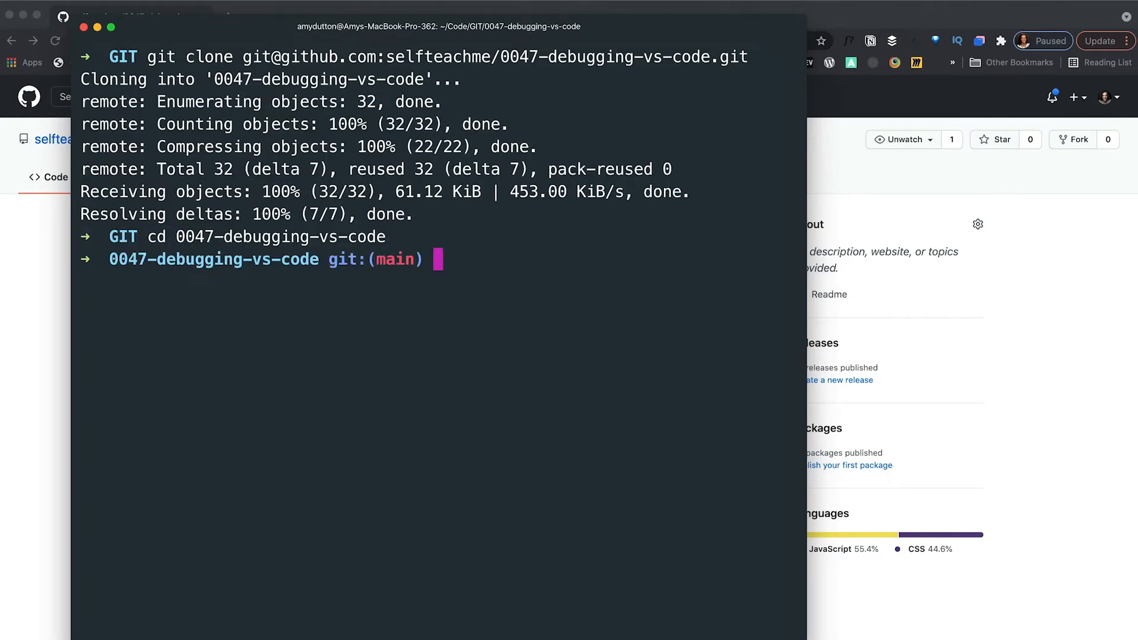
text(npm insta)
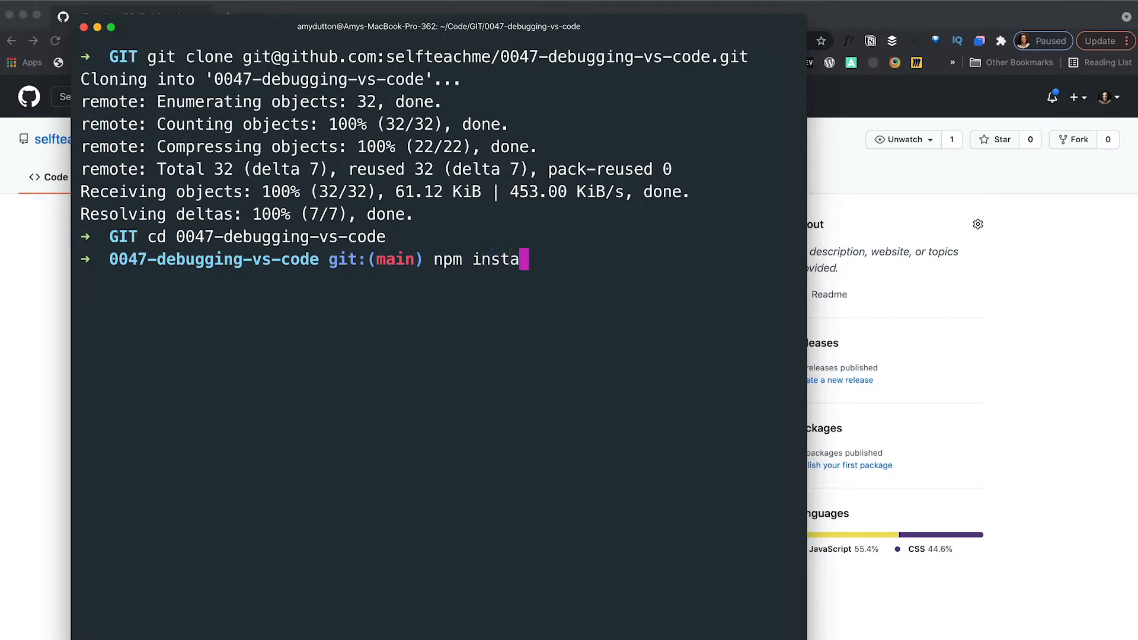
key(Return)
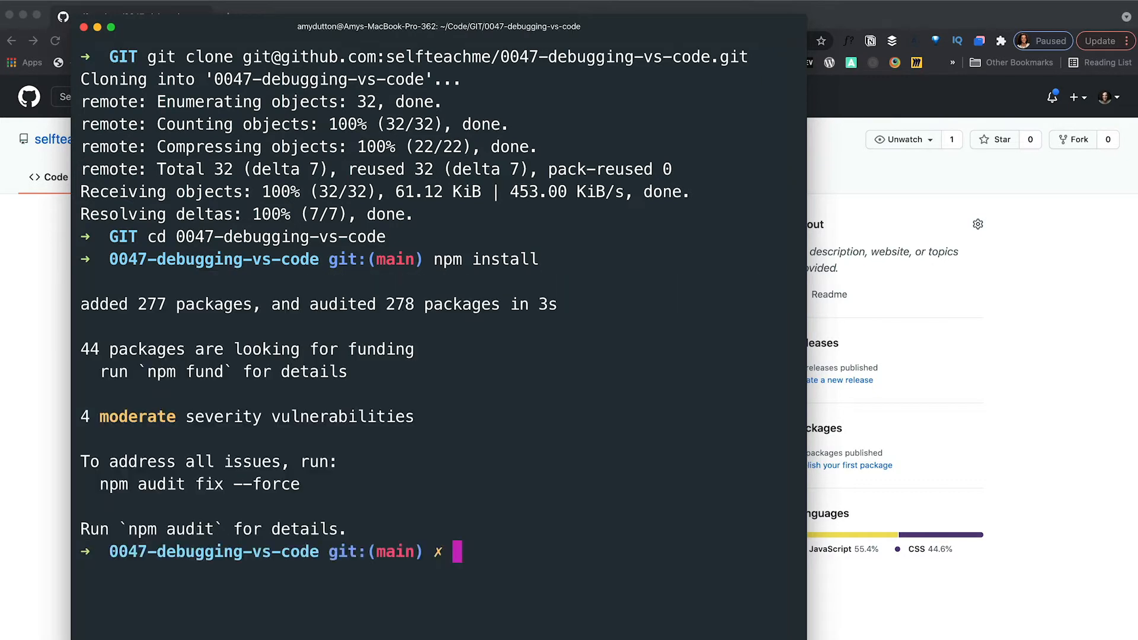
text(npm ru)
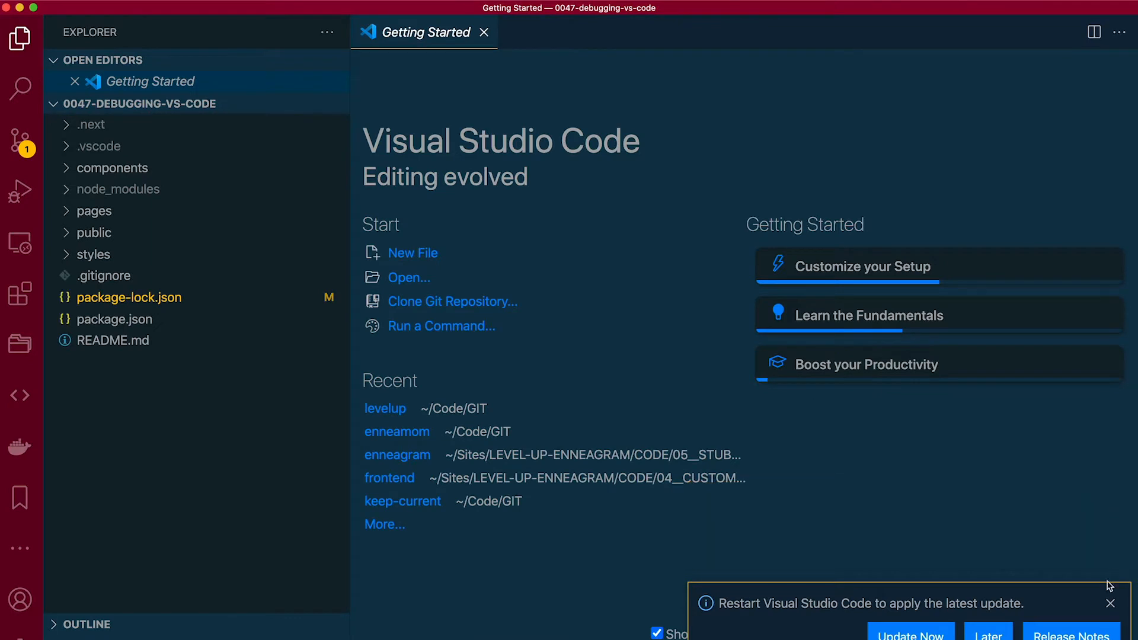
- Insert <div className={styles.chapter}></div> below the range input in components/AudioPlayer.js
click(484, 32)
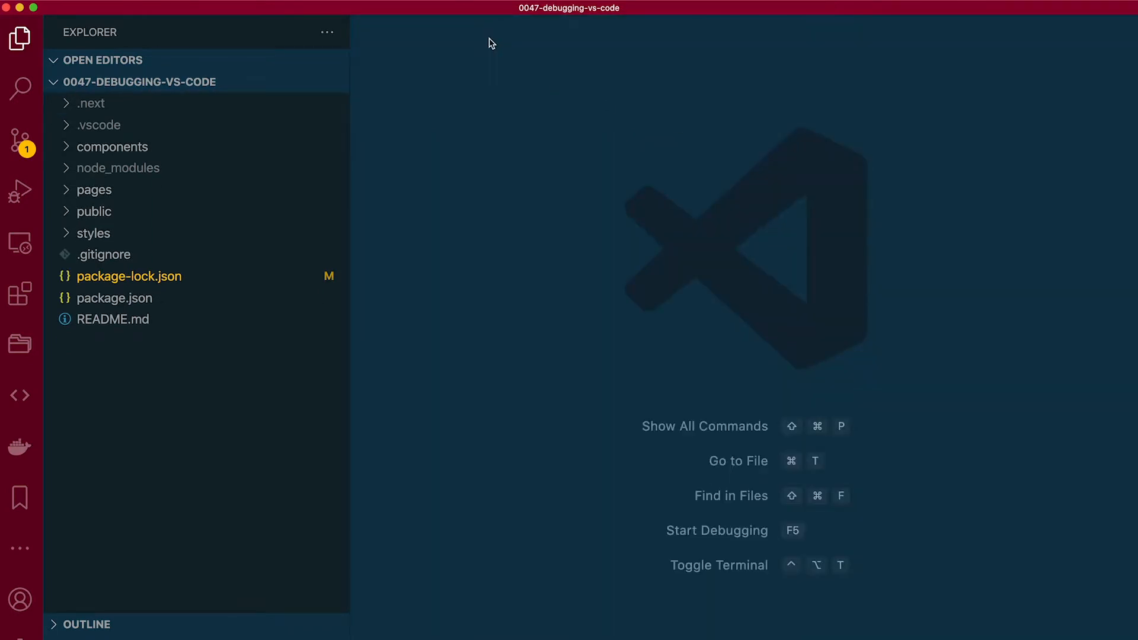
mouse_move(407, 109)
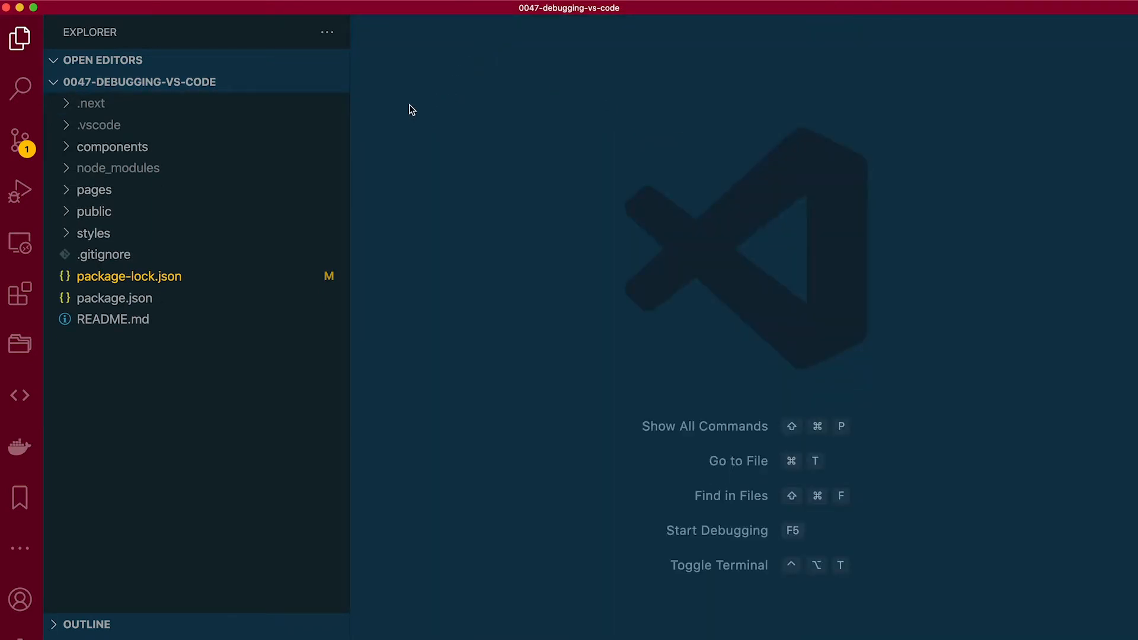
click(112, 146)
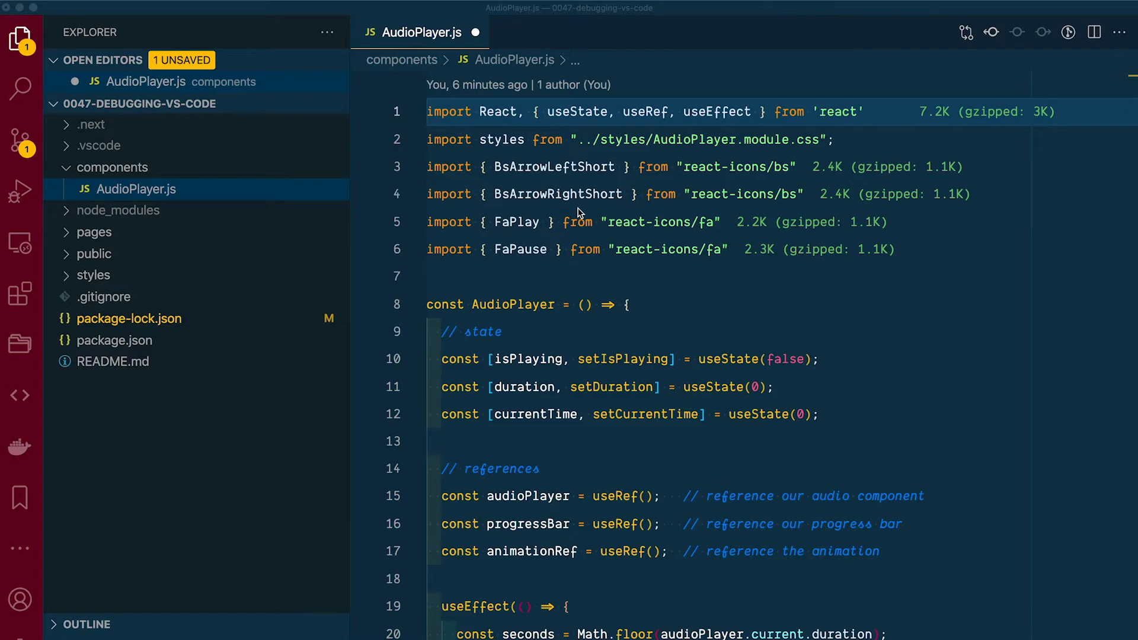
scroll(down, 3)
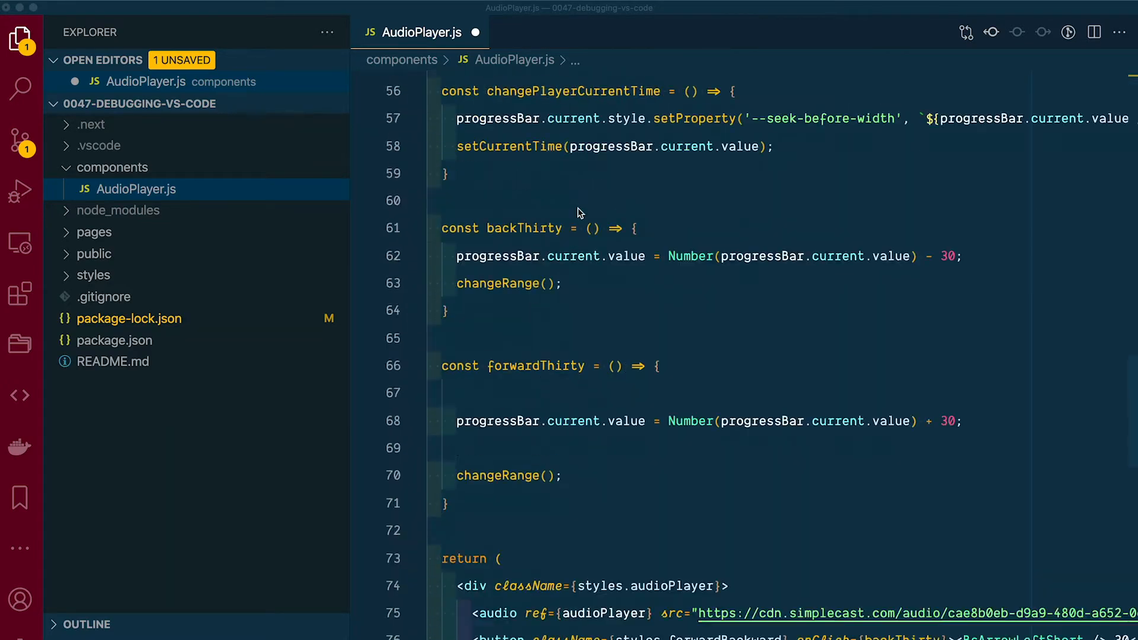
scroll(down, 3)
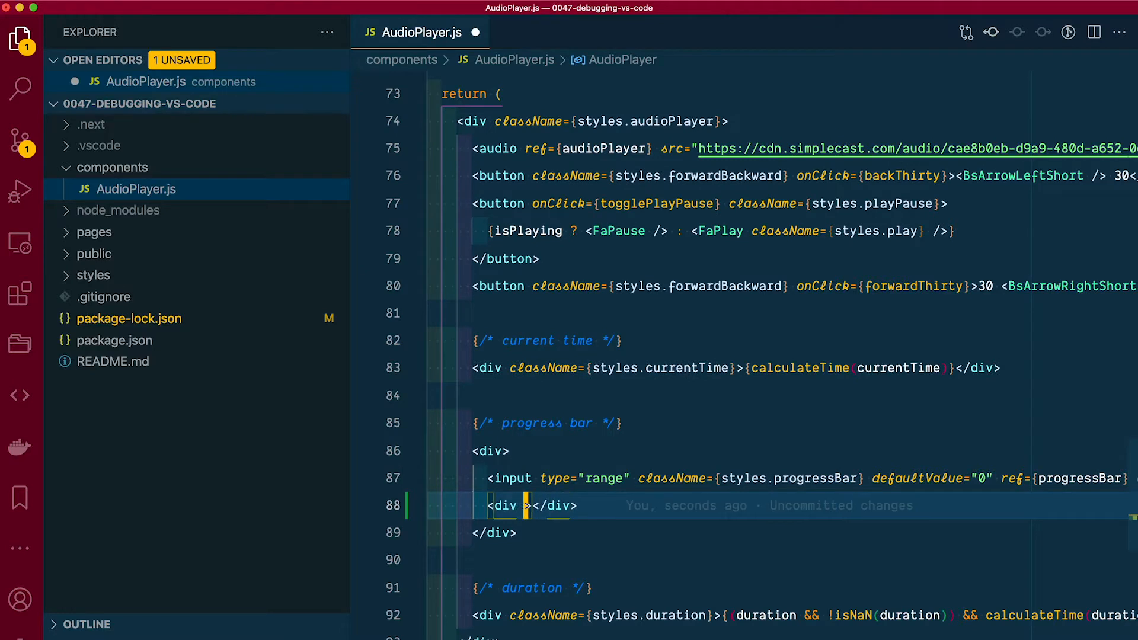
text(className={)
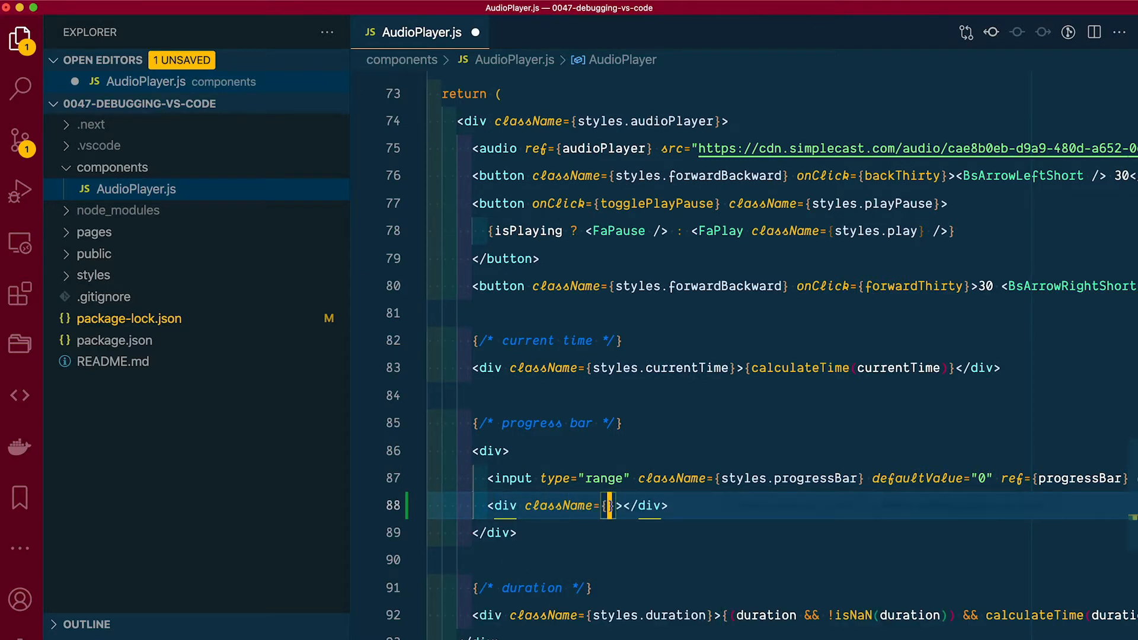
text(styles.)
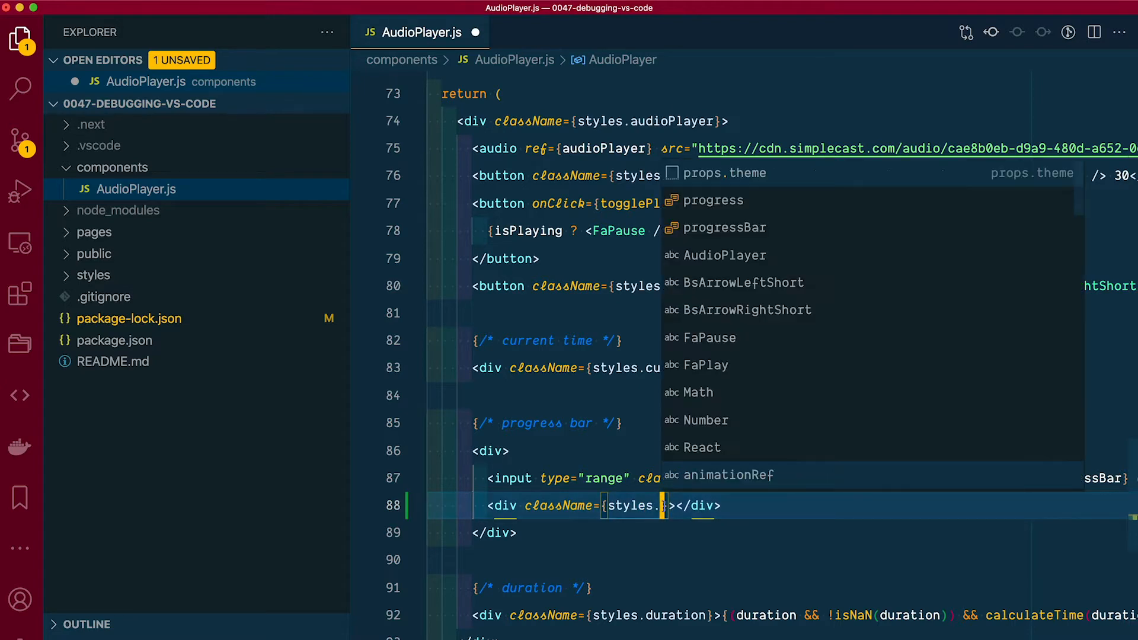
text(chapter)
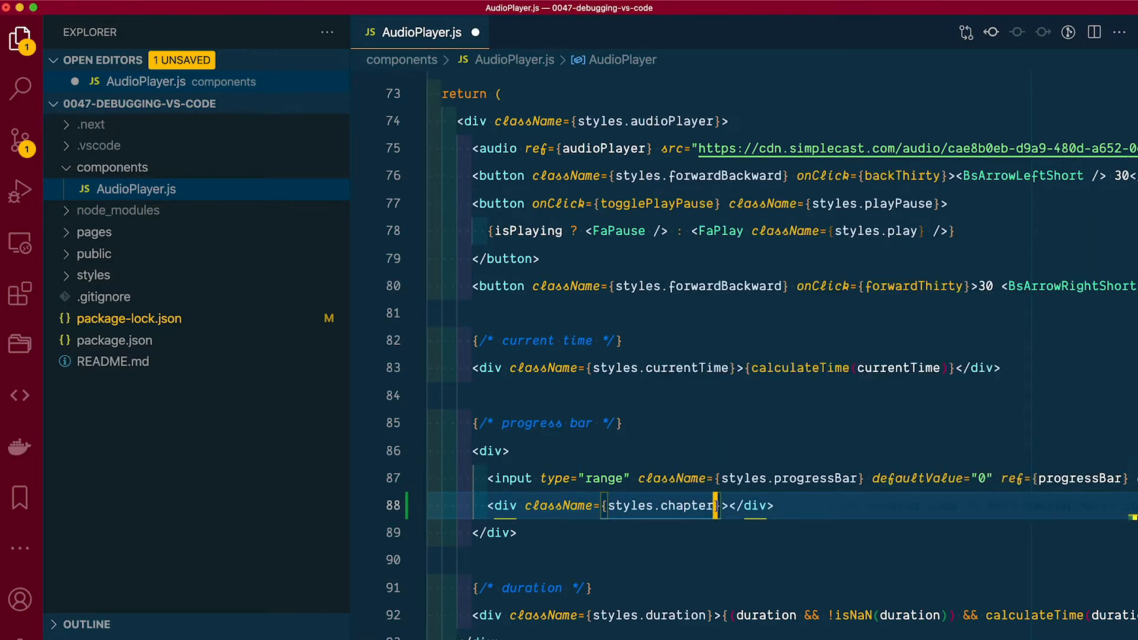
mouse_move(772, 377)
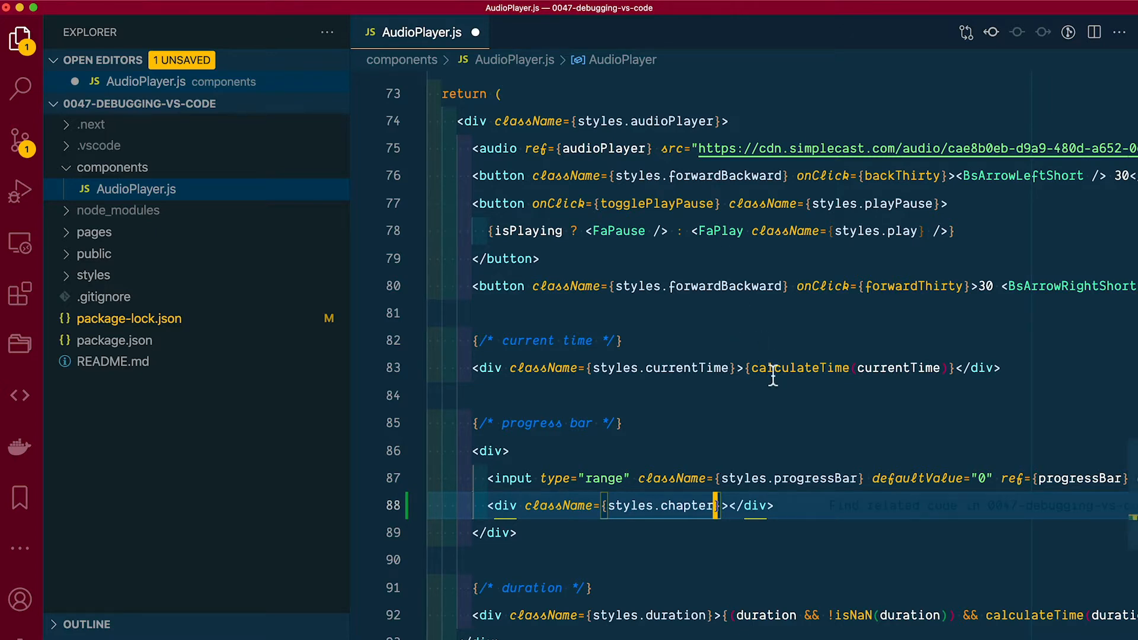
click(94, 274)
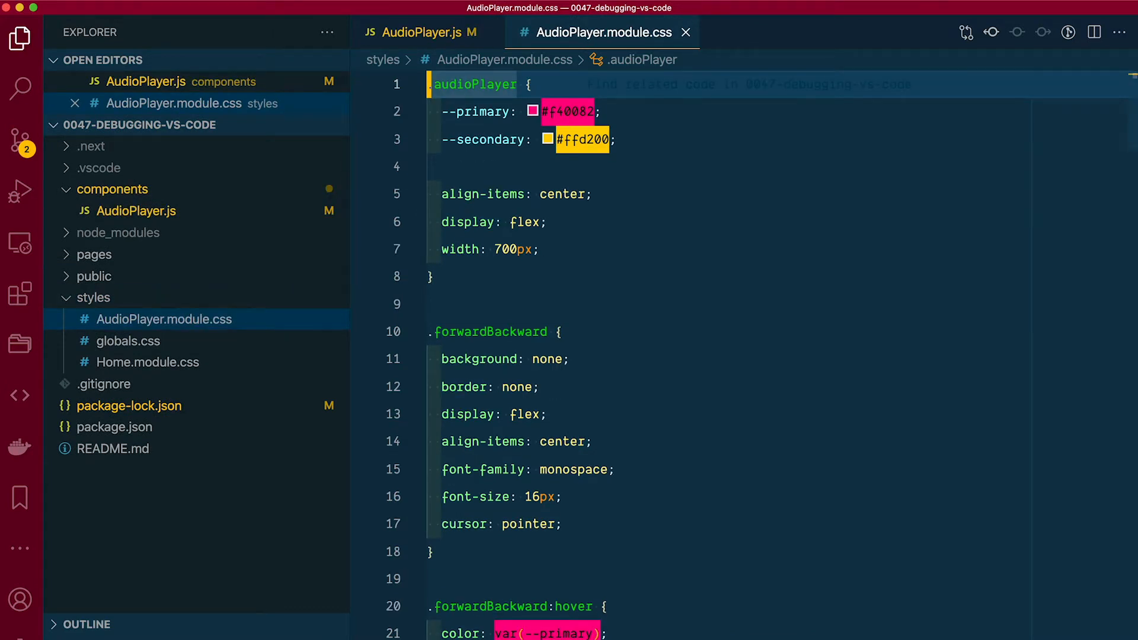
- Start a .chapter rule with display block, 11px height and a background colour
scroll(down, 3)
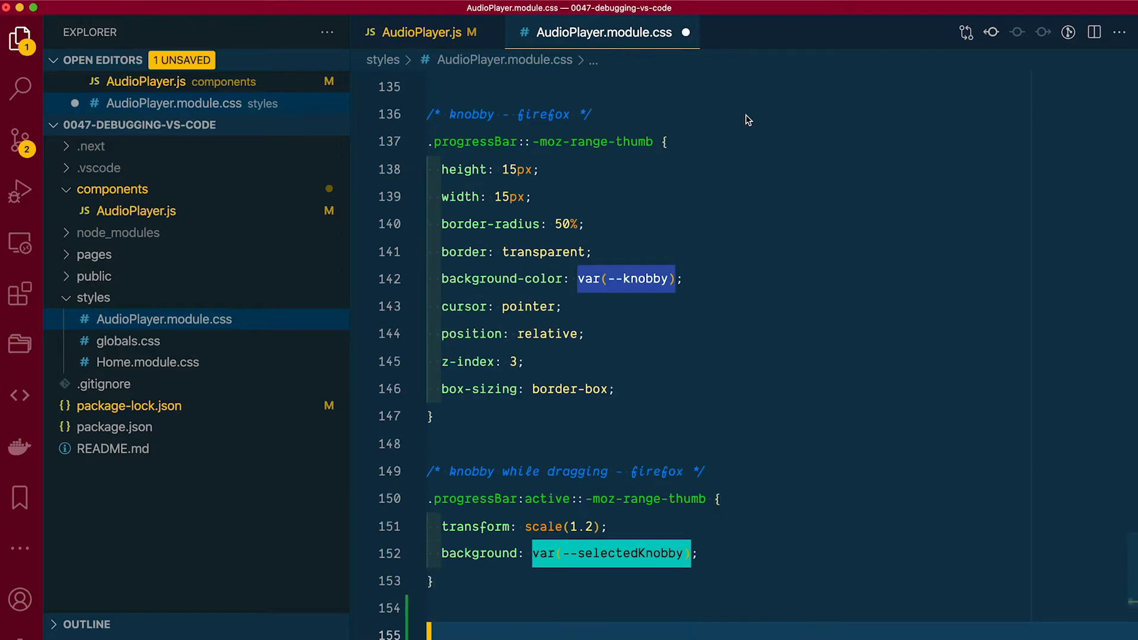
text(.chapt)
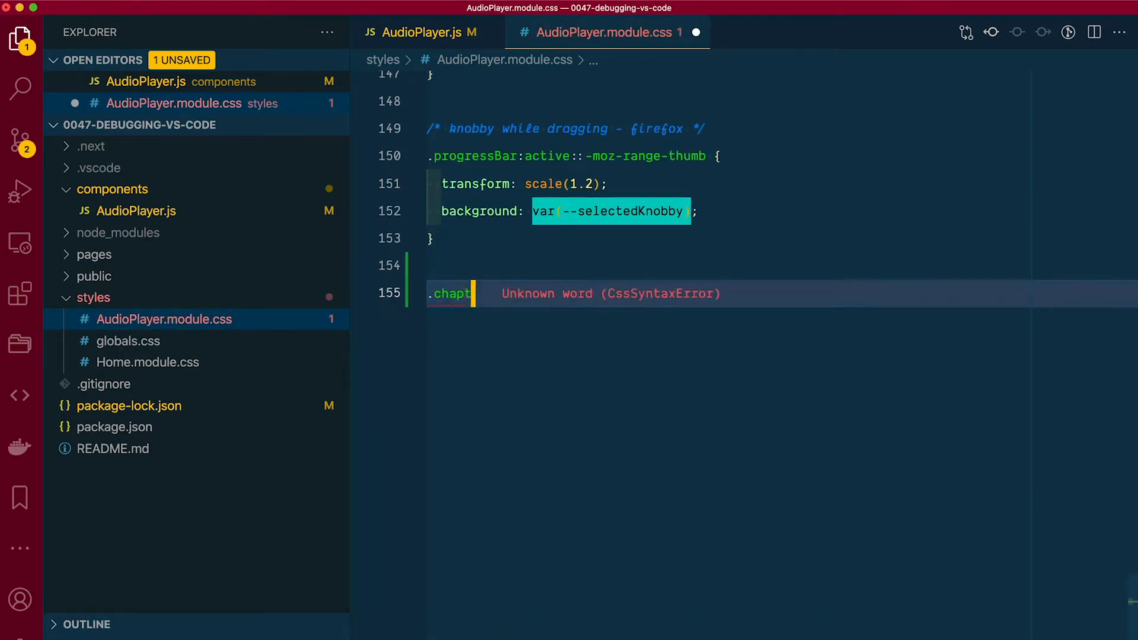
text(er {)
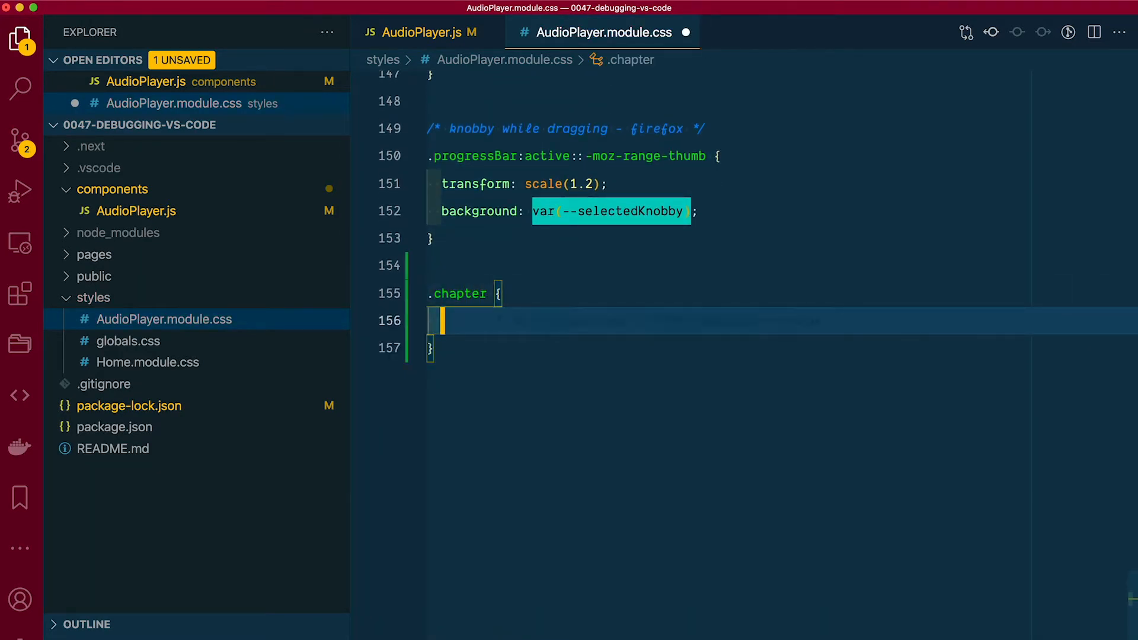
text(display: block;)
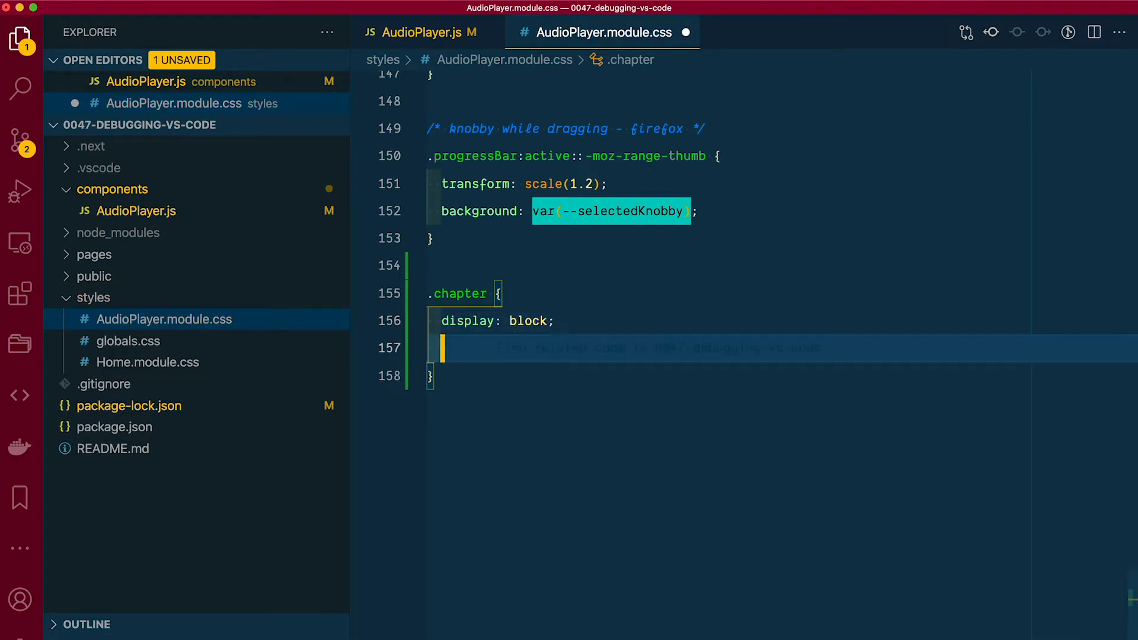
text(height: 100)
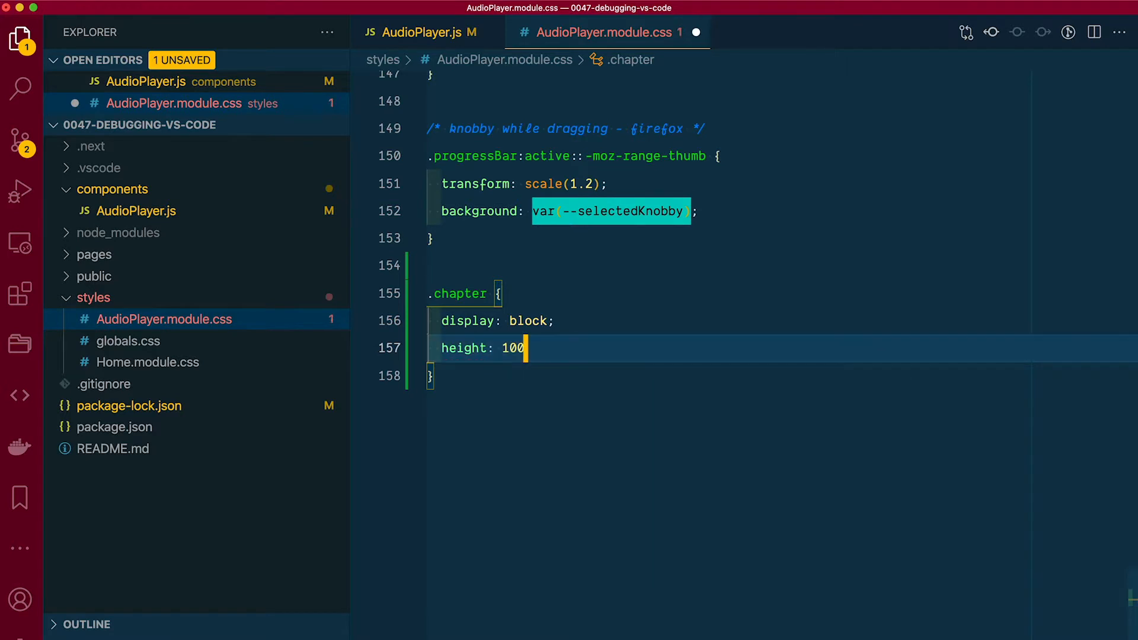
text(1px;)
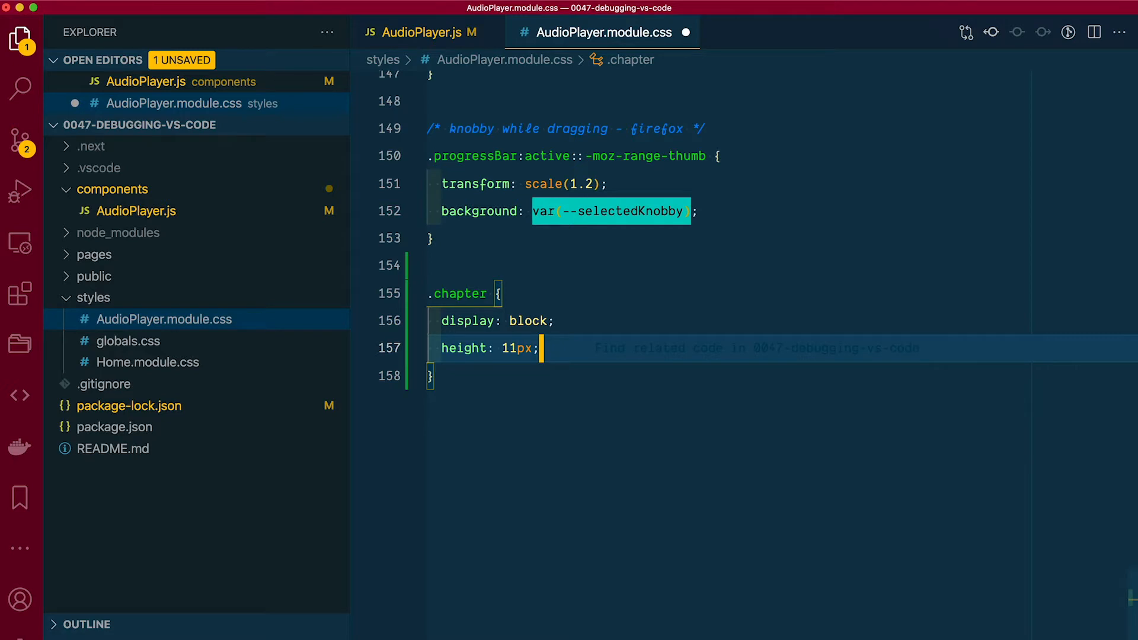
text(background-color: var)
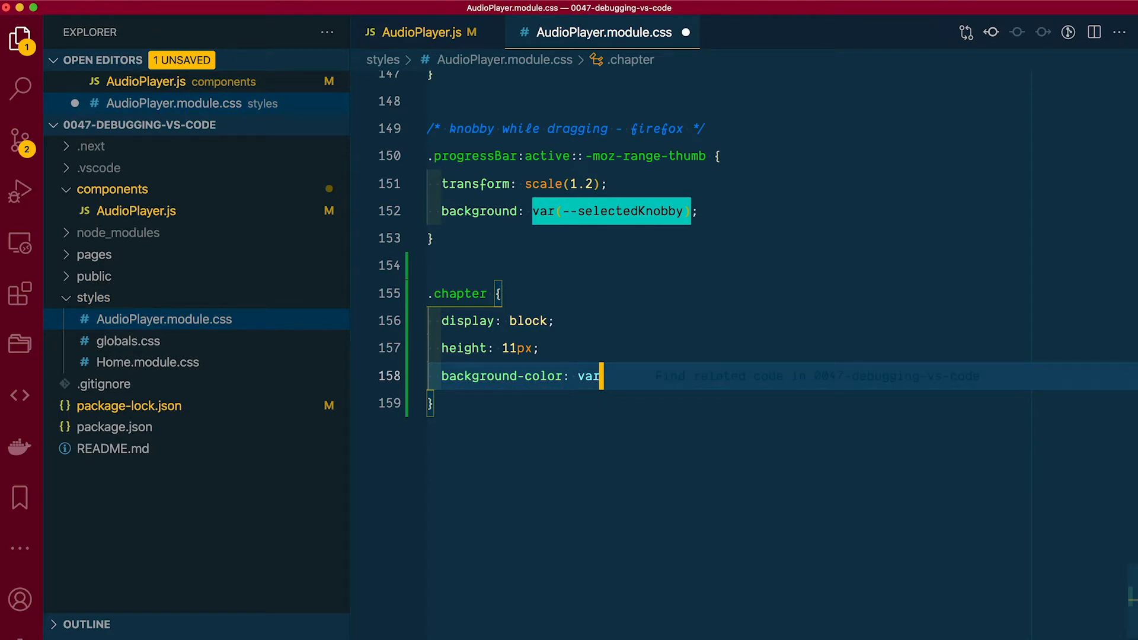
- Position .chapter absolutely at top 4px, left 45%, width 5%, and save
scroll(up, 3)
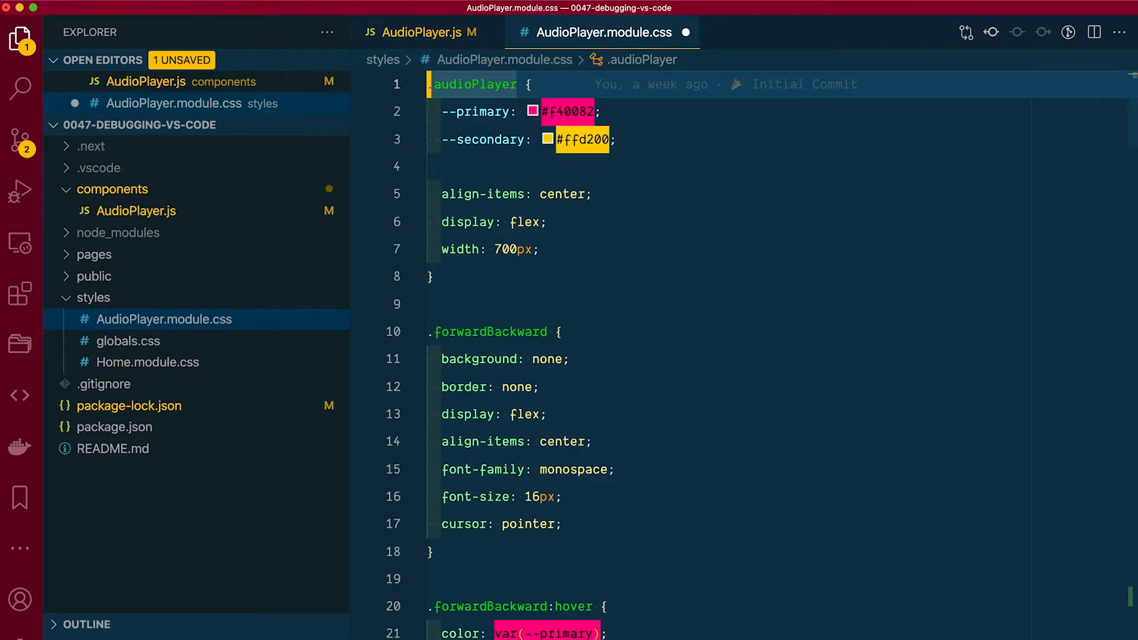
scroll(down, 3)
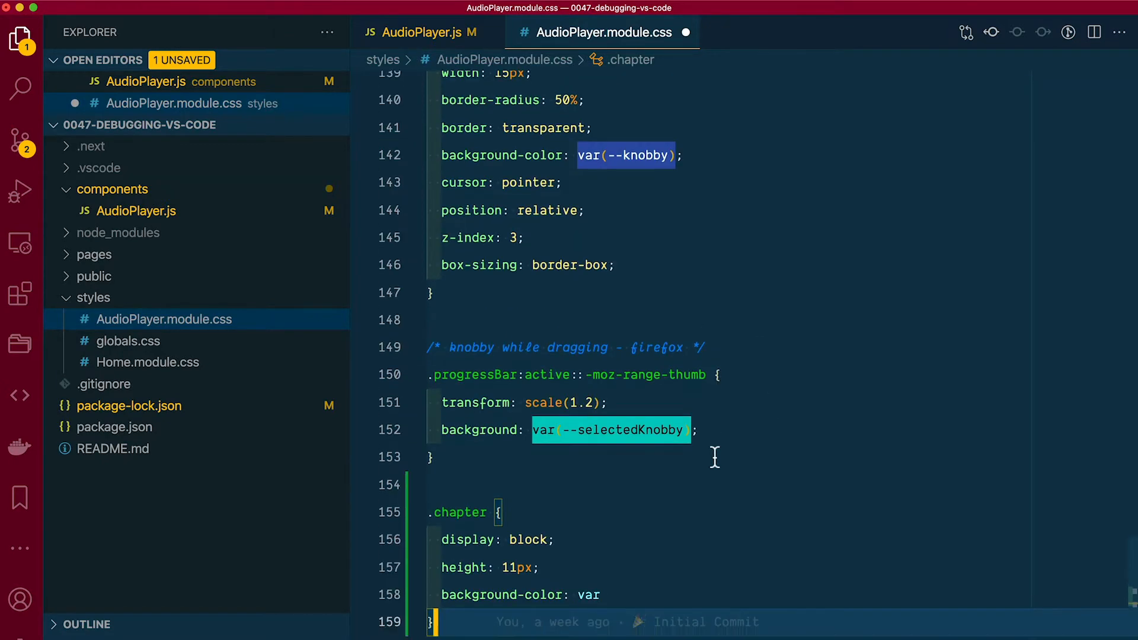
text((--primary);)
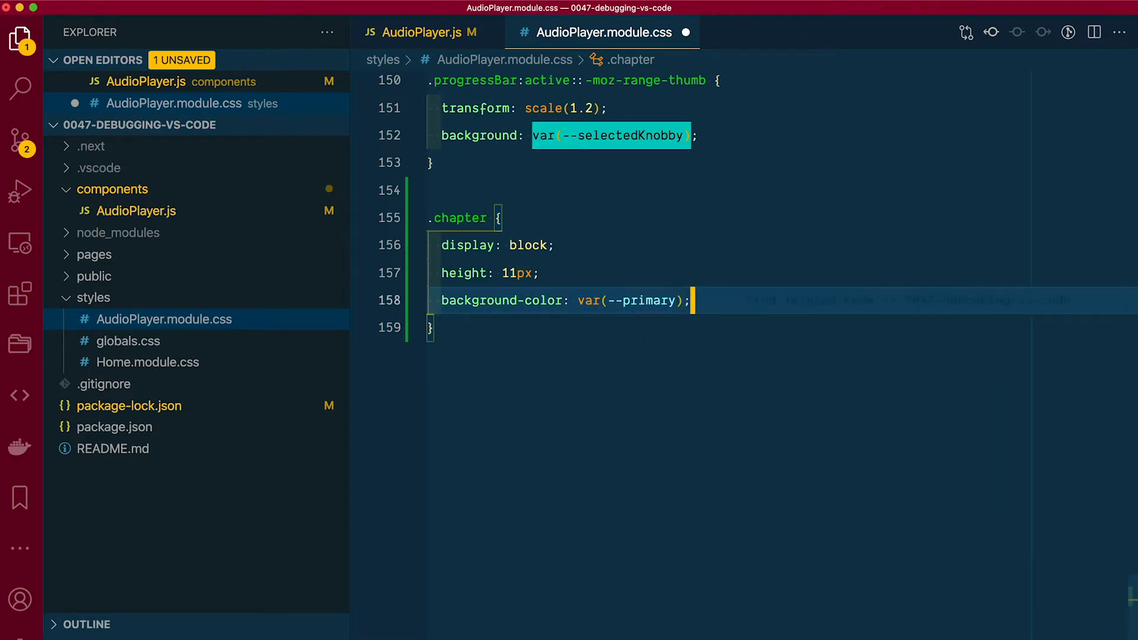
text(position: absolute;)
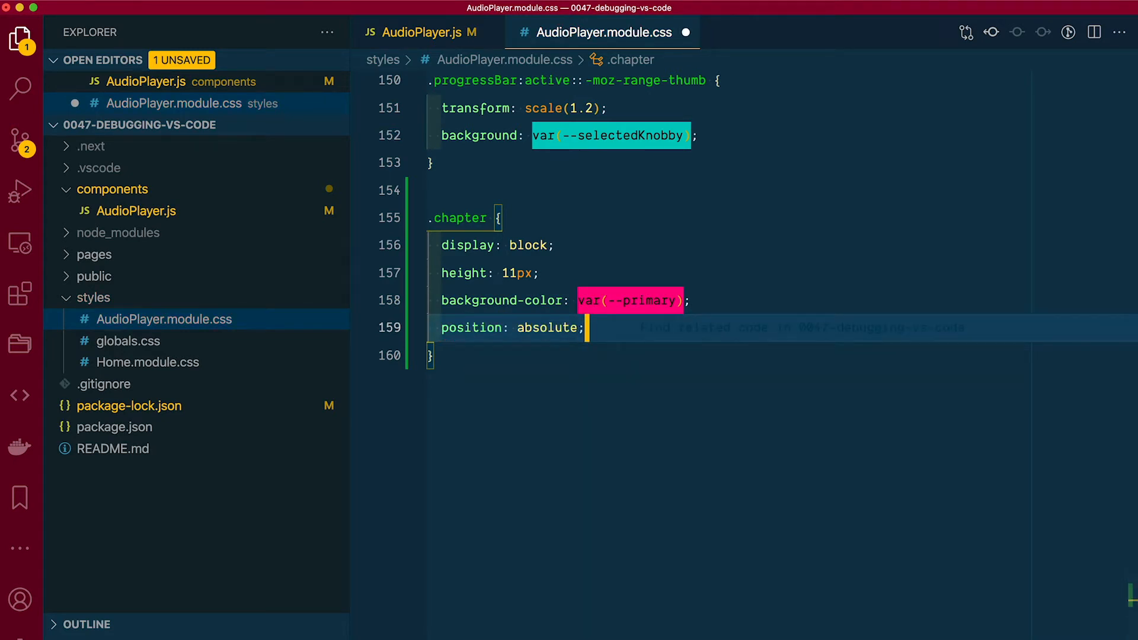
text(top: 4px;)
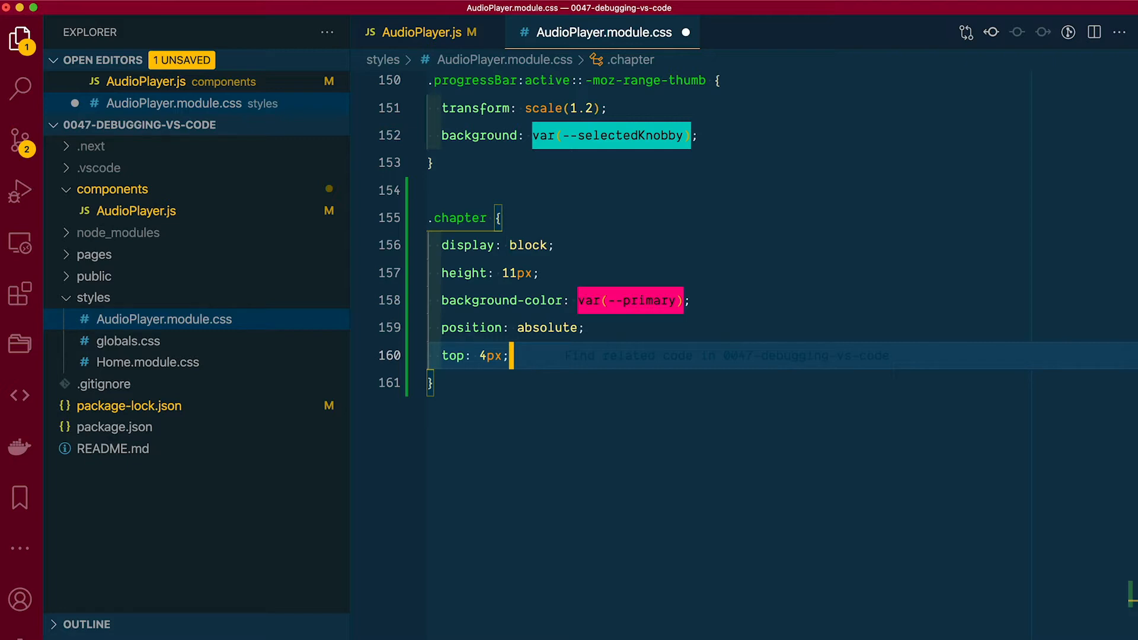
key(Return)
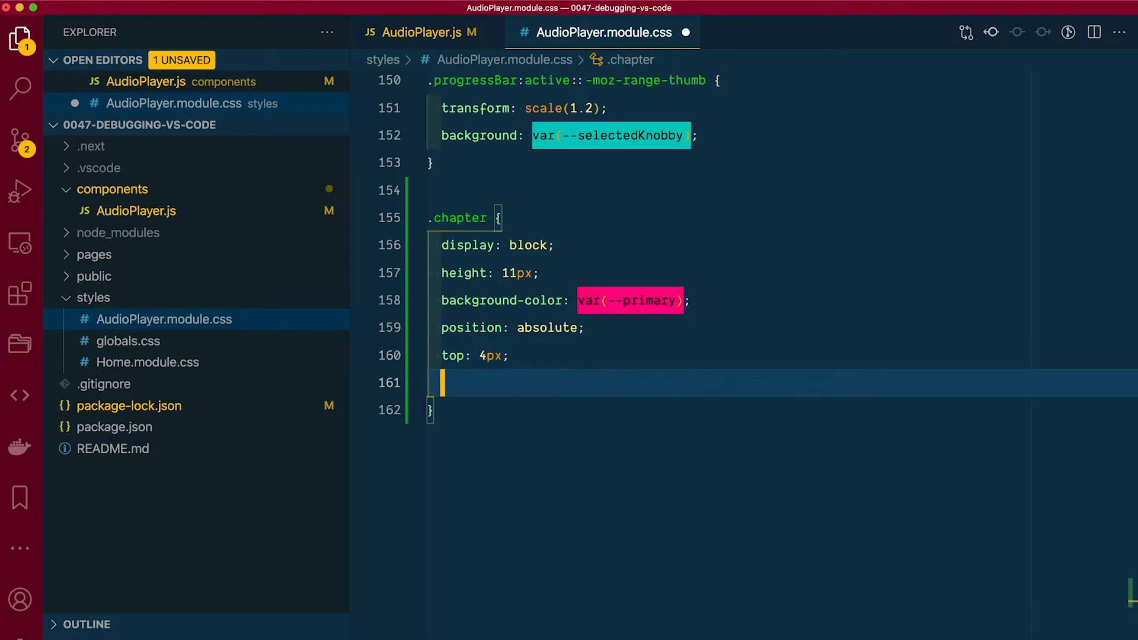
text(left: 45%;)
text(width: 5%;)
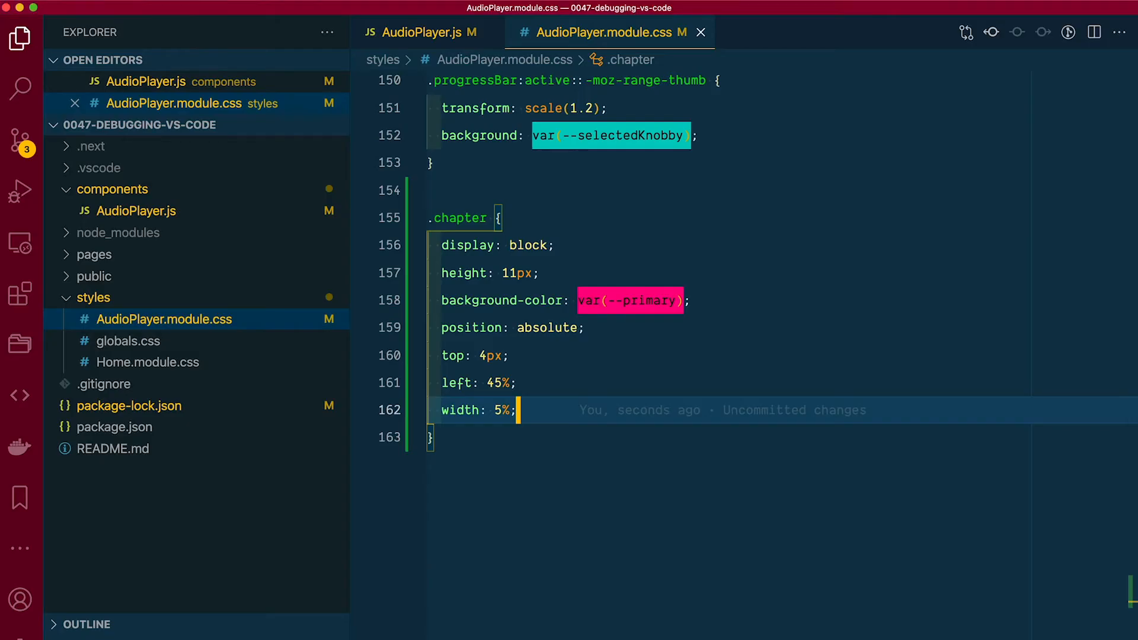
click(420, 32)
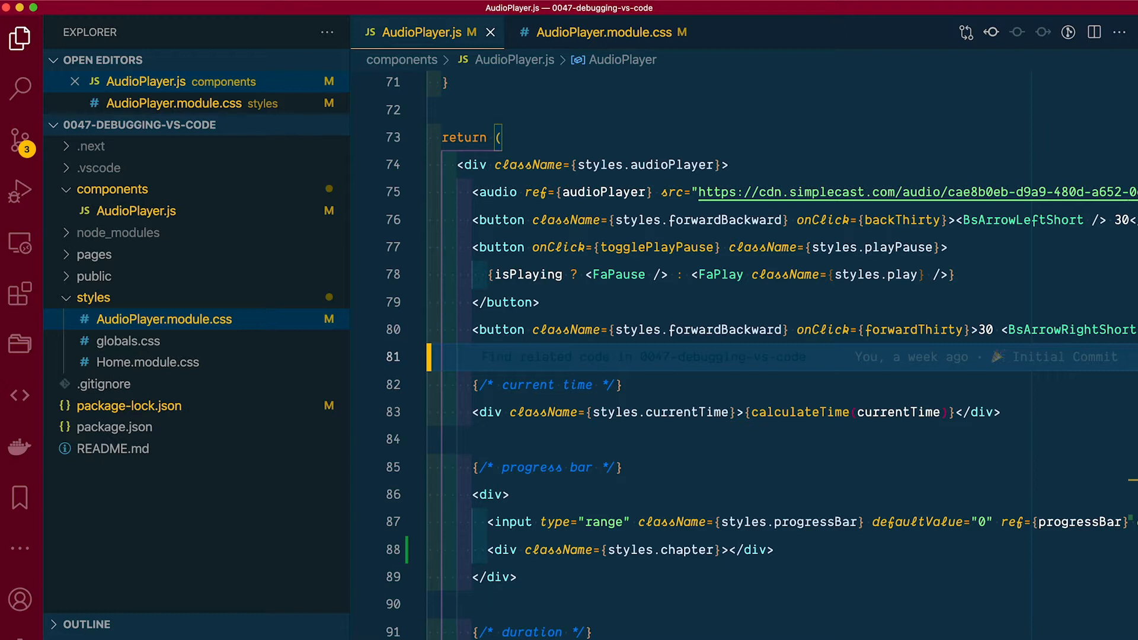
mouse_move(701, 238)
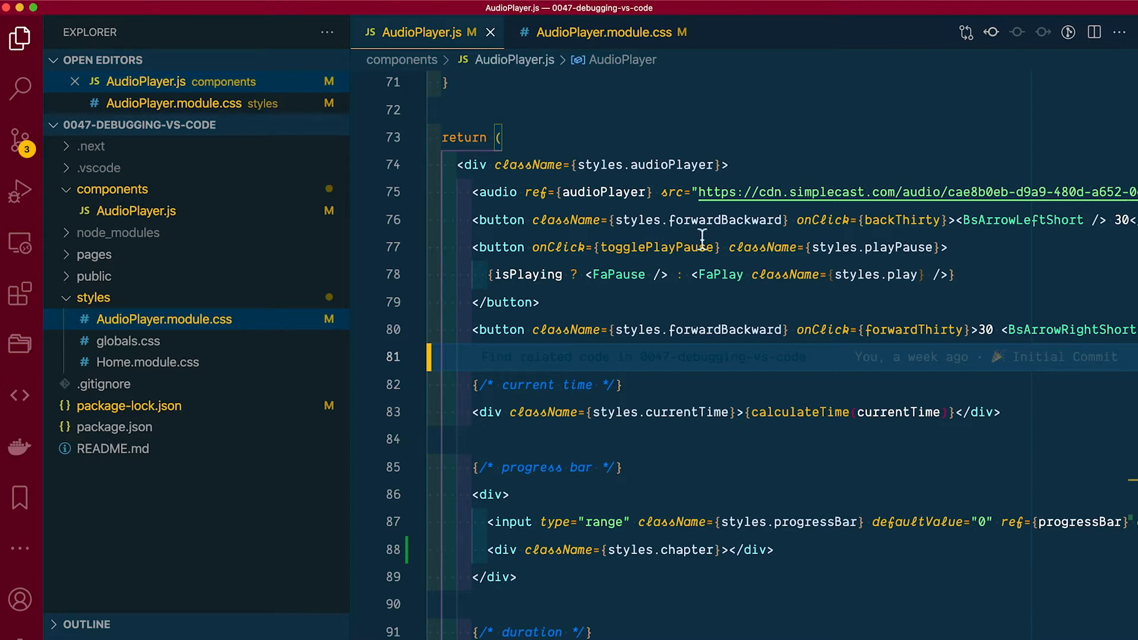
- Add className={styles.progressBarWrapper} to the progress bar div in AudioPlayer.js
text(className)
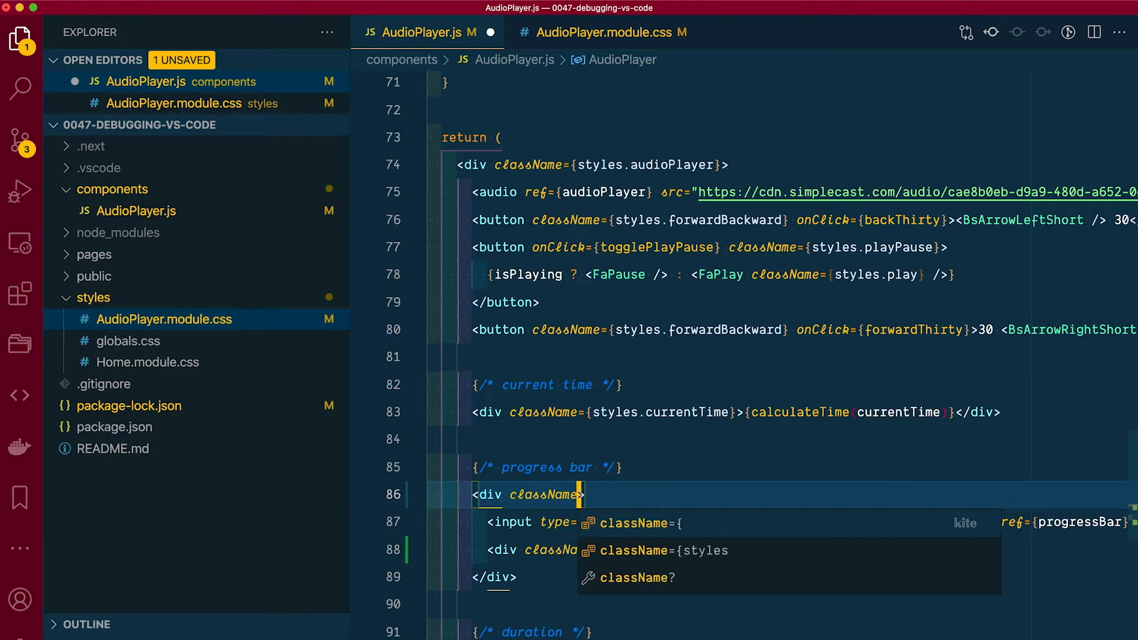
text(styles.progress)
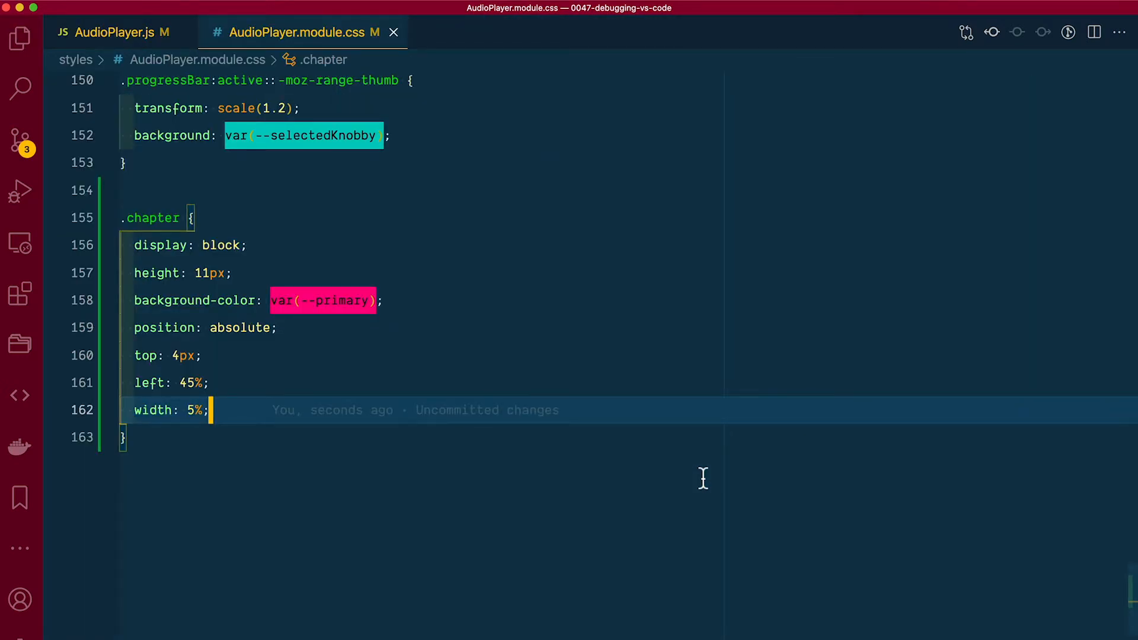
- Split the editor with AudioPlayer.js on the left, and add cursor: pointer to .progressBar
click(1093, 32)
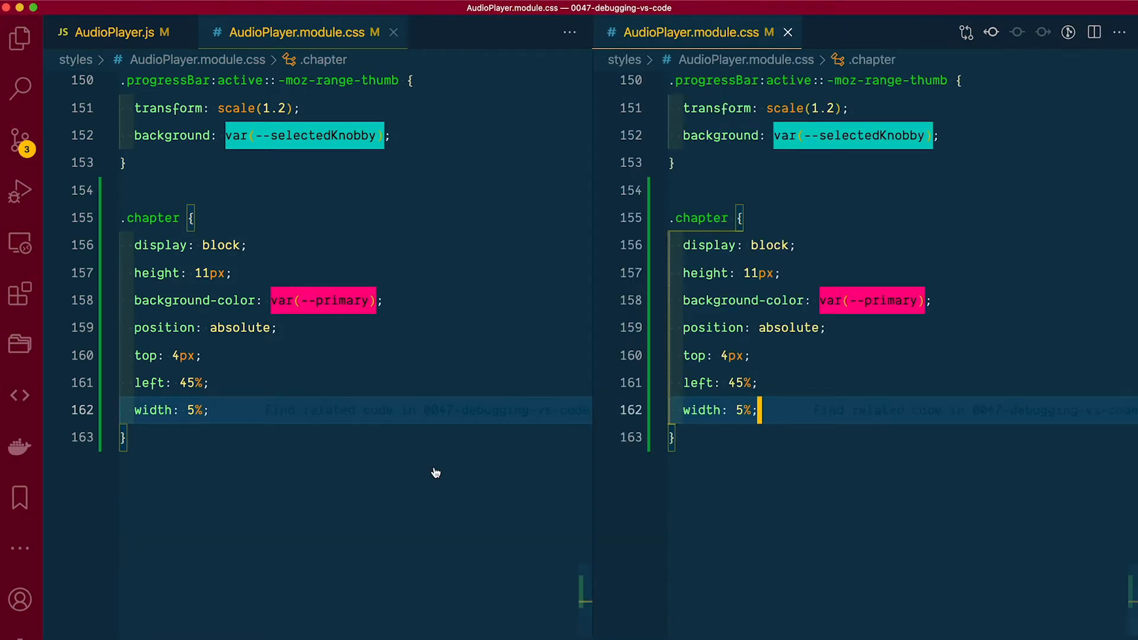
click(120, 32)
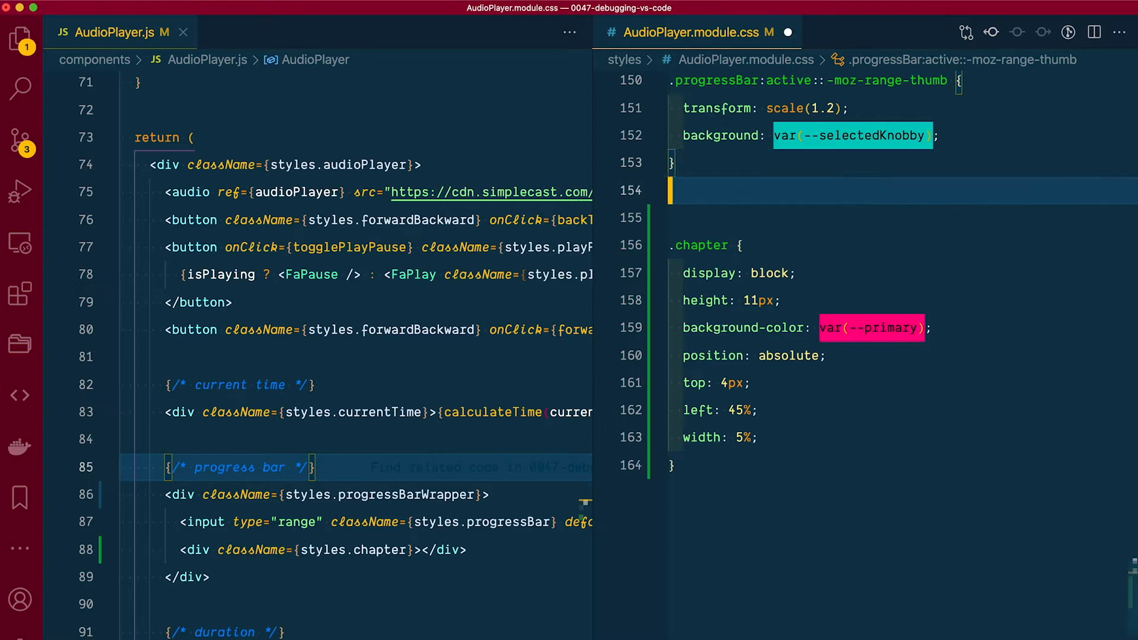
text(.progressBarWr)
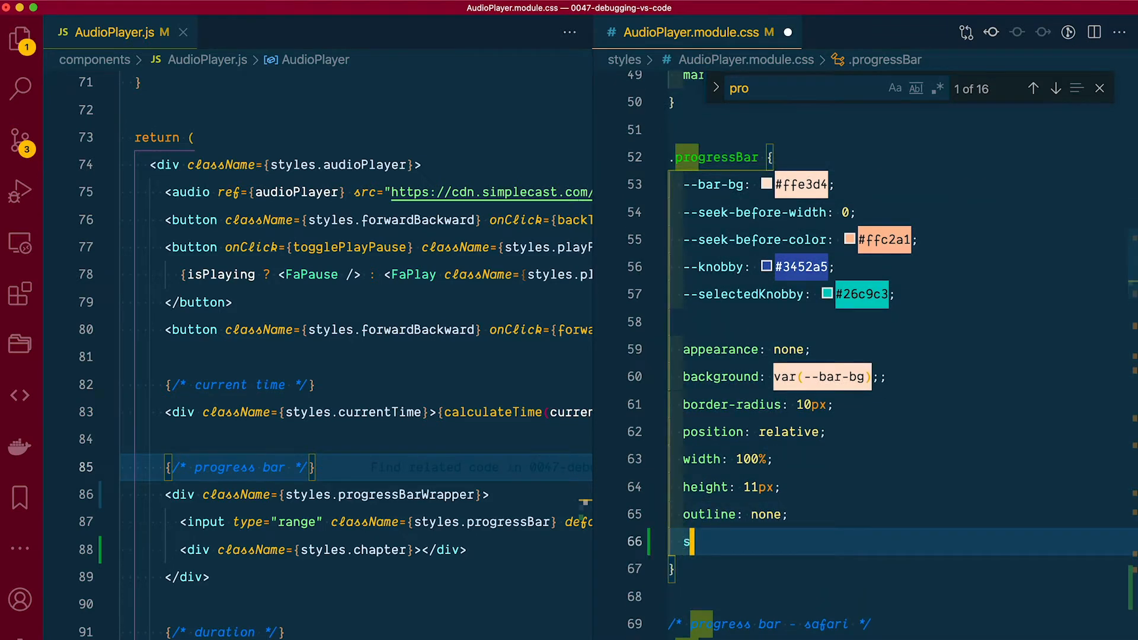
text(ursor:)
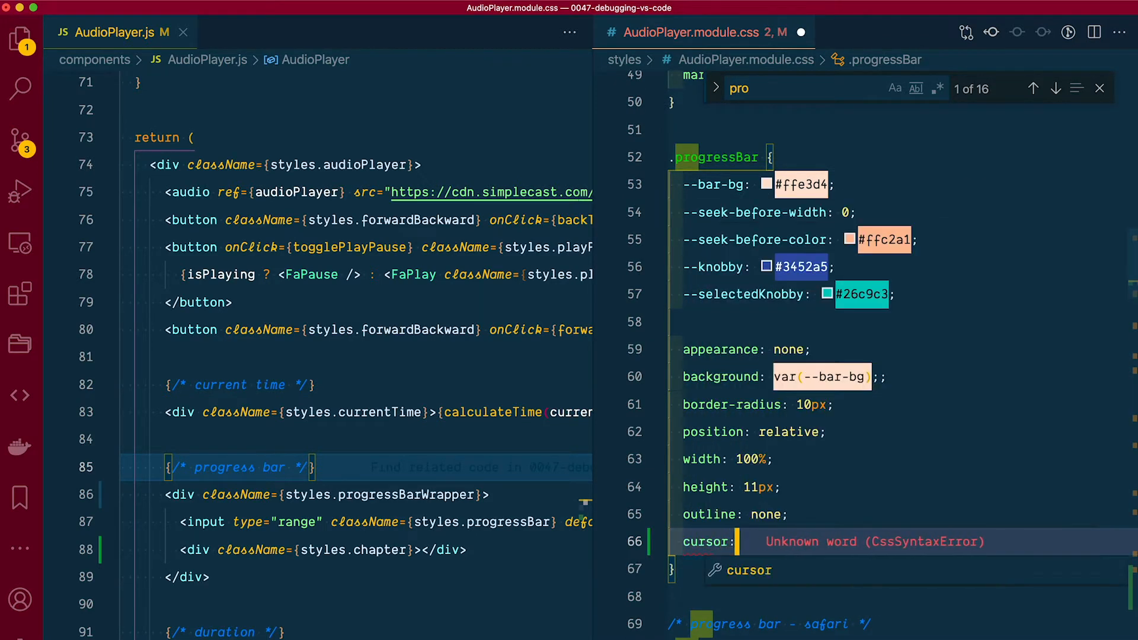
text(pointer;)
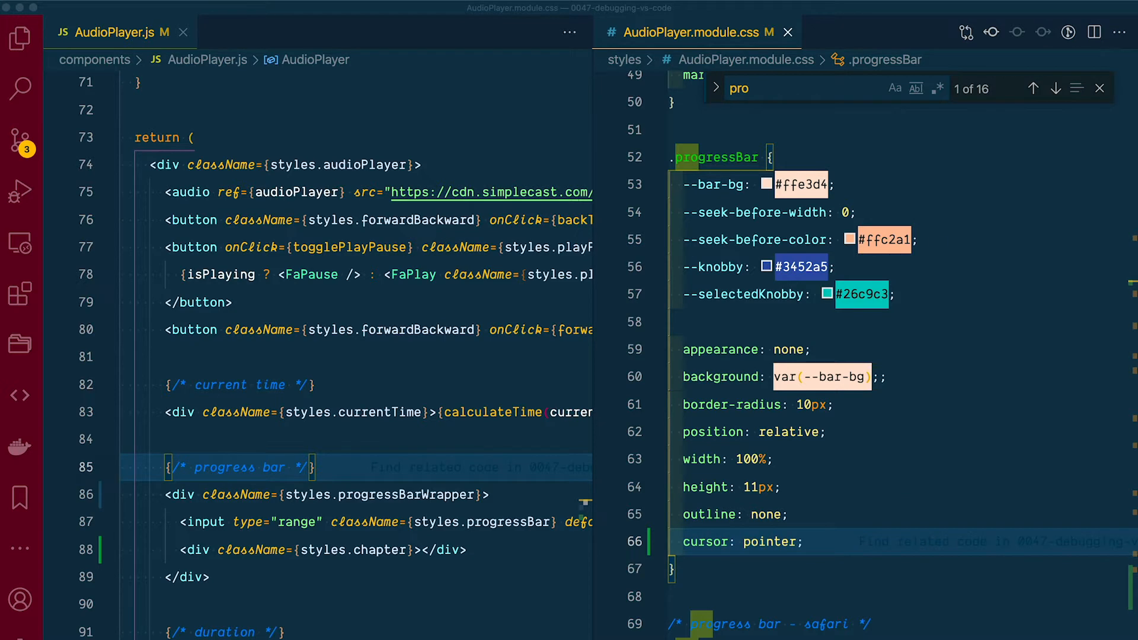
mouse_move(947, 402)
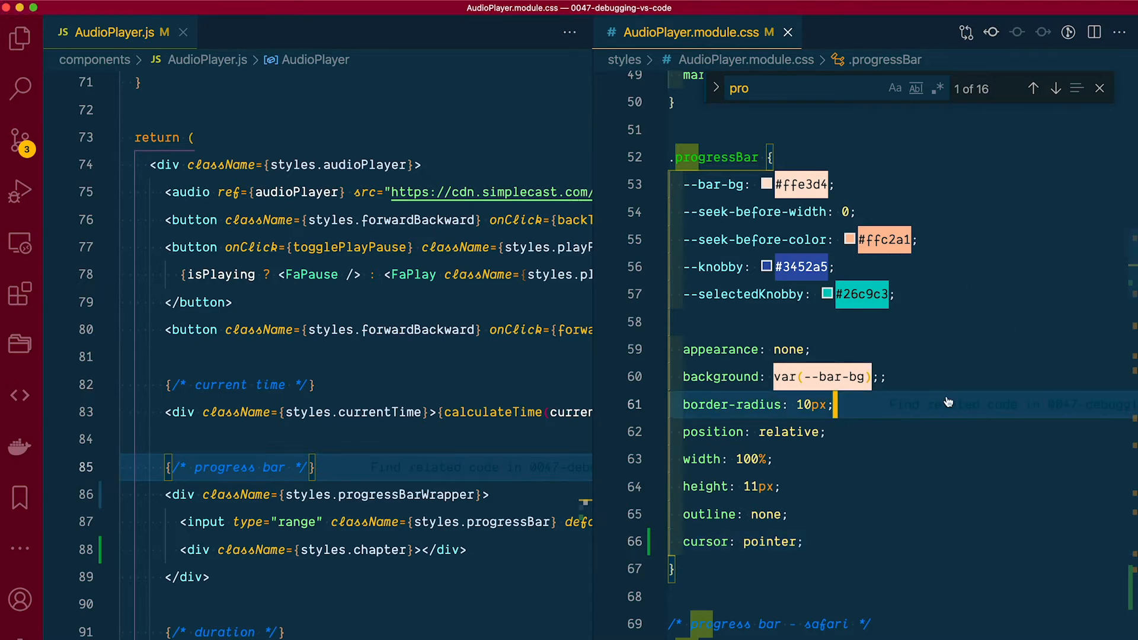
- Add pointer-events: none and z-index: 2 to the .chapter rule
scroll(down, 3)
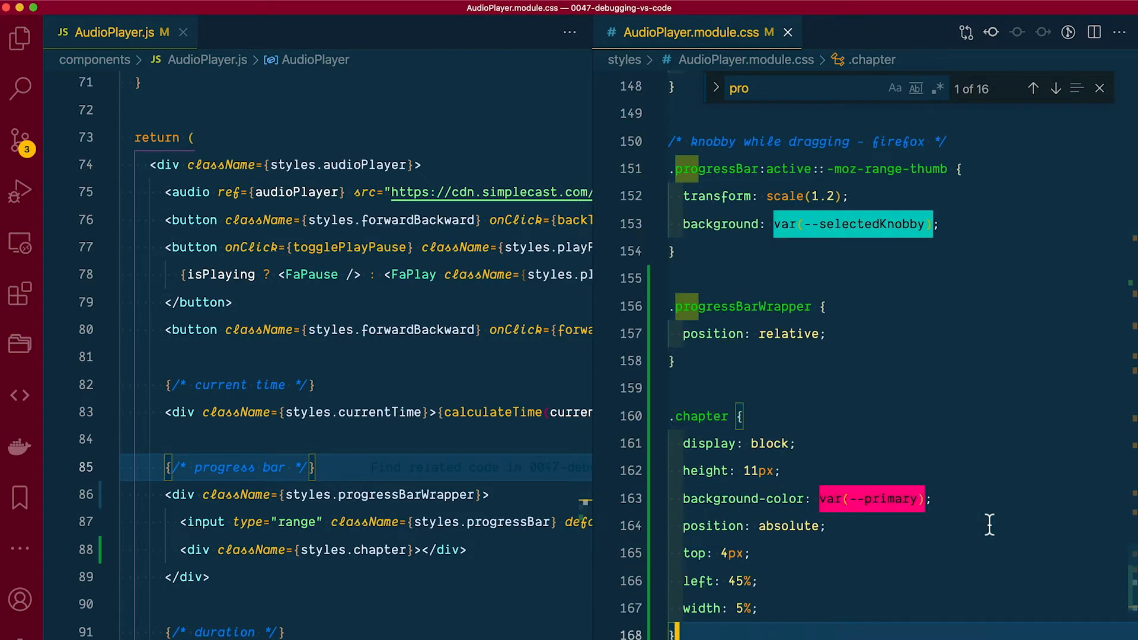
click(1032, 87)
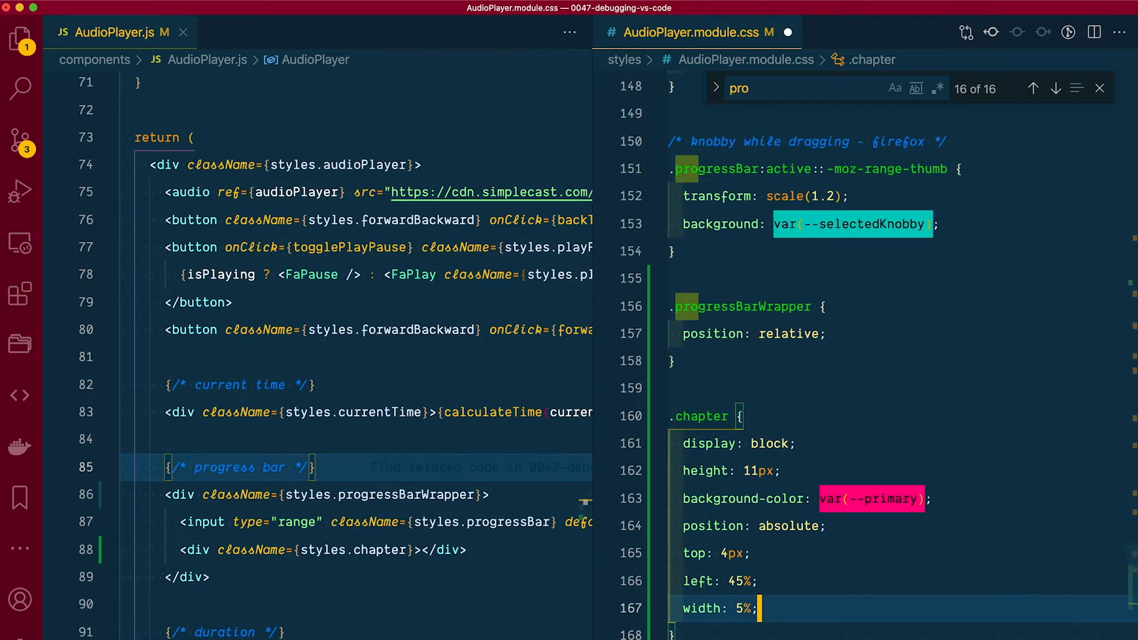
text(pointer)
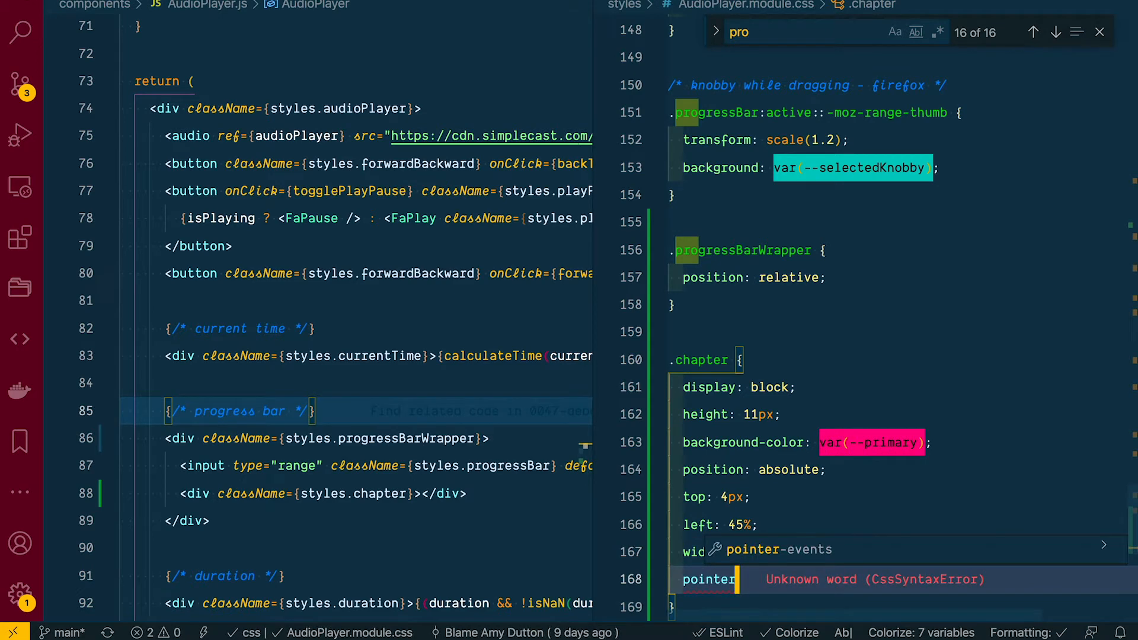
text(: none;)
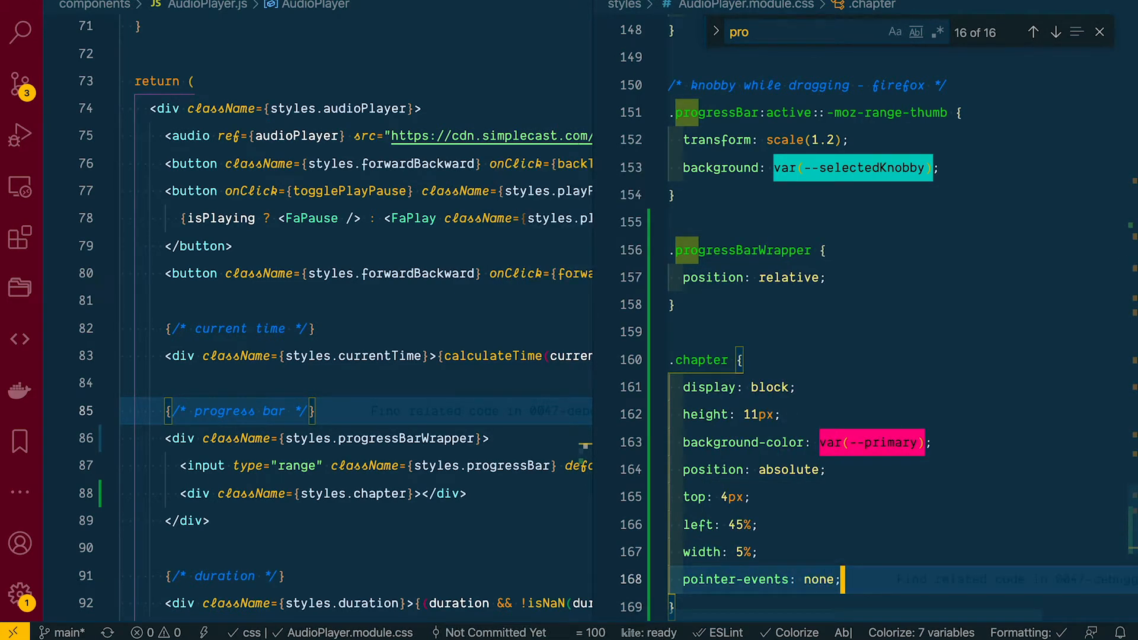
mouse_move(880, 443)
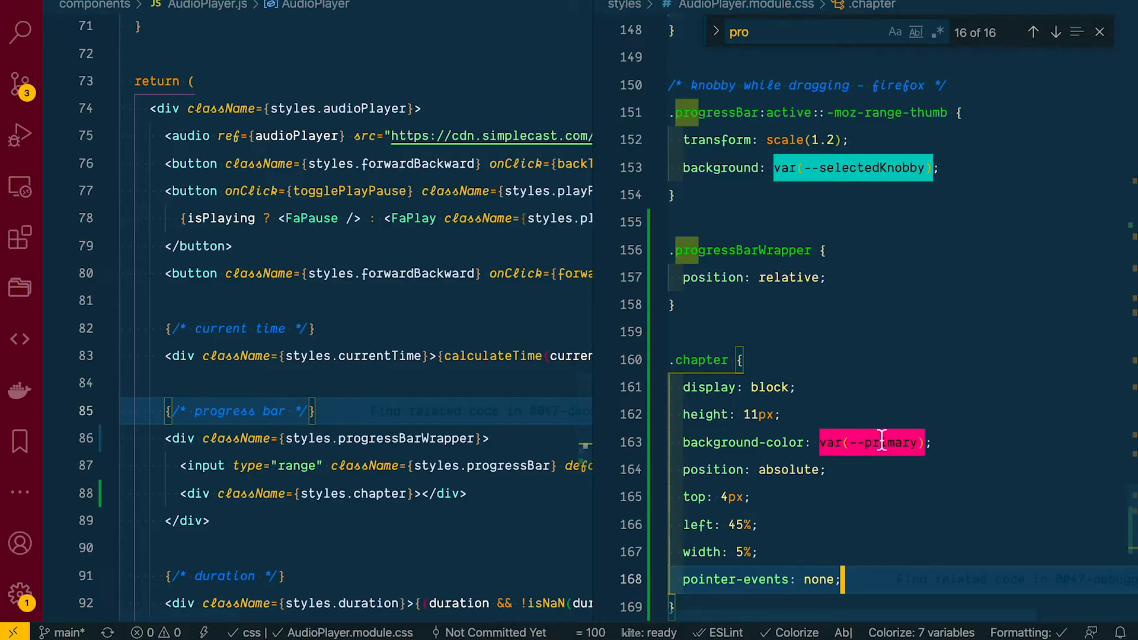
scroll(down, 3)
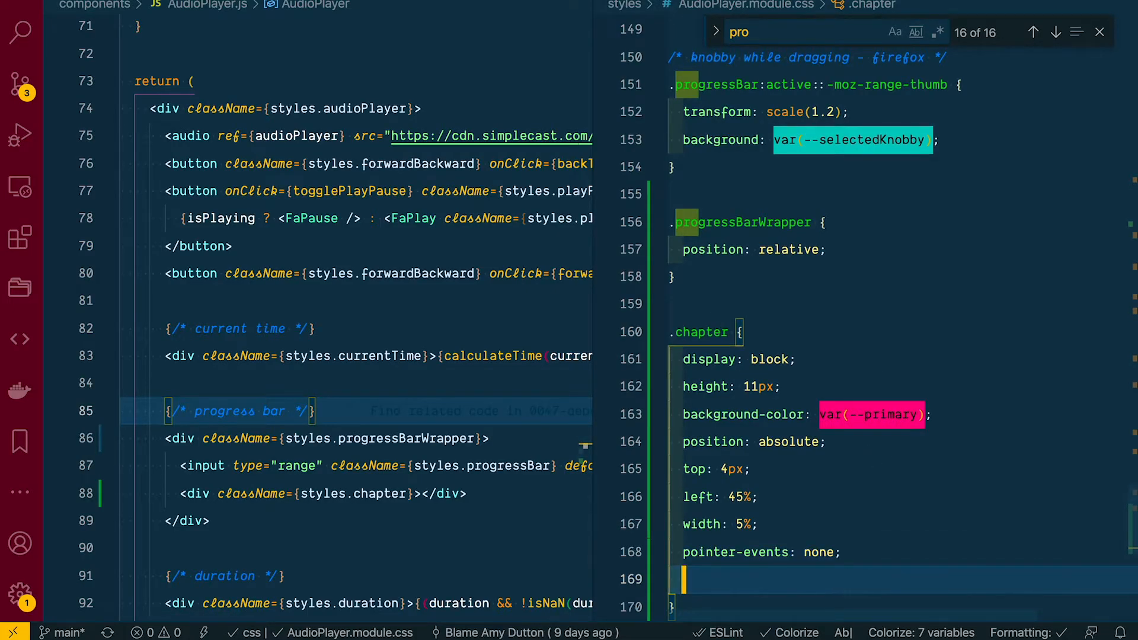
text(z-index:)
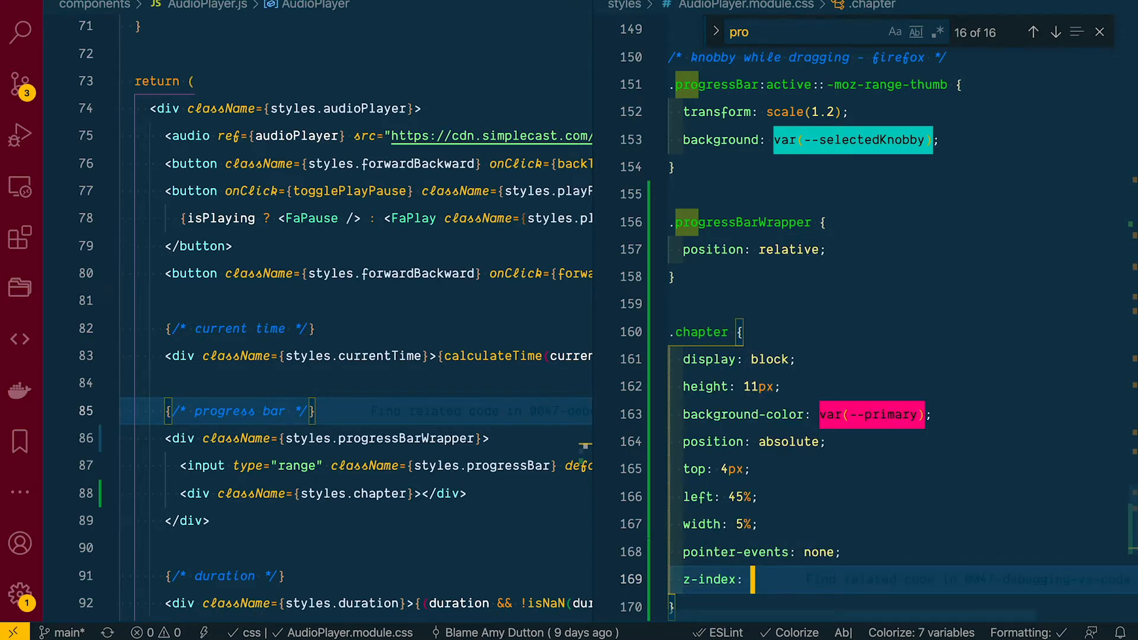
scroll(up, 3)
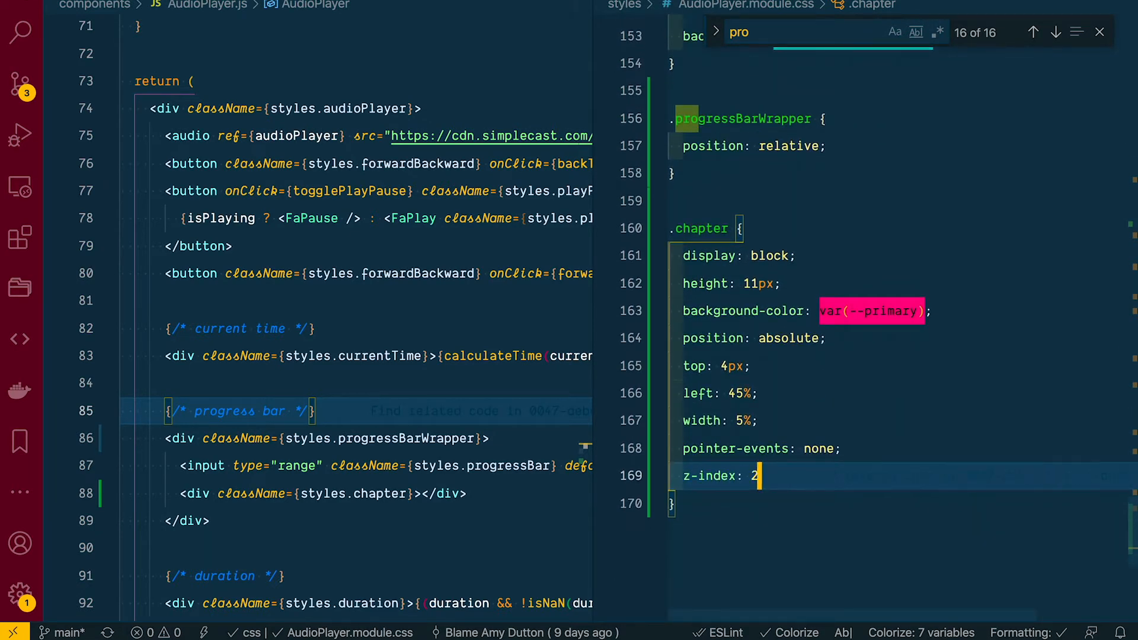
text(;)
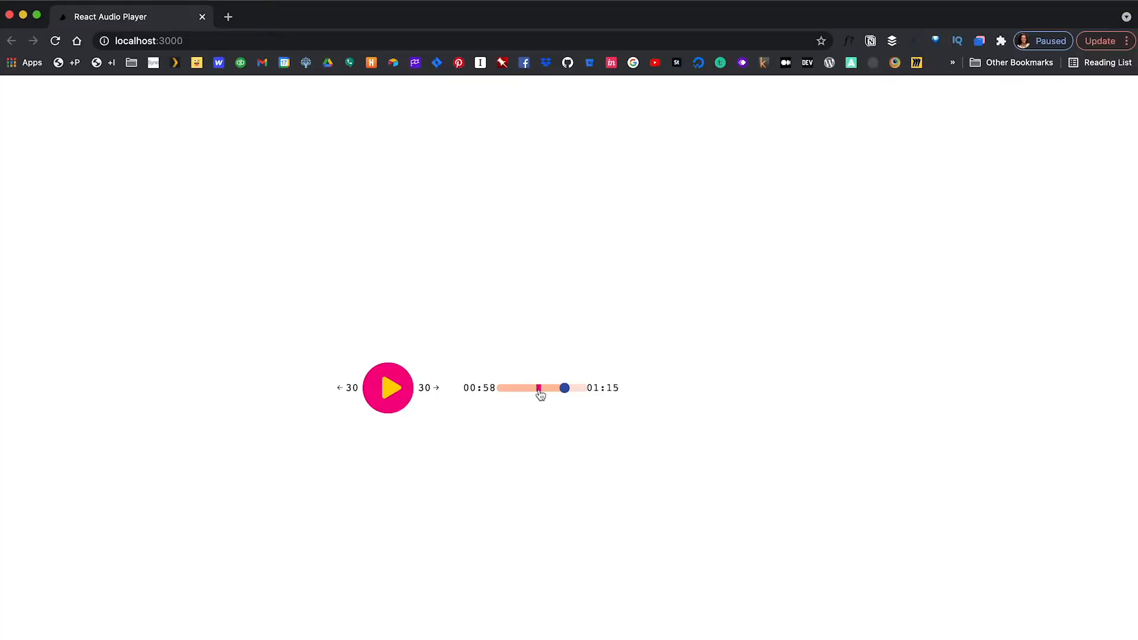
mouse_move(515, 161)
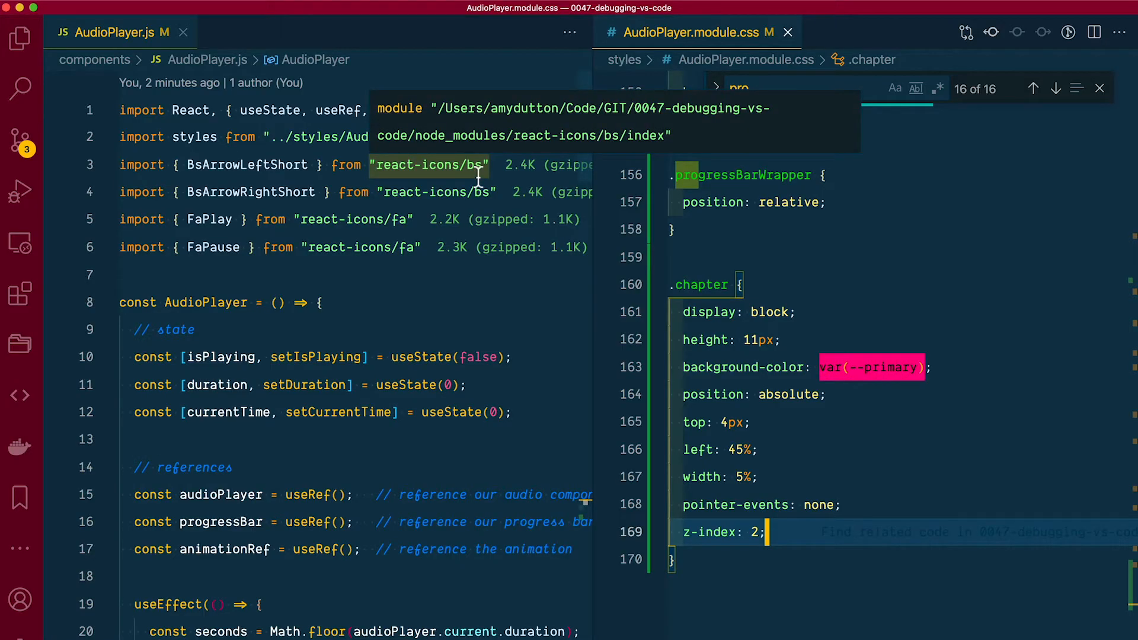
mouse_move(283, 427)
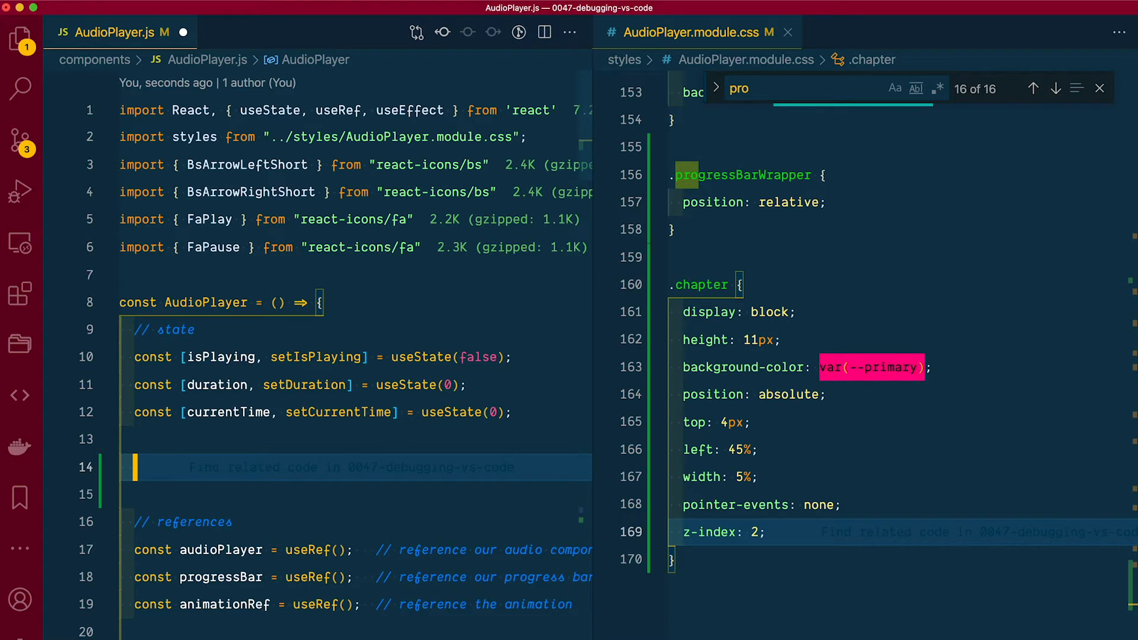
- Type const chapters = [{start: 10, end: 25}, {start: 50, end: 70}] in AudioPlayer.js
text(const chapters = [)
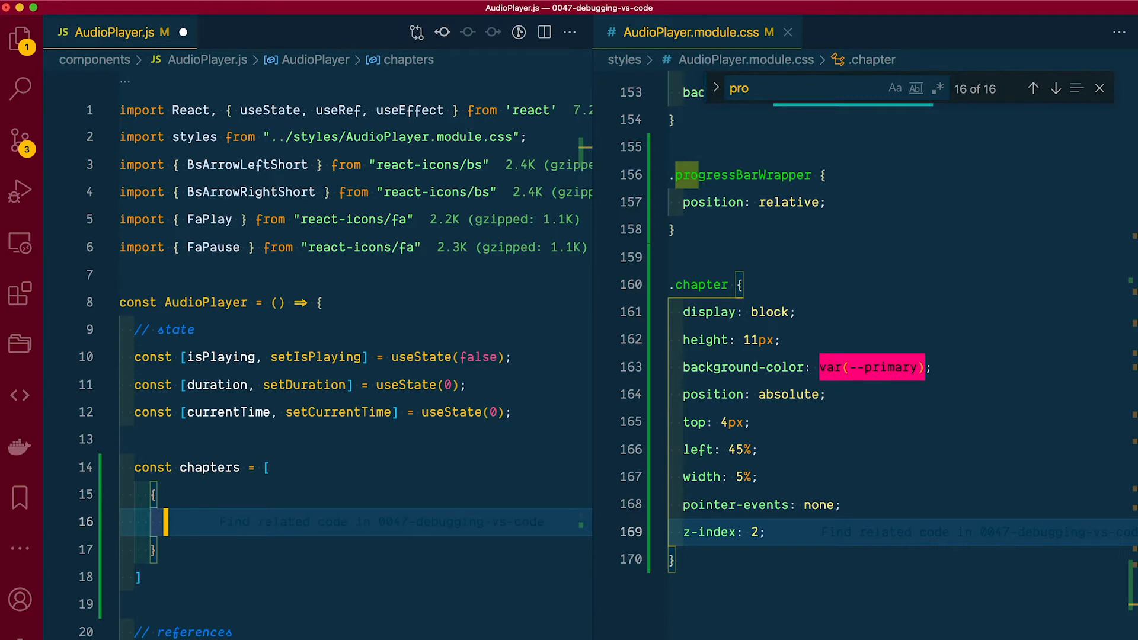
text(start:)
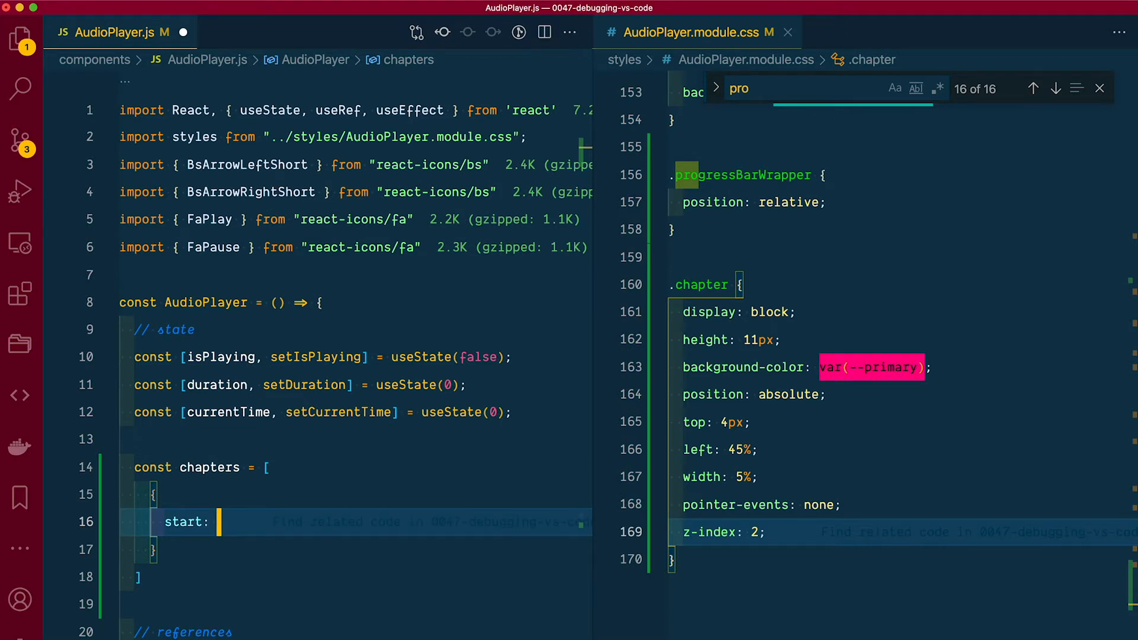
text(10)
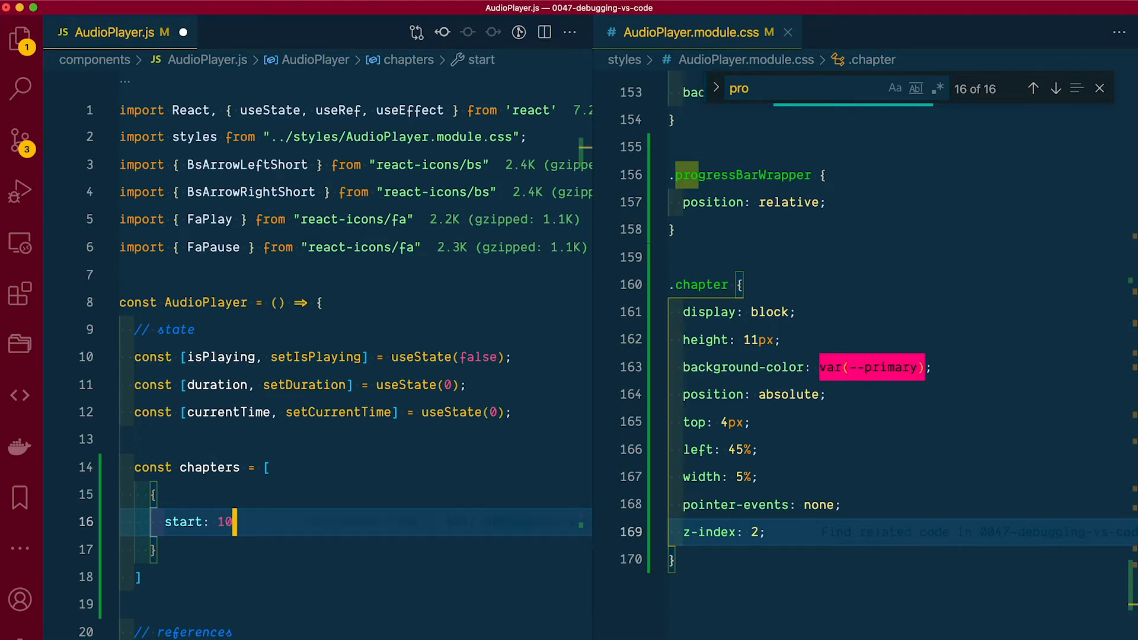
key(Enter)
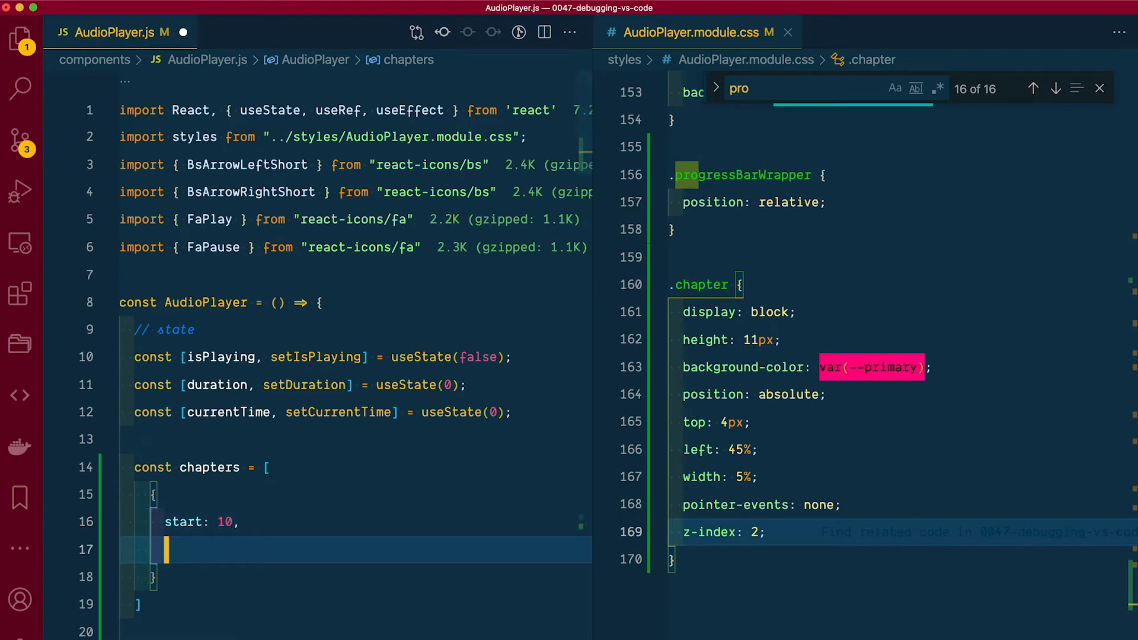
text(e)
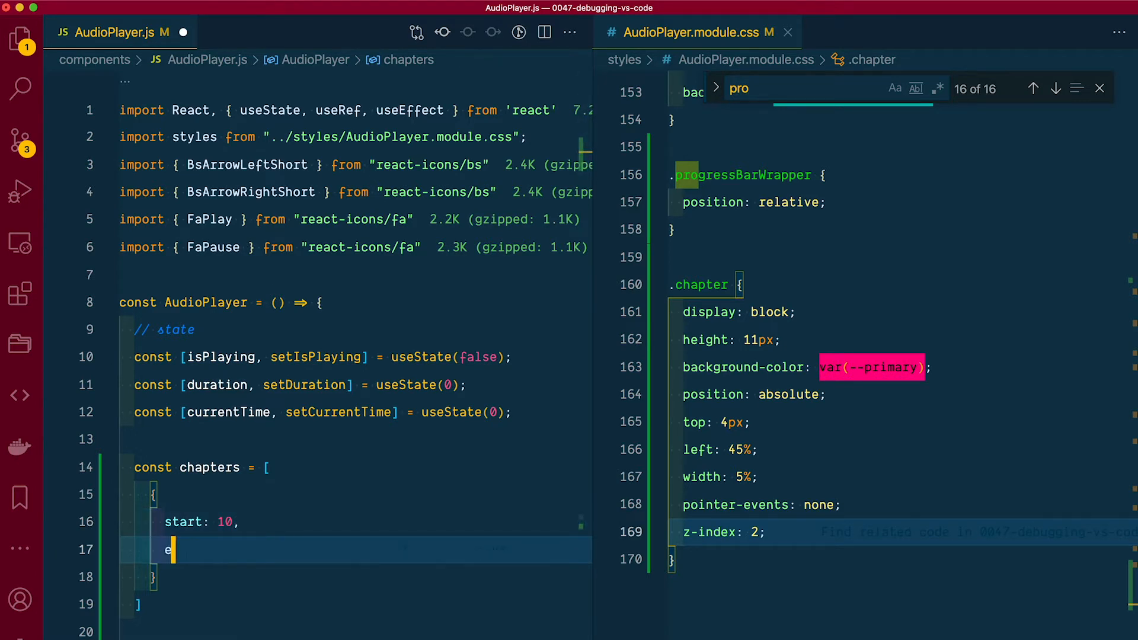
text(nd:)
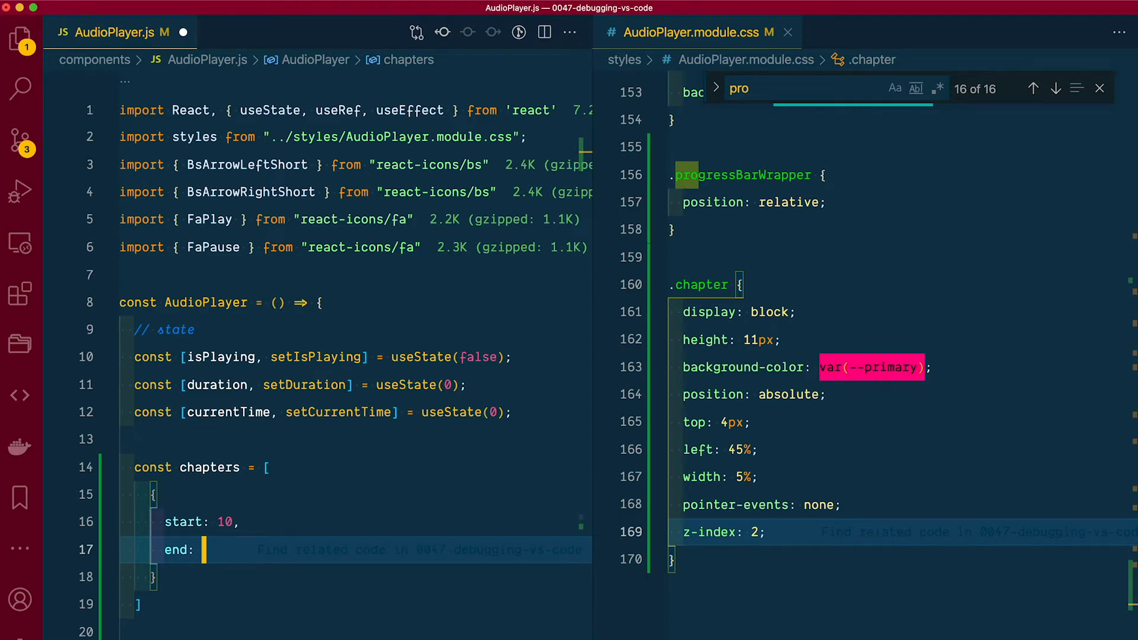
text(25)
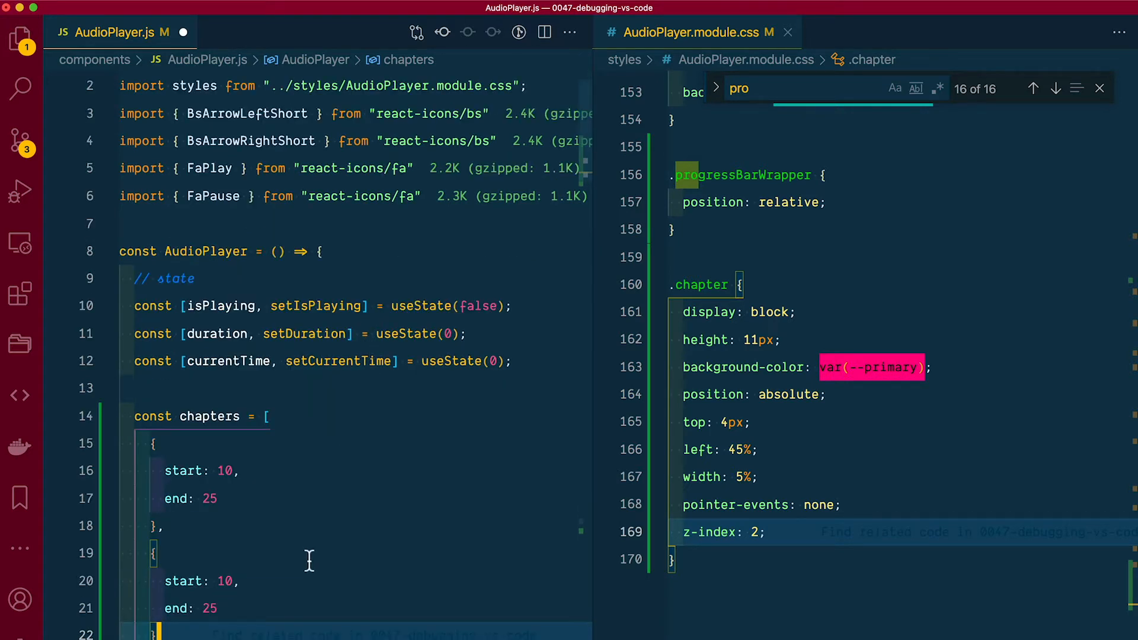
click(225, 581)
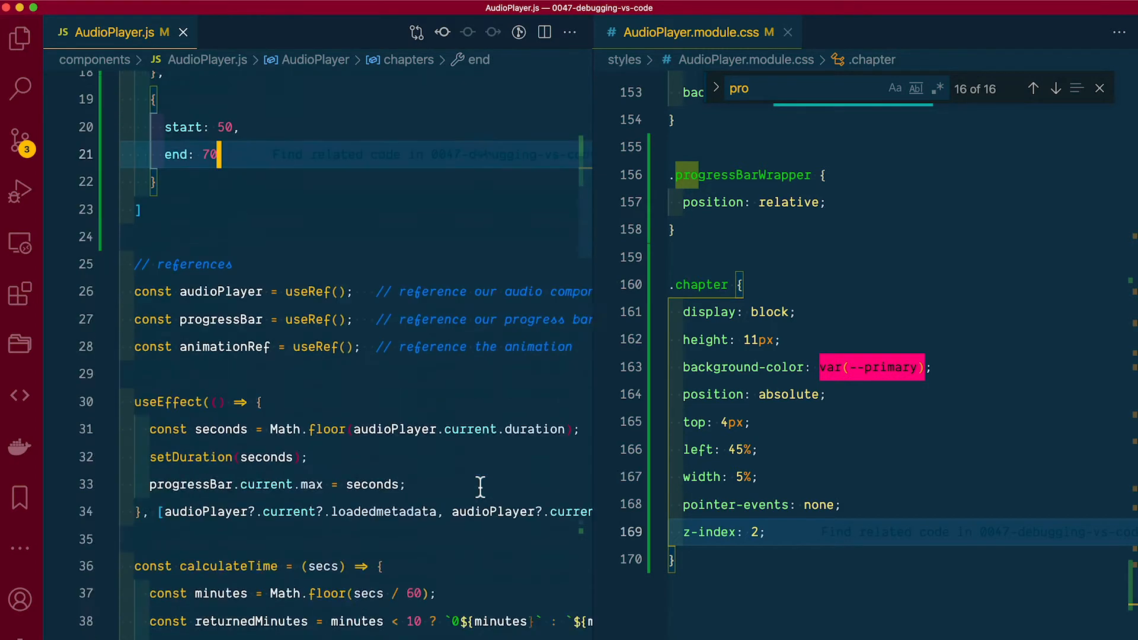
- Start a chapters.map call above the chapter div inside the progress bar wrapper
scroll(down, 3)
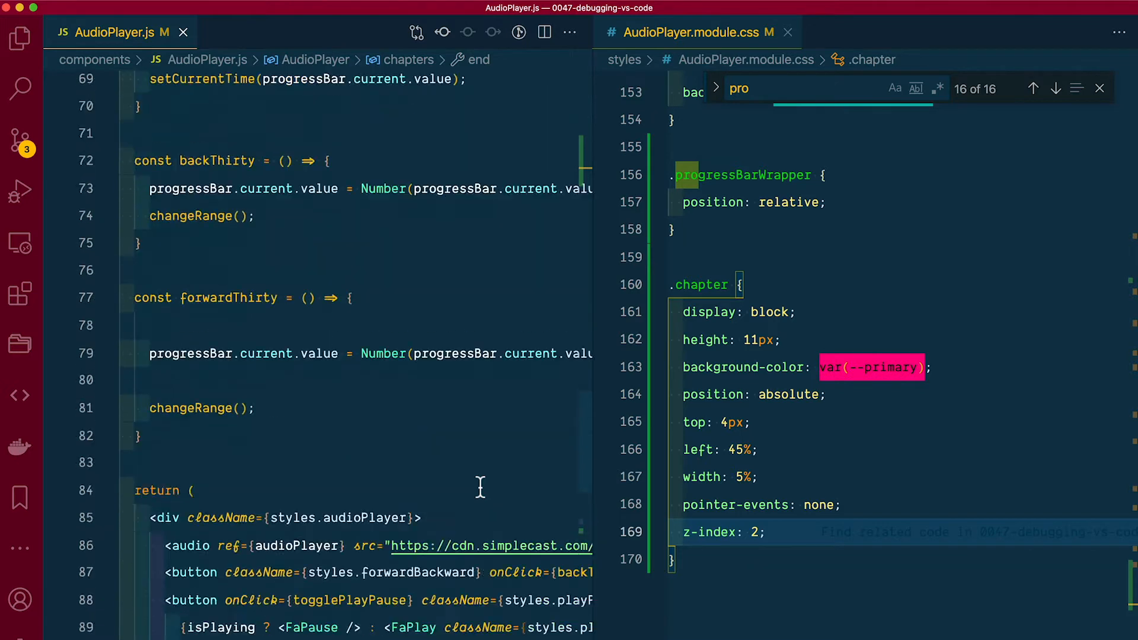
scroll(down, 3)
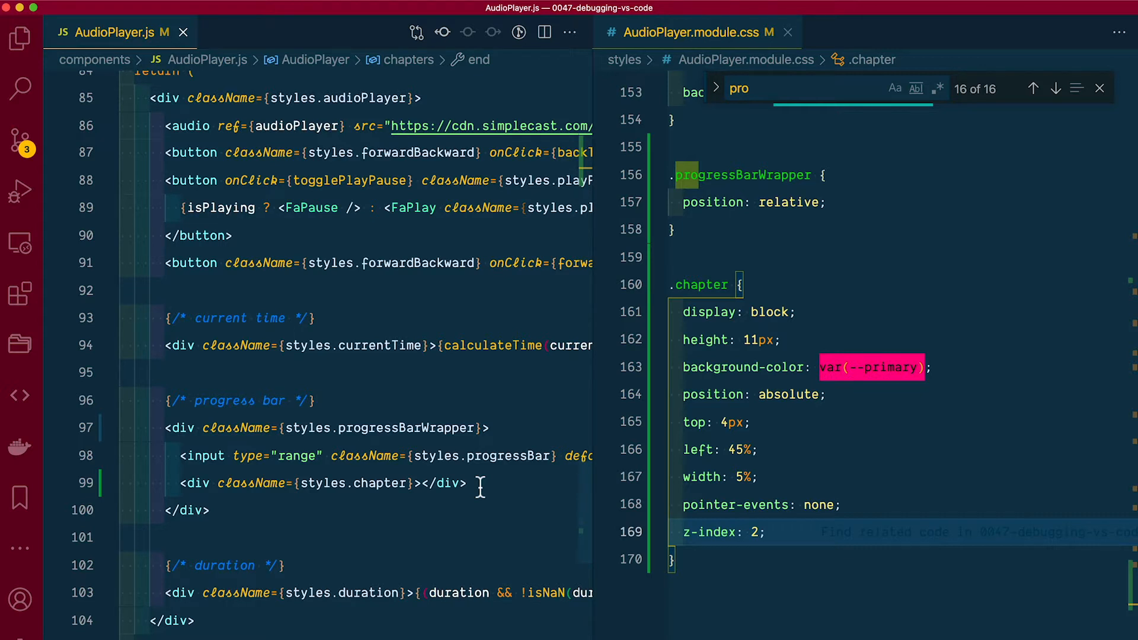
key(Enter)
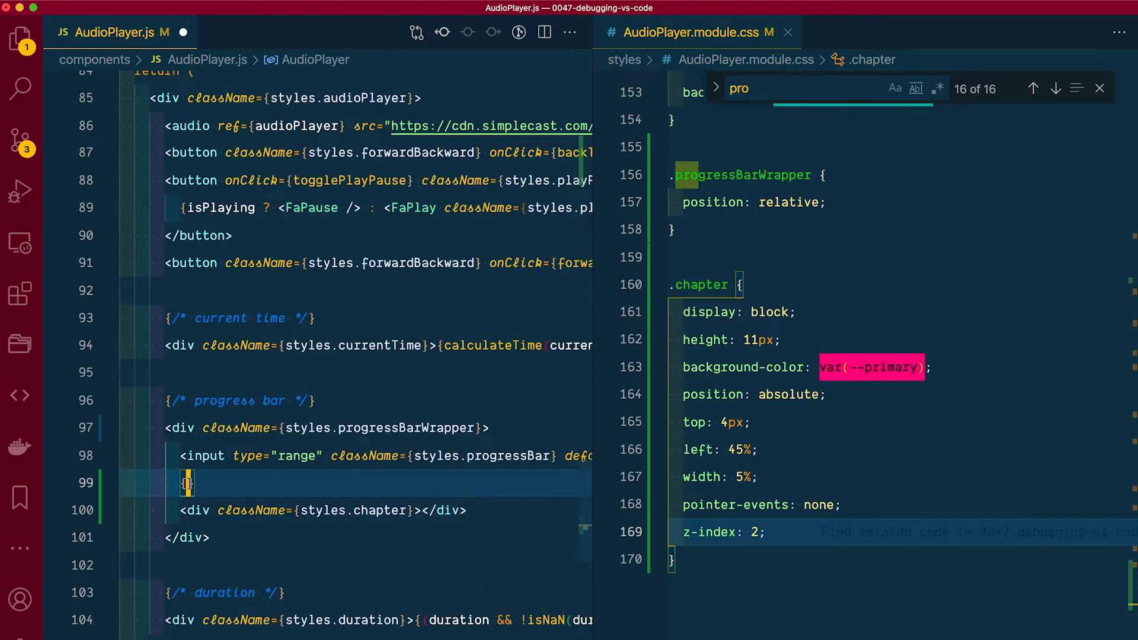
text(chapters)
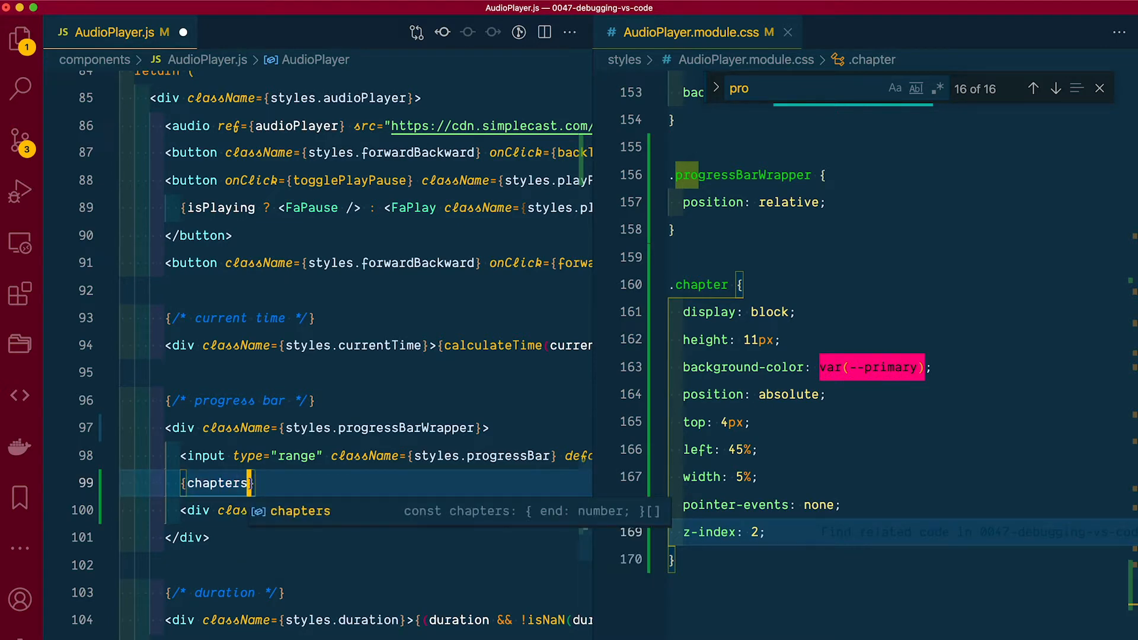
text(.map(() => {)
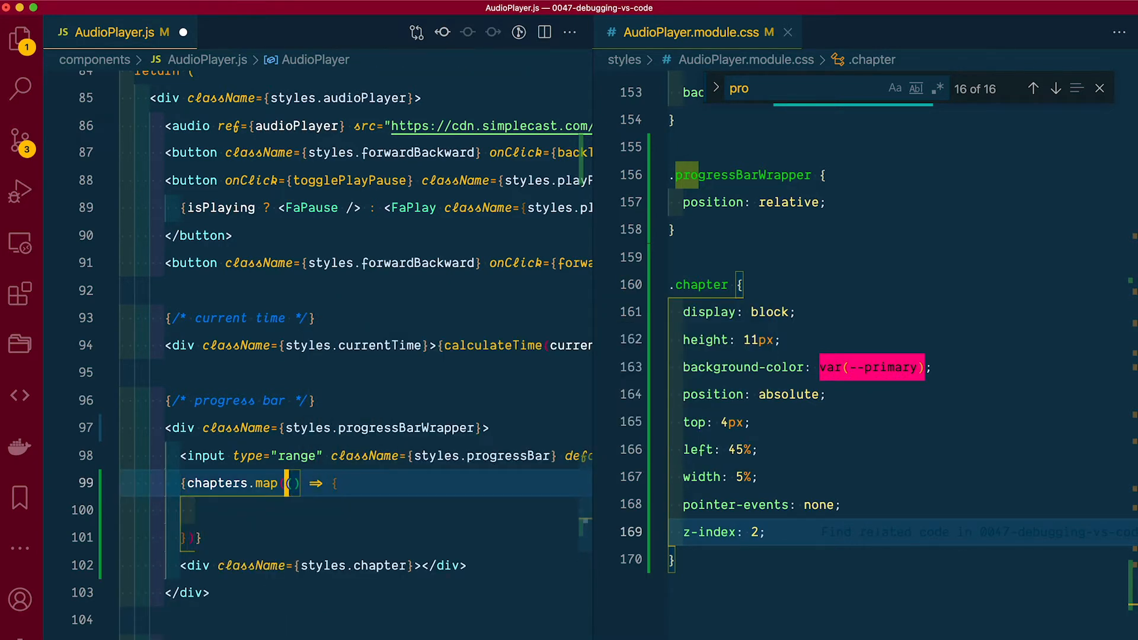
- Give the map callback chapter and i parameters and log i with console.log
click(293, 482)
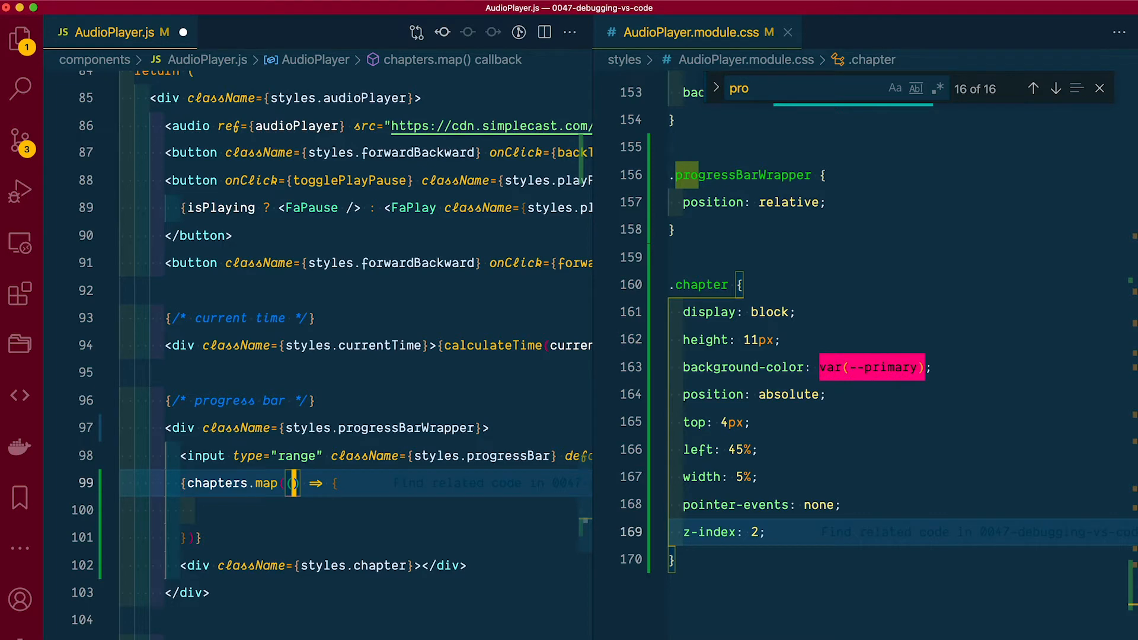
text(chapter)
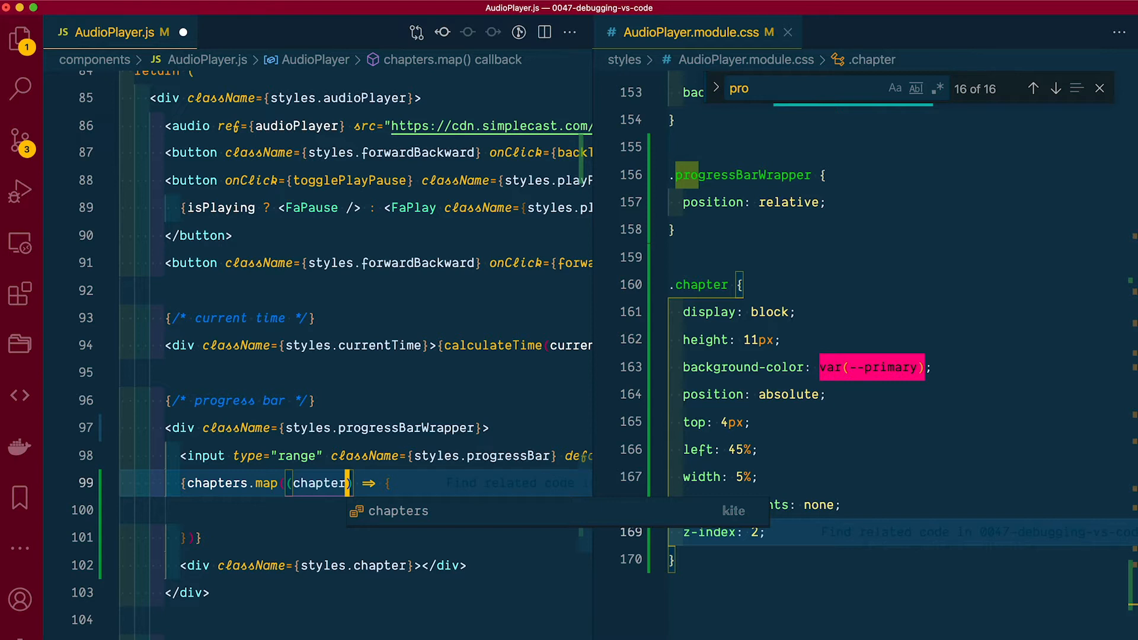
text(,)
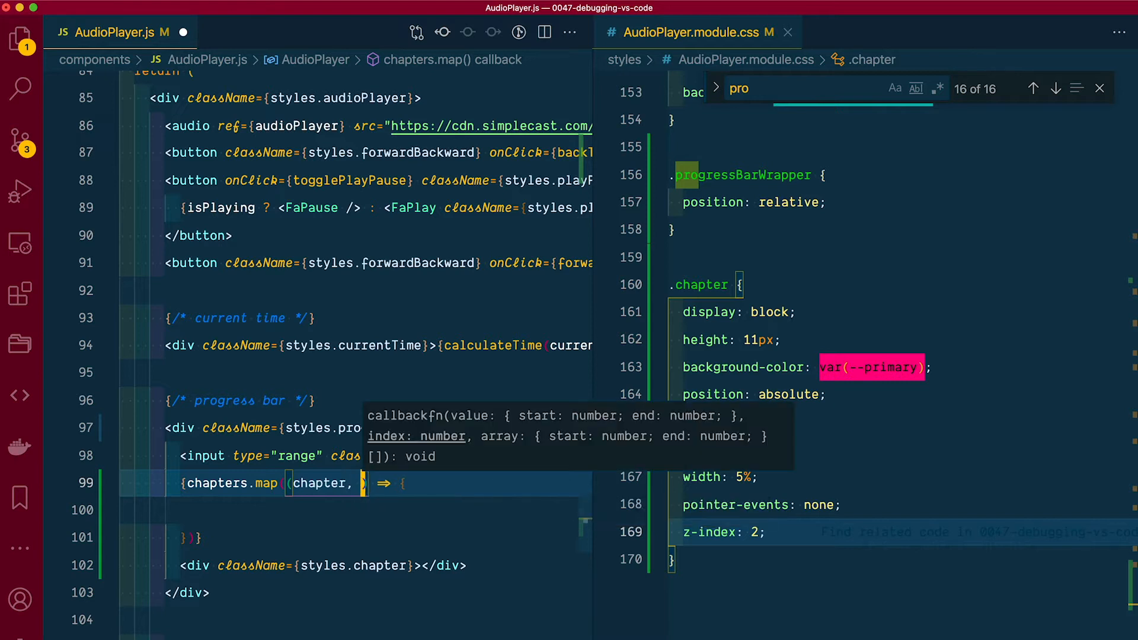
click(788, 32)
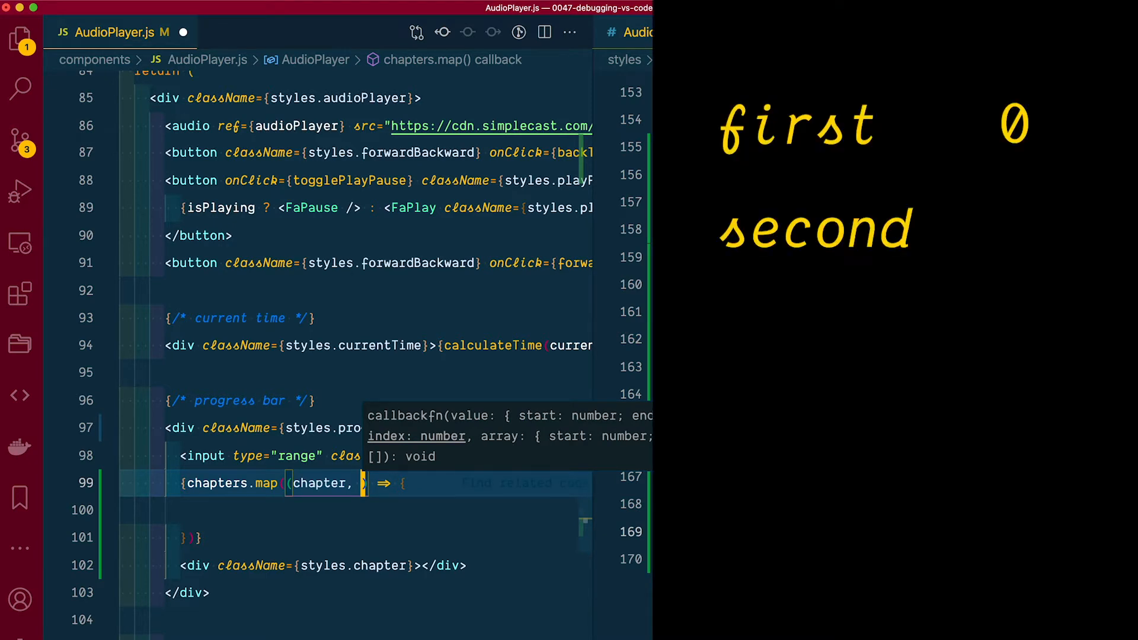
text(i)
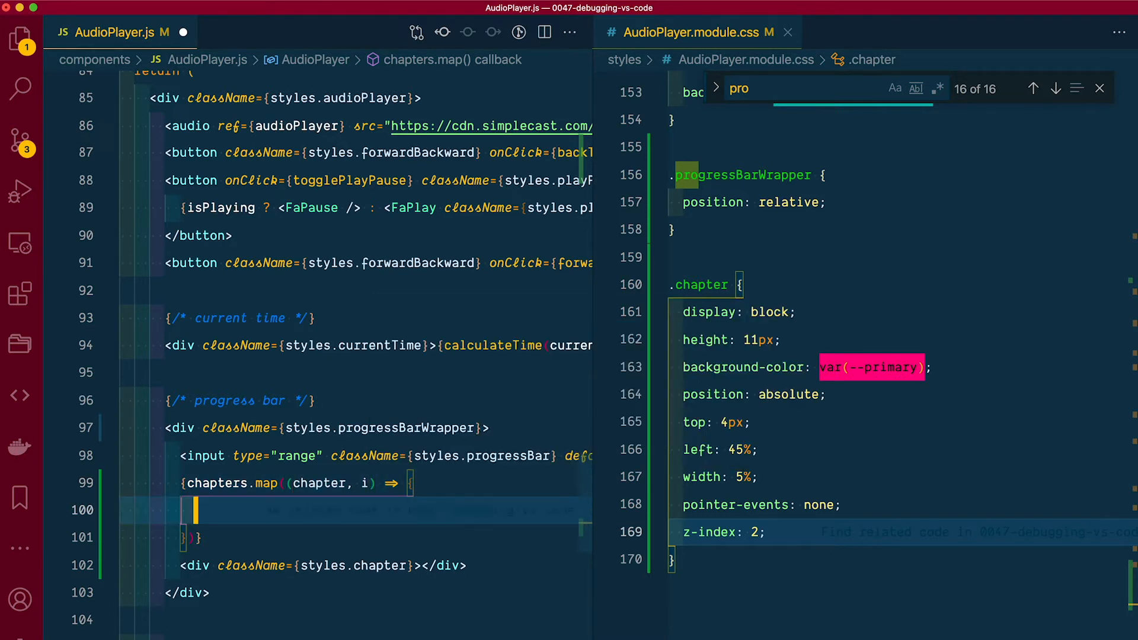
text(console.)
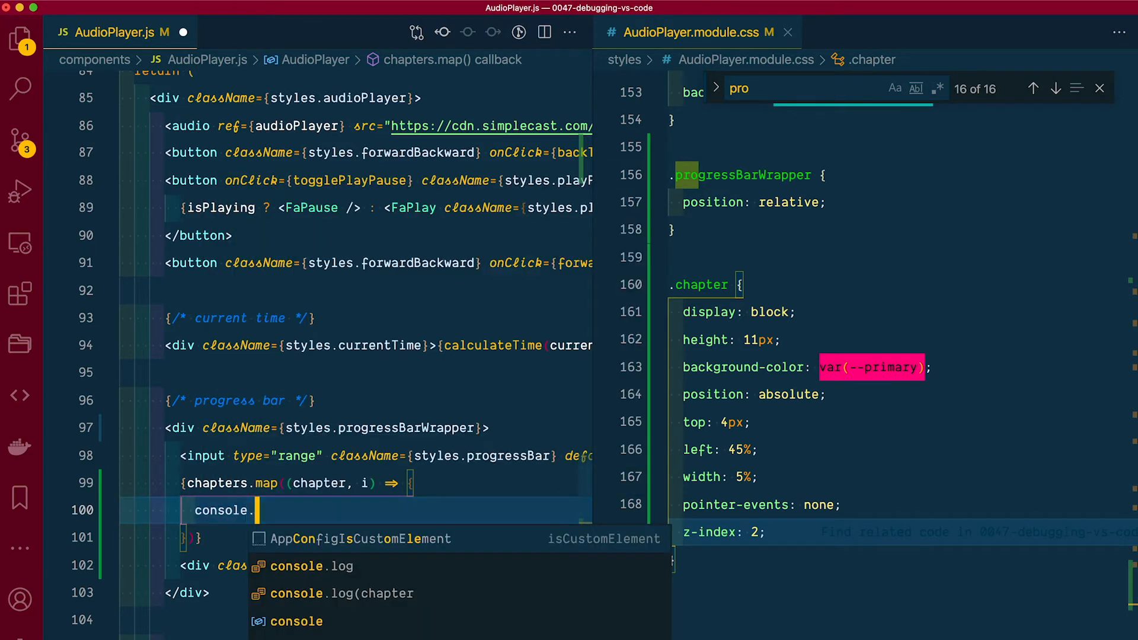
text(log(i);)
text(return (<div className={styles.chapter}></div>)
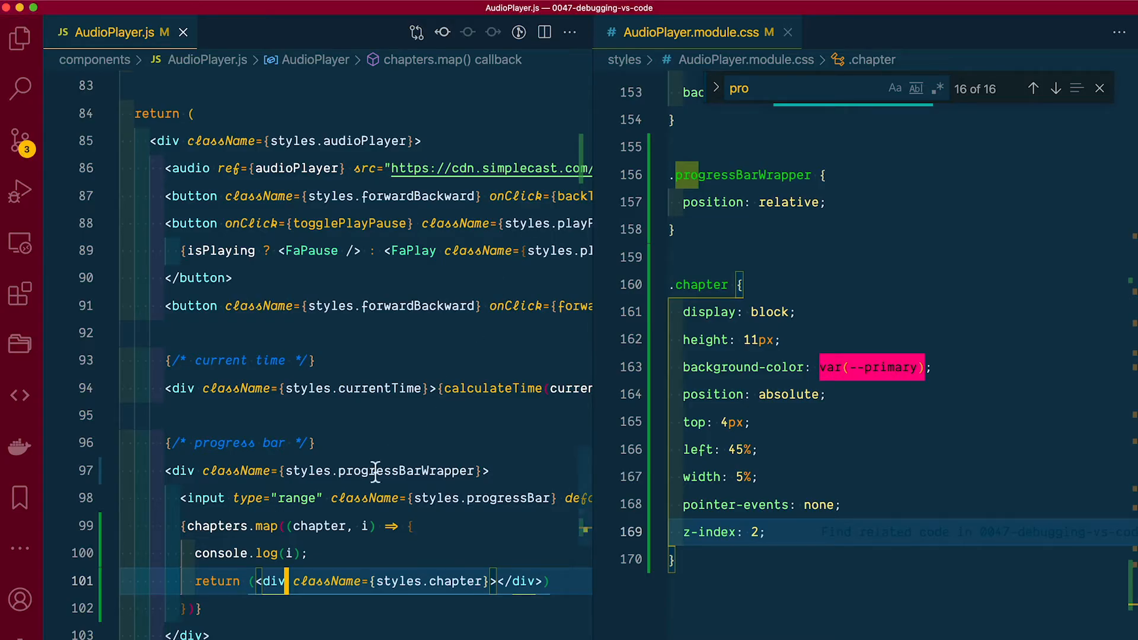
- Add key={i} to the mapped chapter div after checking the browser console warning
text(key={})
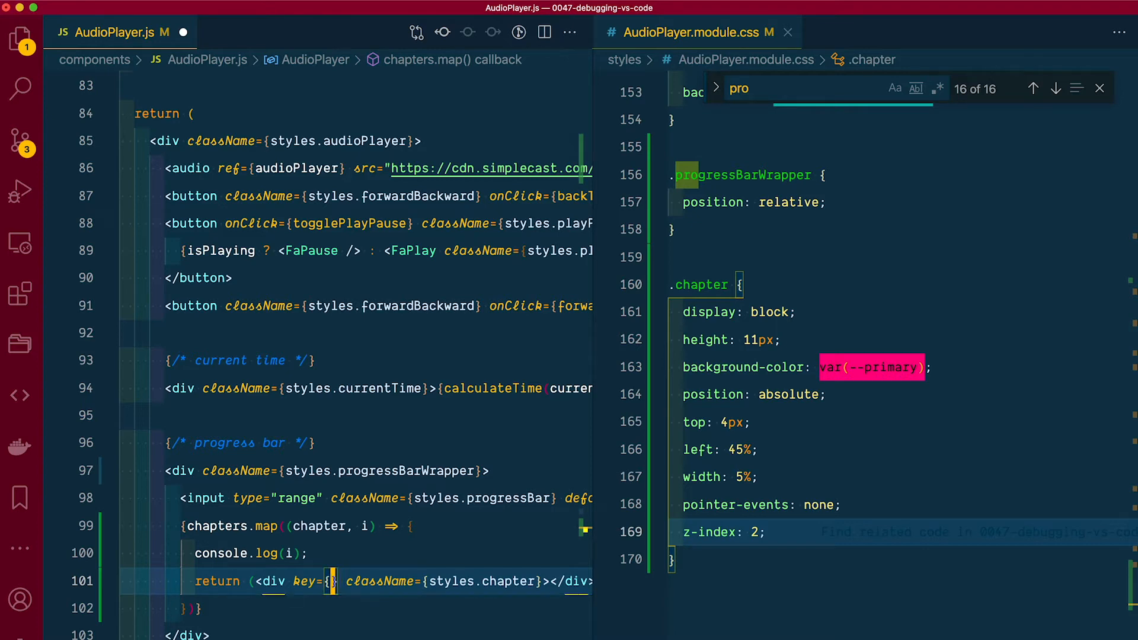
text(i)
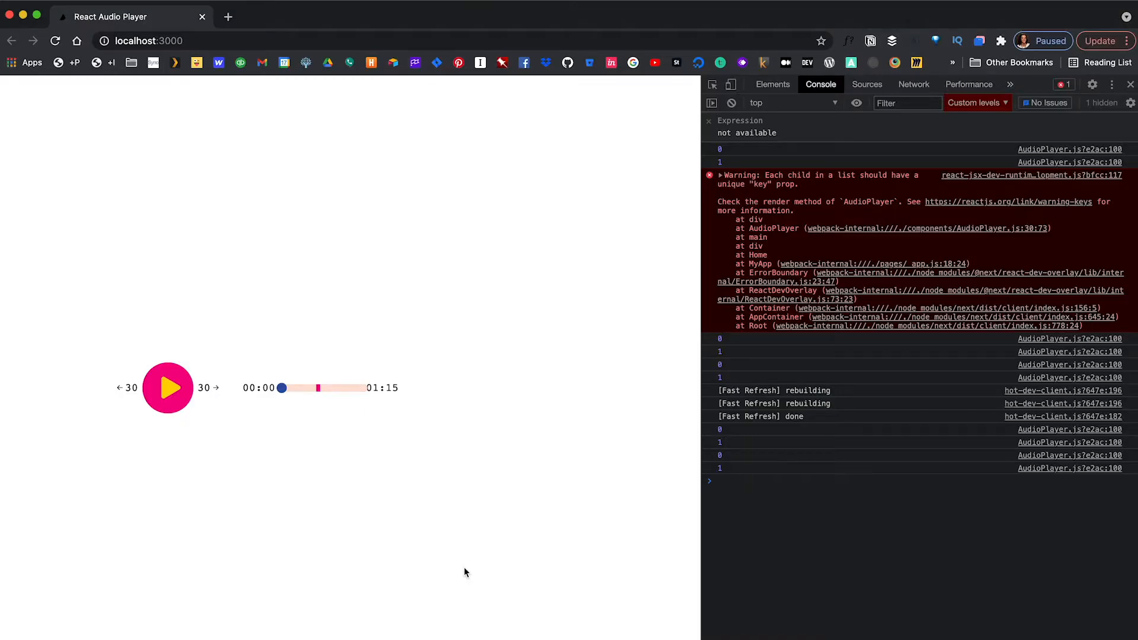
click(730, 102)
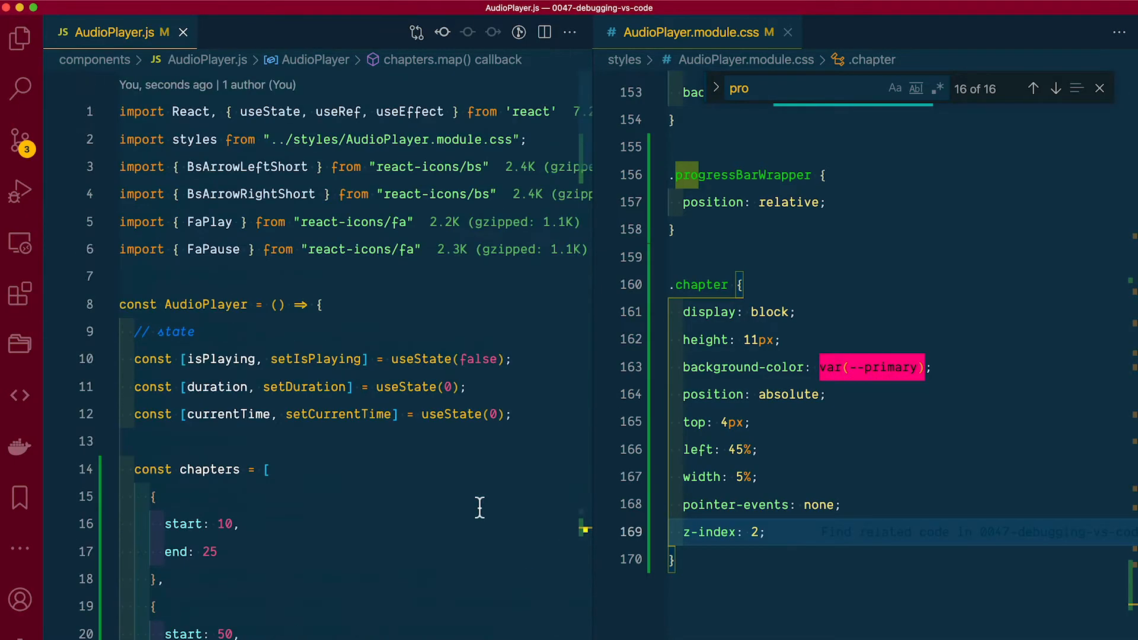
- Return <div key={i} className={styles.chapter}> from chapters.map, with a blank line above it
scroll(down, 3)
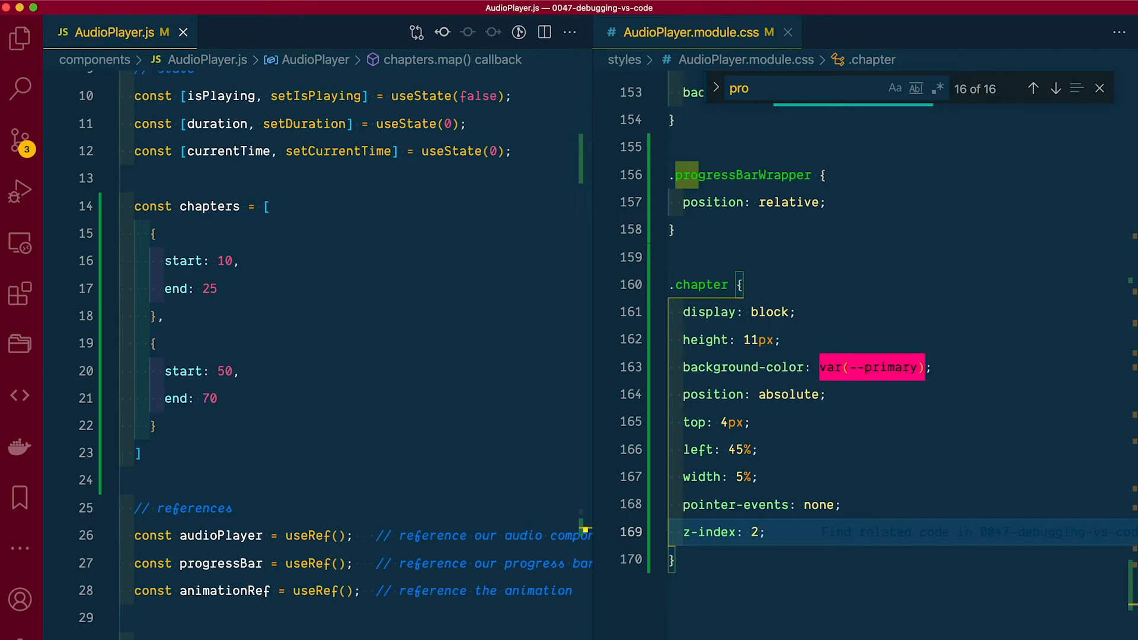
scroll(down, 3)
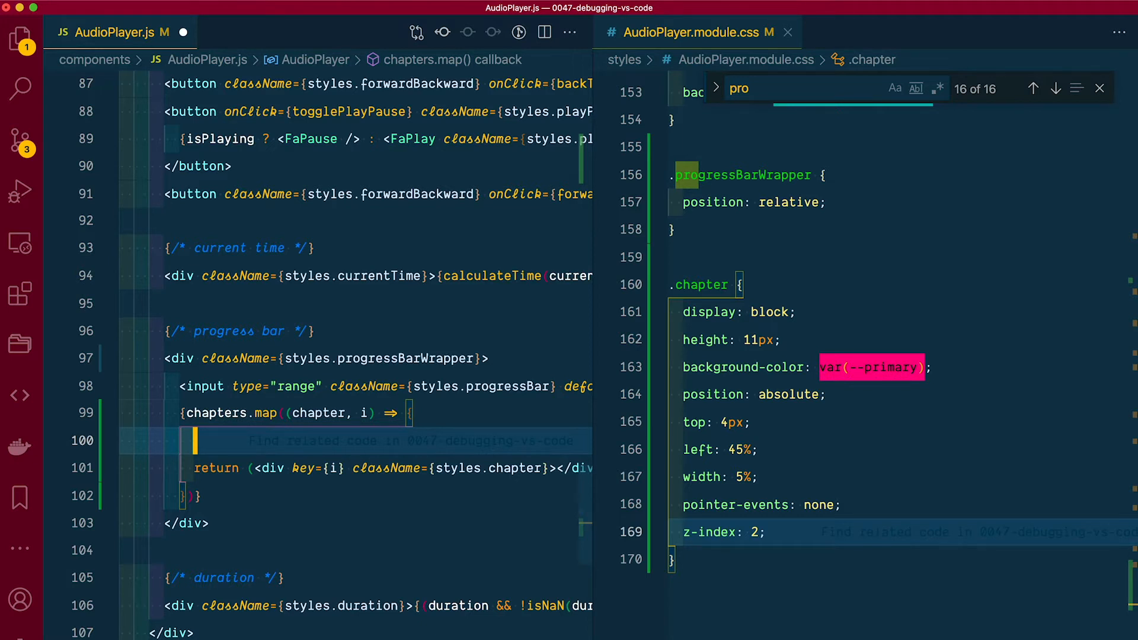
- Define const leftStyle = chapter.start / duration * 100 in the chapters map callback
text(const)
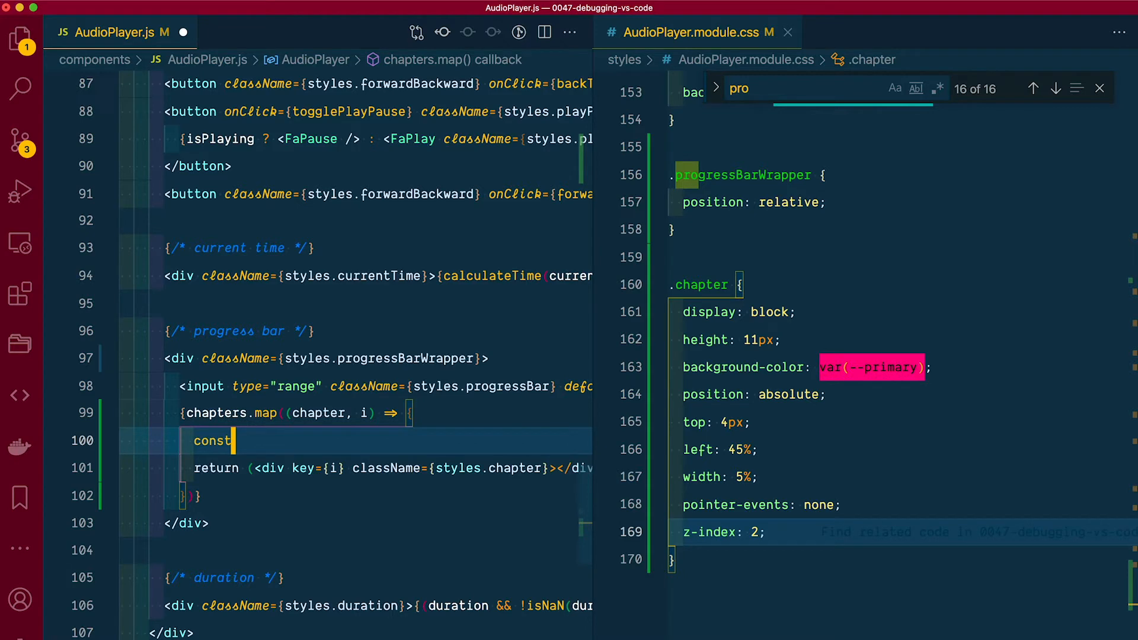
text(leftStyle =)
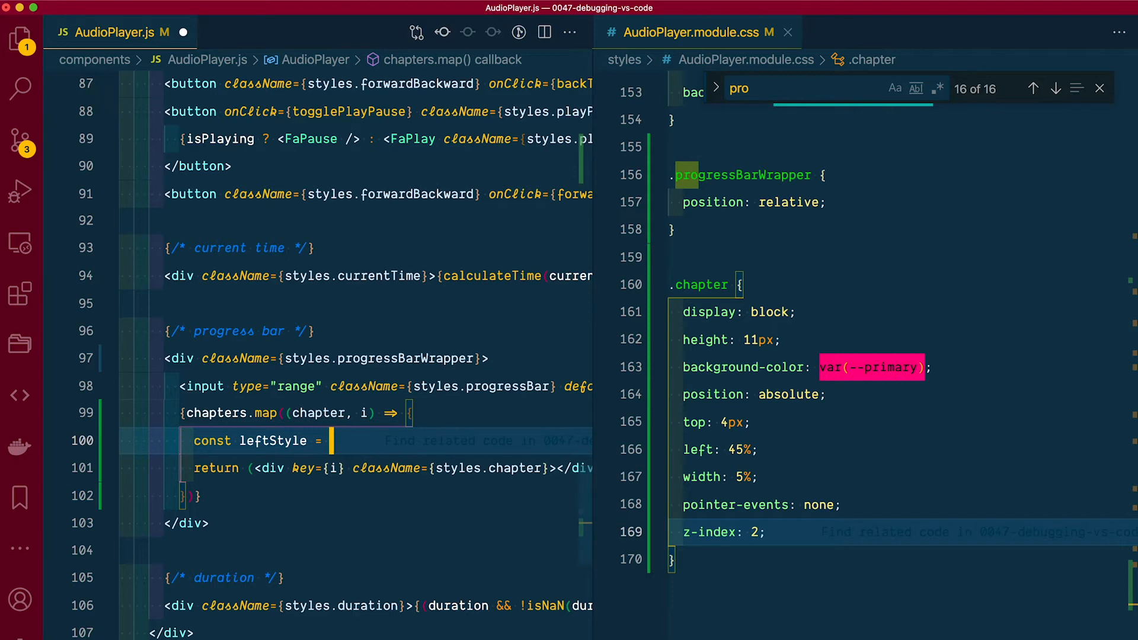
text(ch)
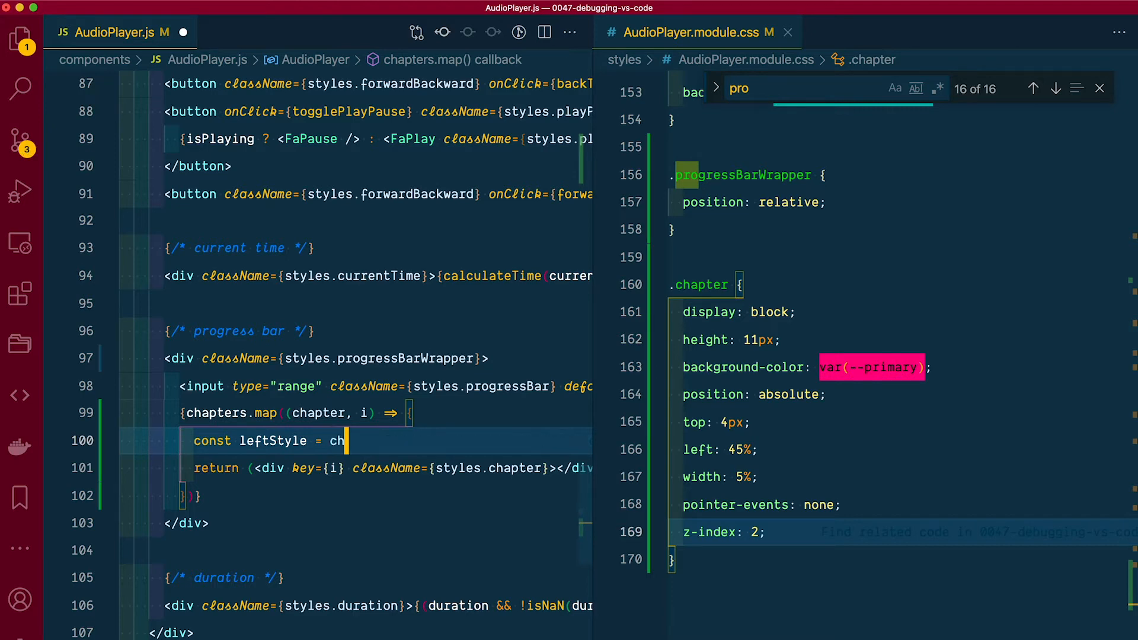
text(chapter.start)
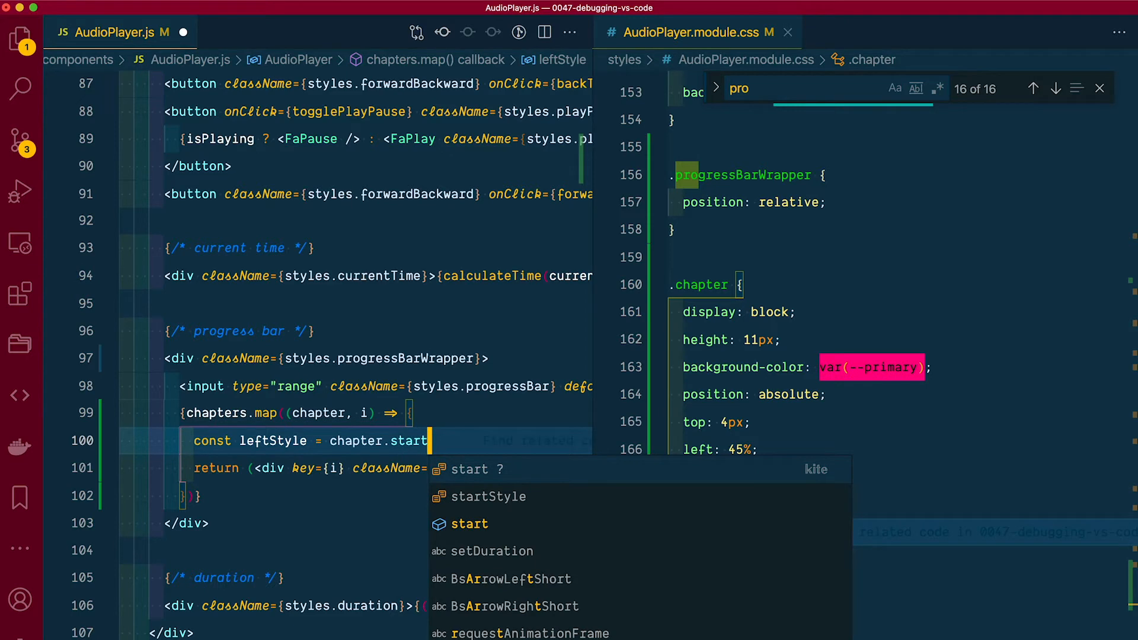
text(/ duration * 1)
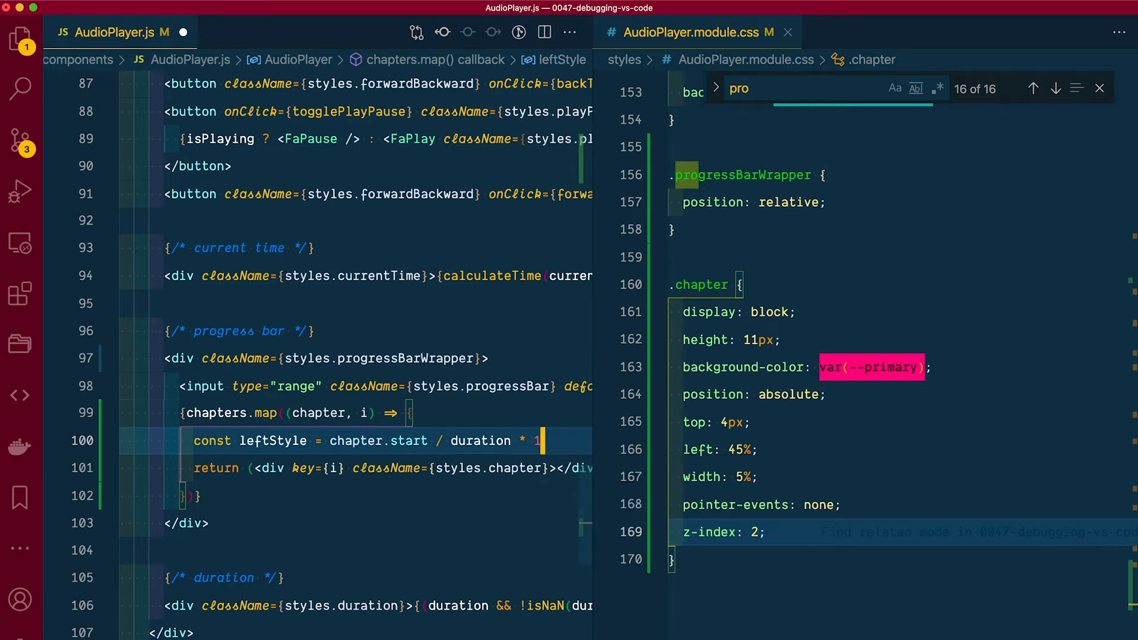
text(00;)
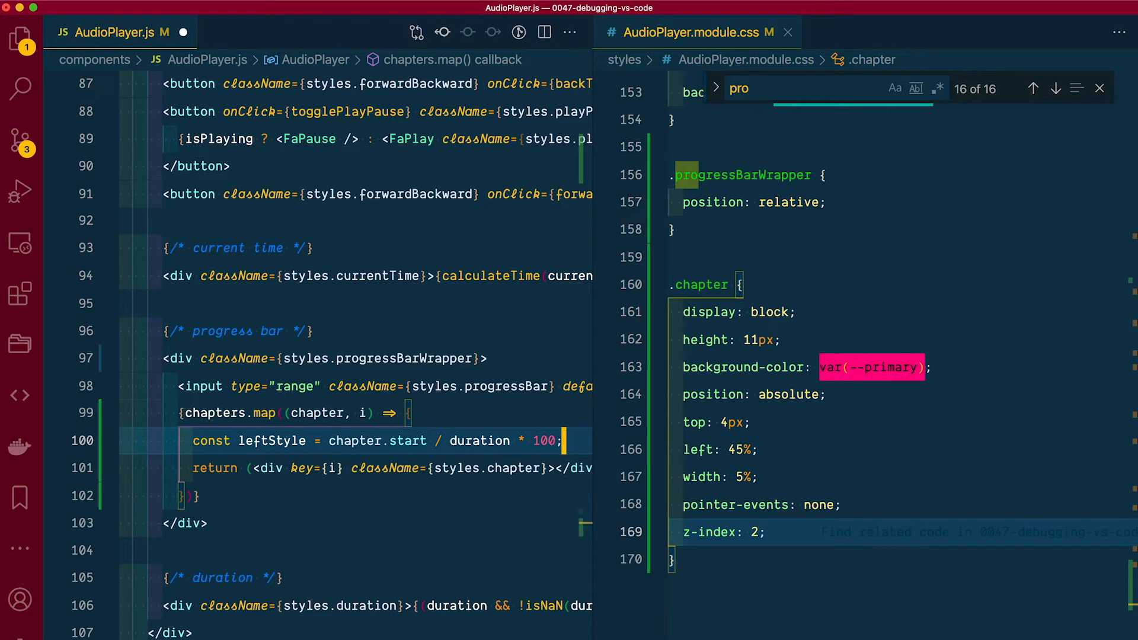
- Begin const widthStyle as chapter.end - chapter.start on the next line
text(const widthStyle =)
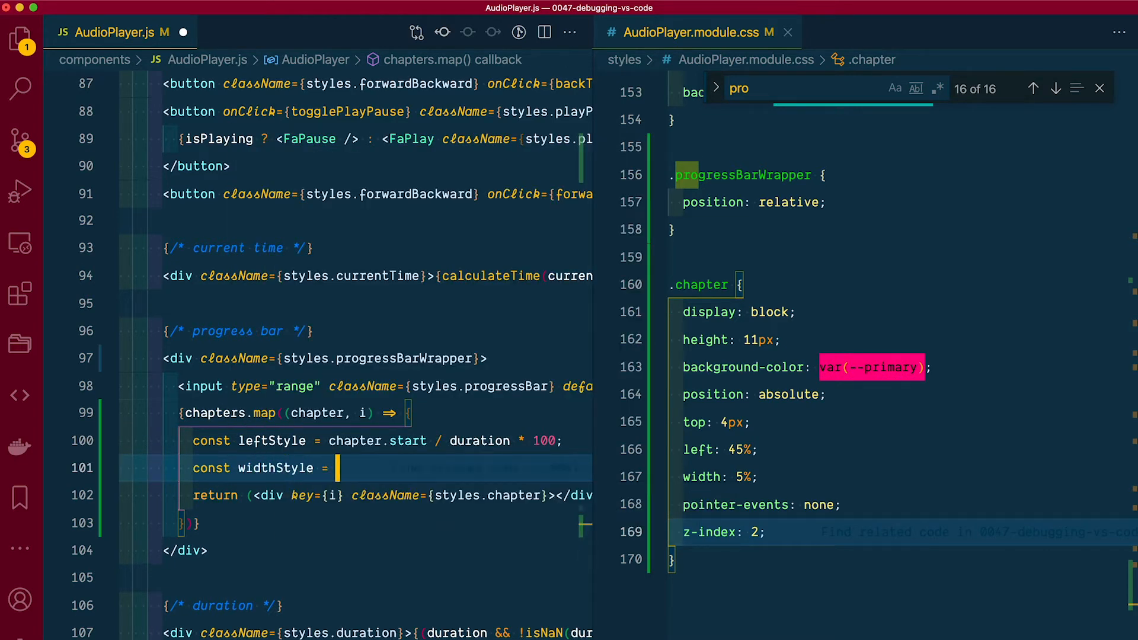
text(chapter.end)
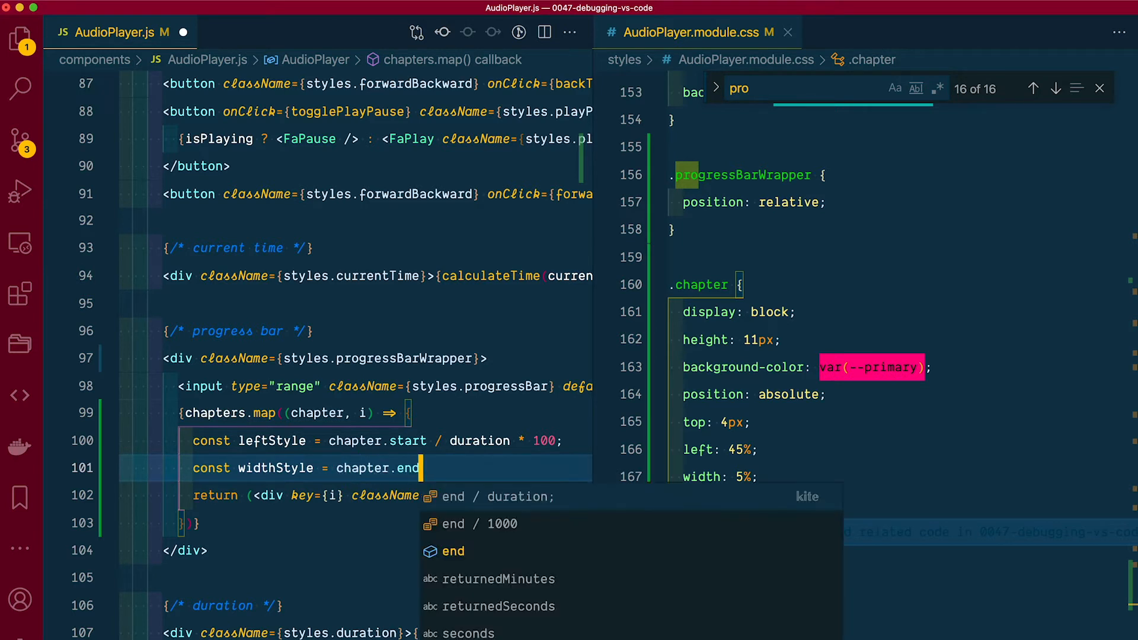
text(- chapter.start) /)
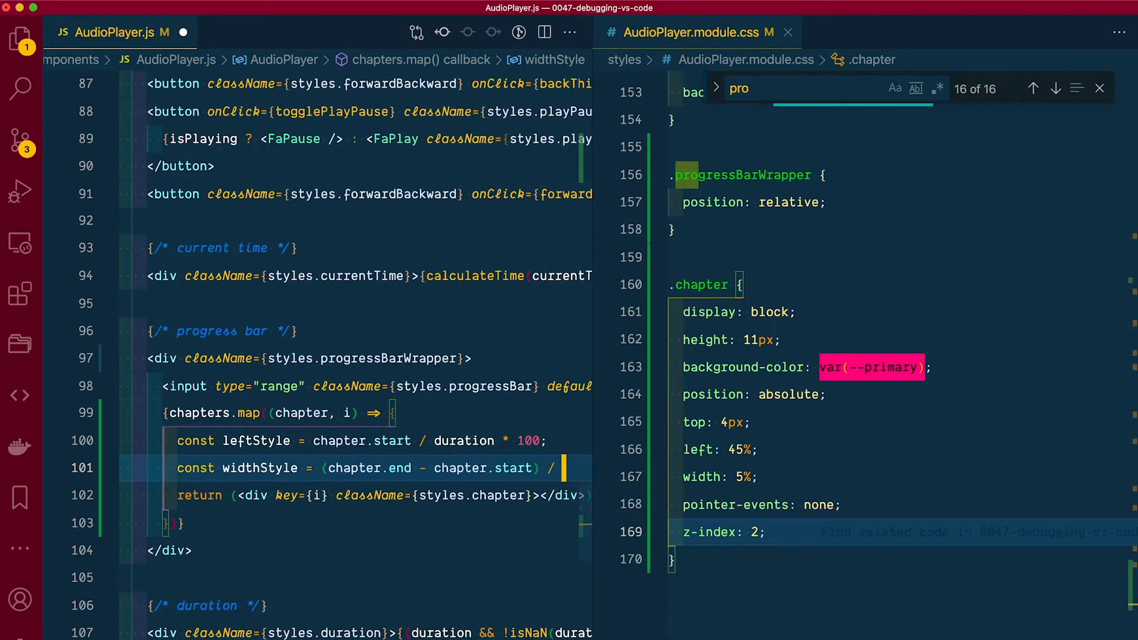
- Finish widthStyle as (chapter.end - chapter.start) / duration * 100 and add console.table({ i, leftStyle, widthStyle })
scroll(right, 3)
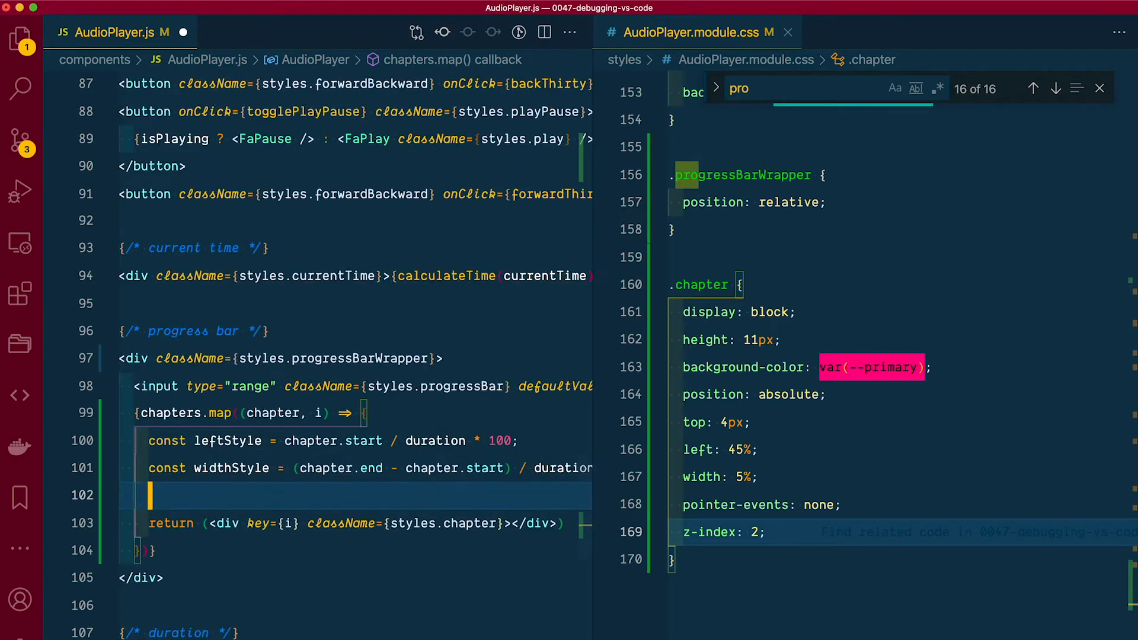
text(consol)
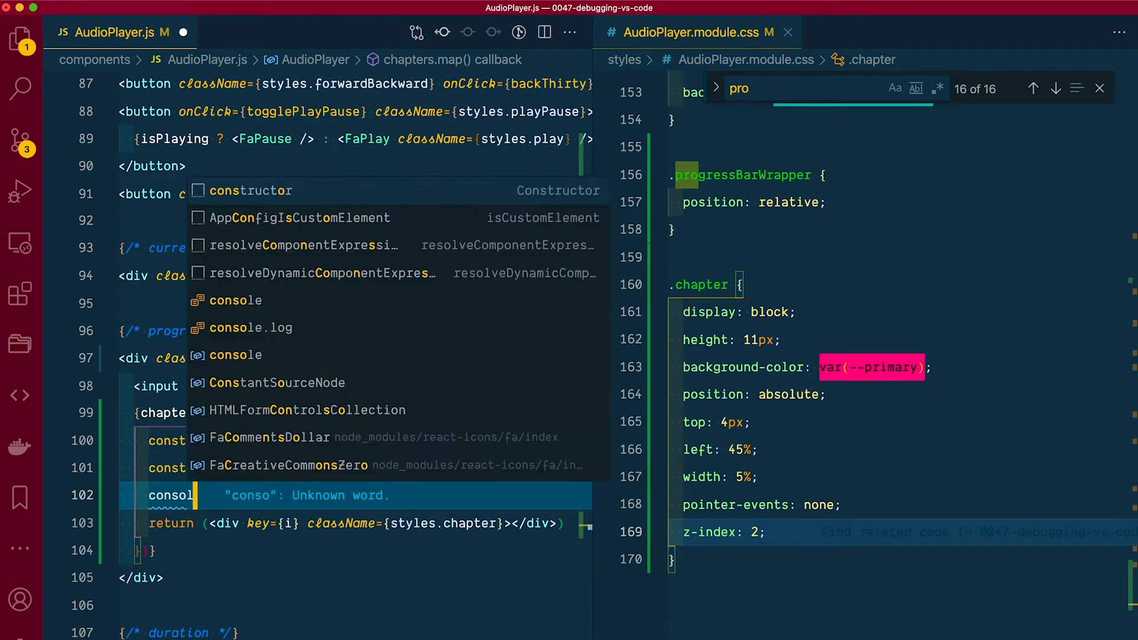
text(.)
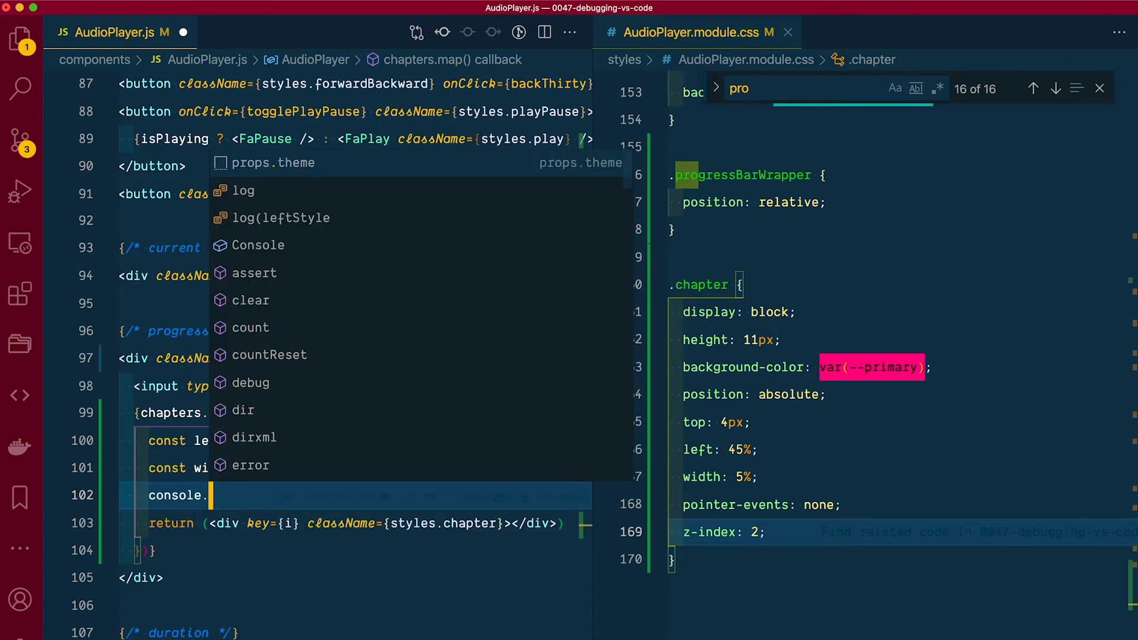
text(table({ i, leftStyle, widthStyle)
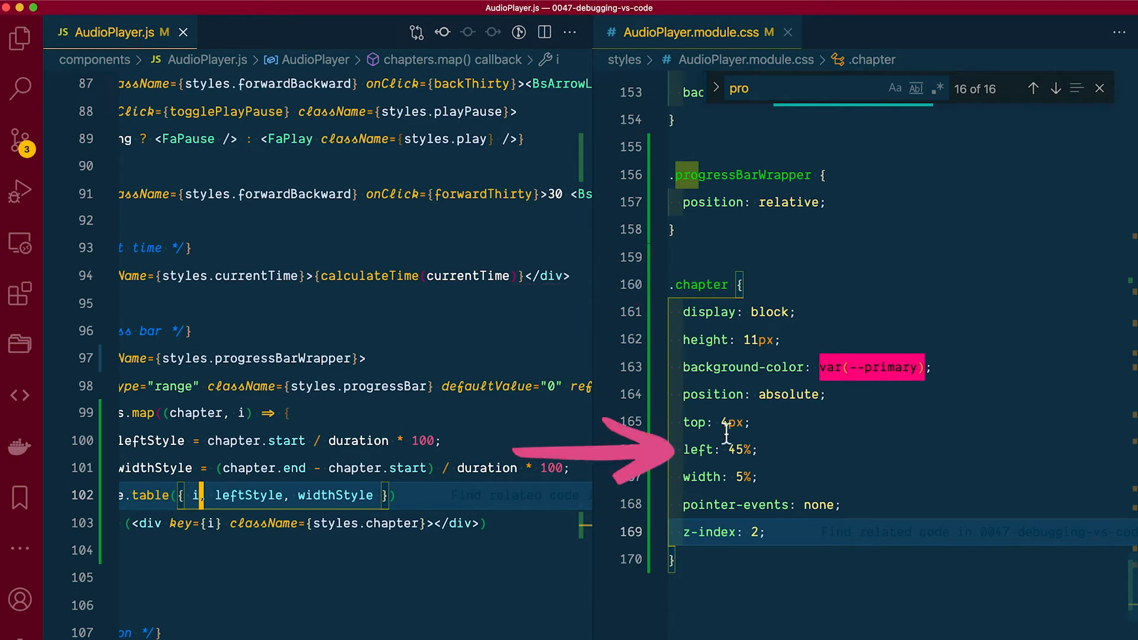
- Replace the .chapter rule's left 45% and width 5% with var(--left) and var(--width)
double_click(737, 449)
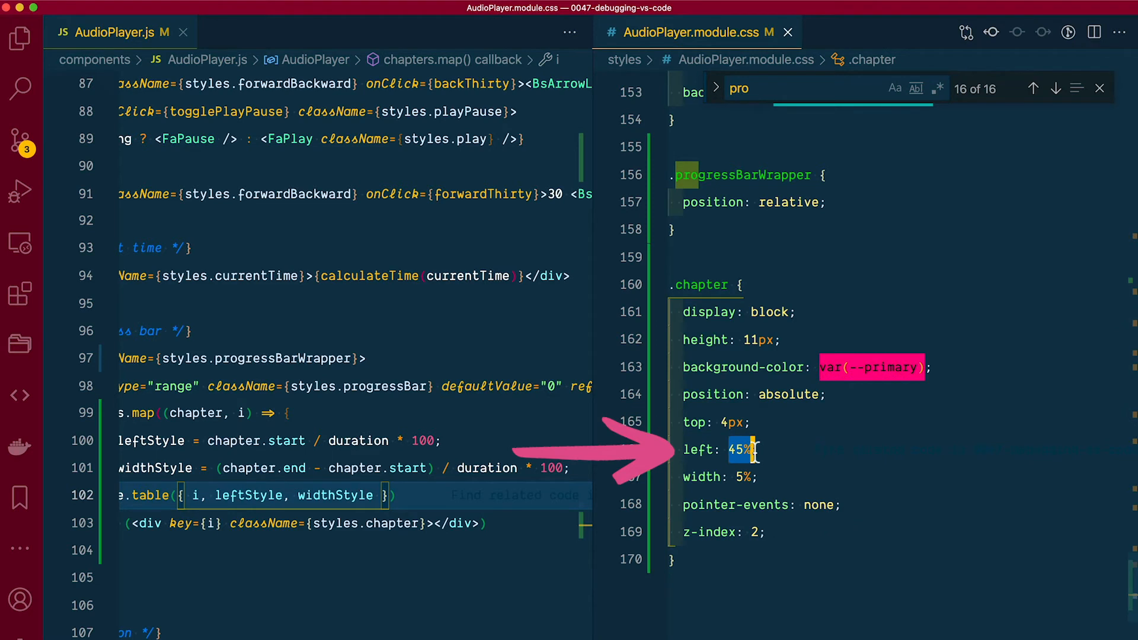
text(var)
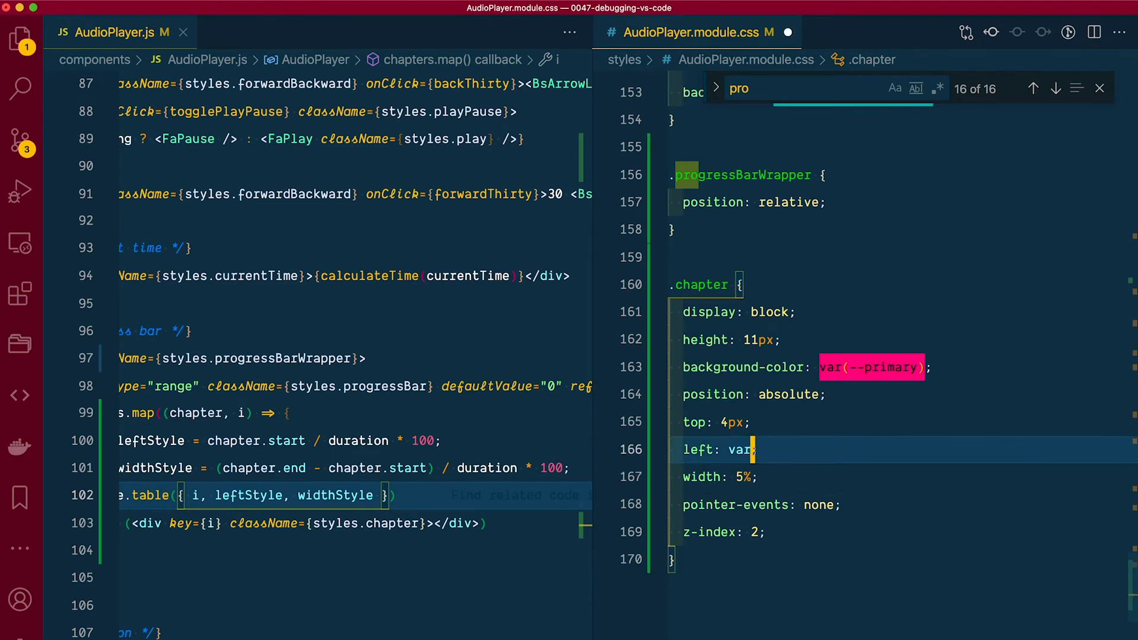
text((--left))
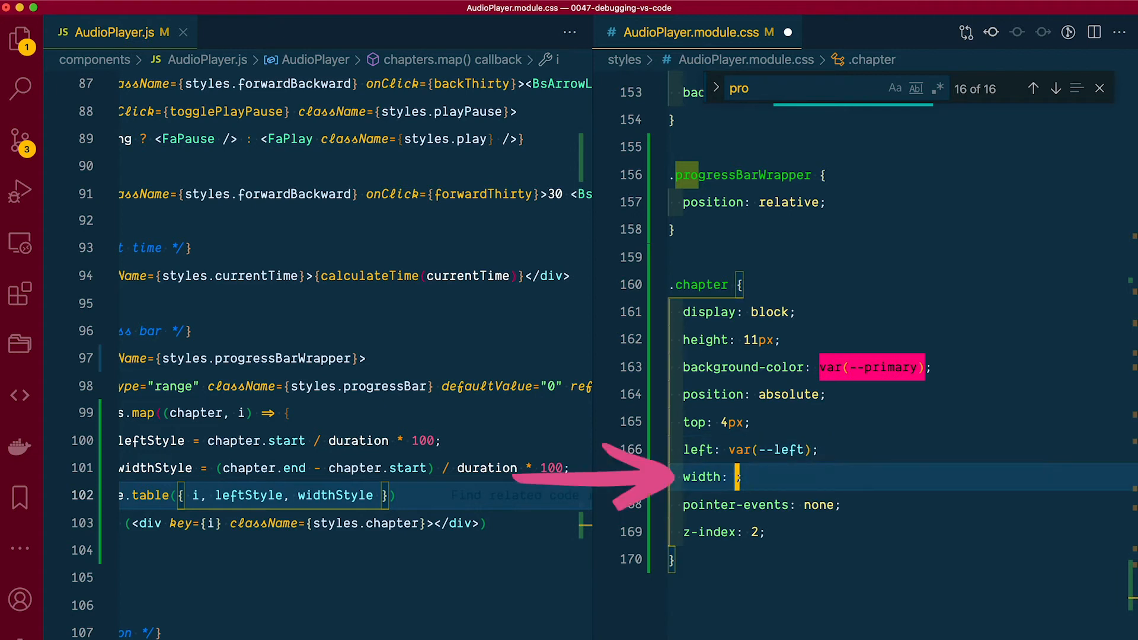
text(var(--width))
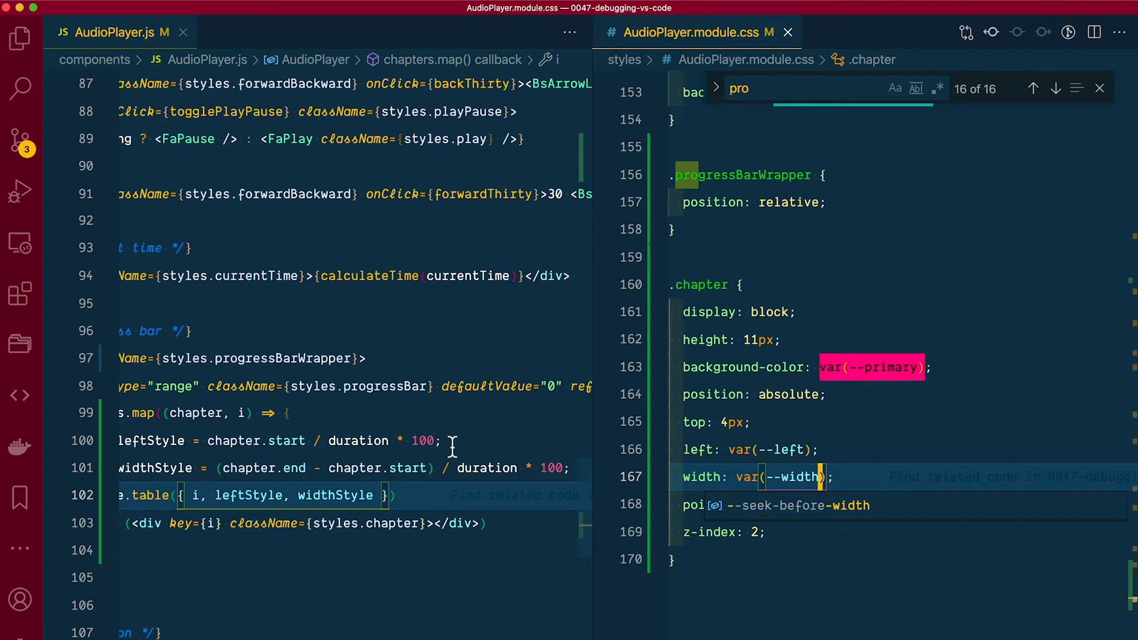
scroll(left, 3)
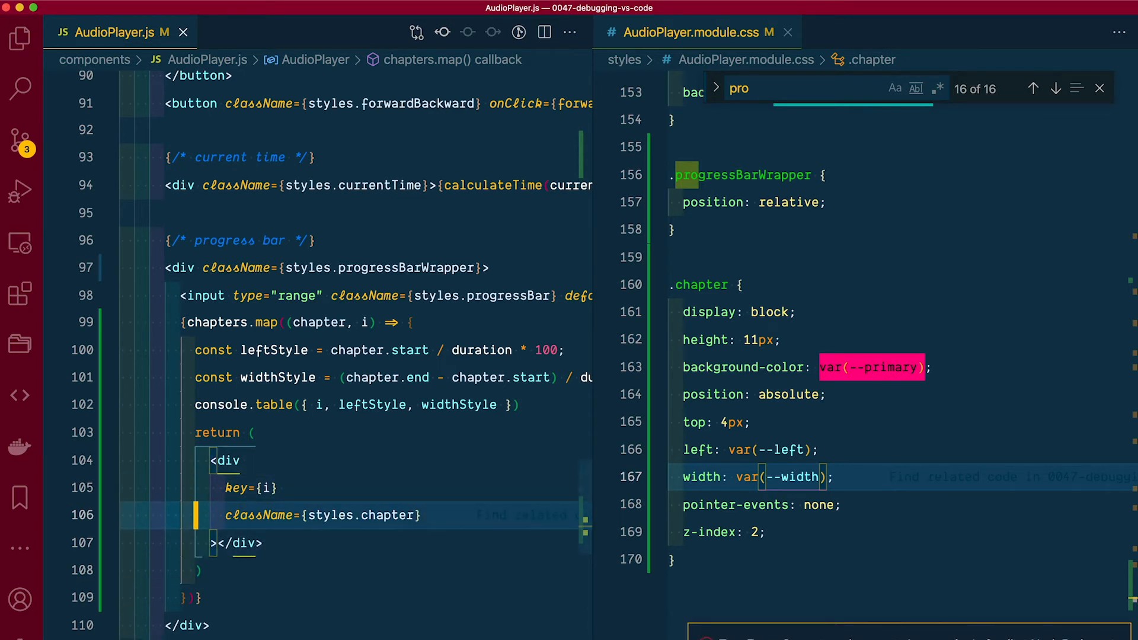
- Add a style prop to the chapter div setting '--left' and '--width' to percentage template literals
key(Enter)
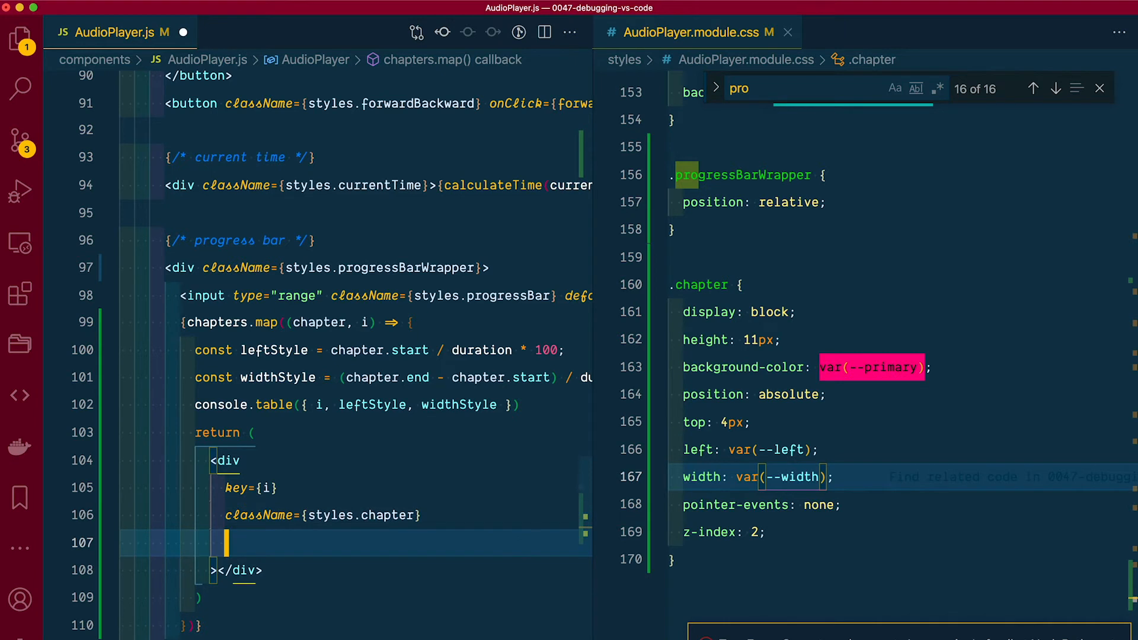
text(style=)
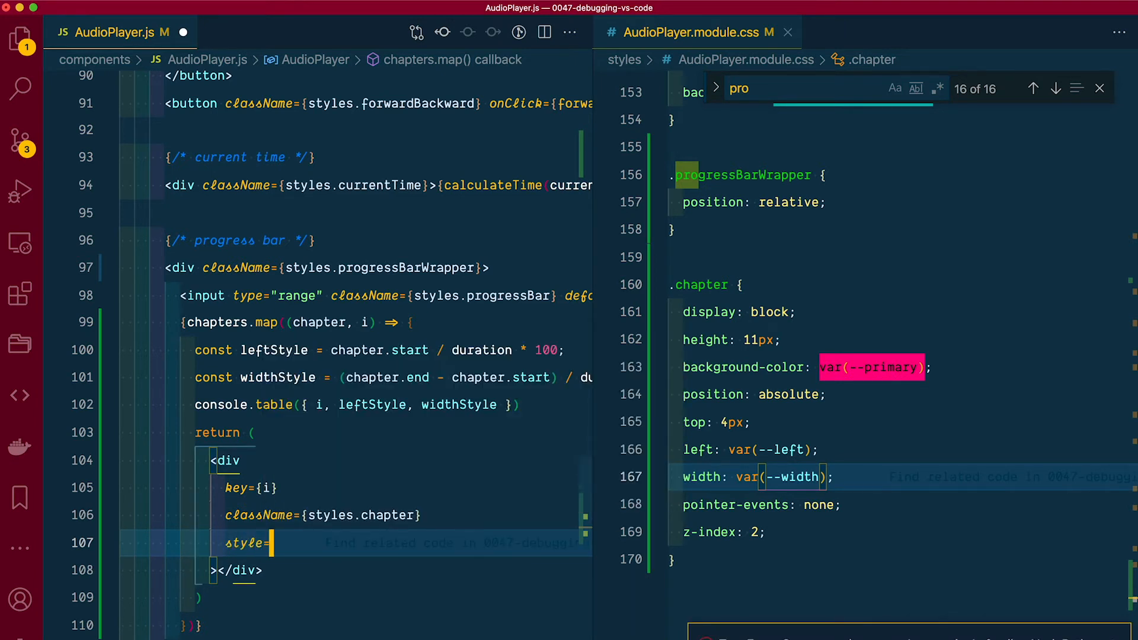
text({}})
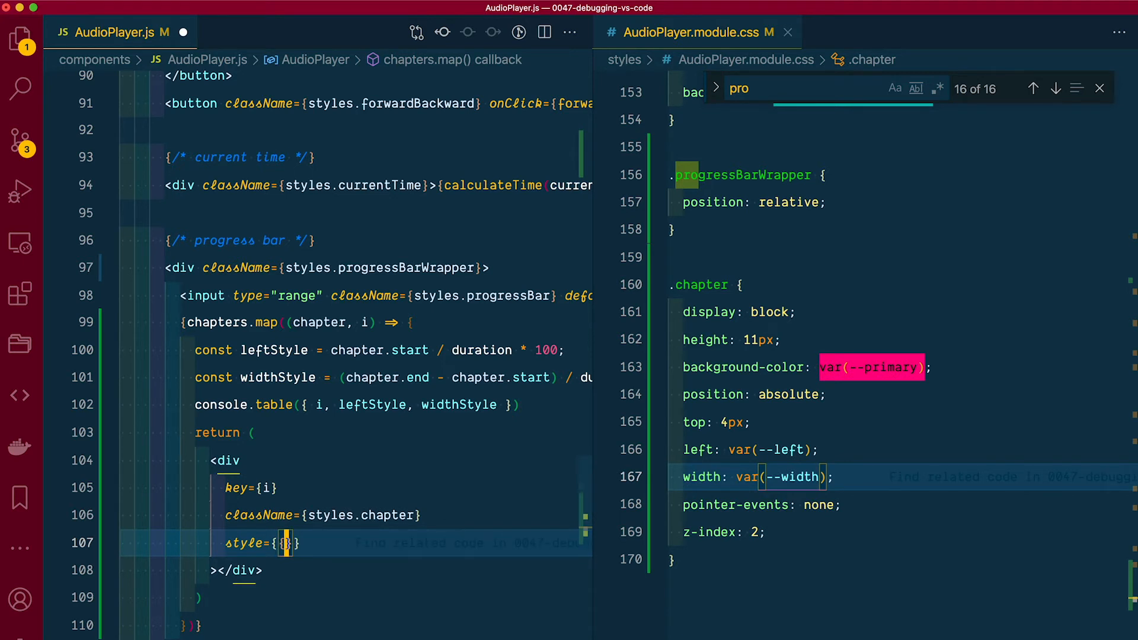
text('--)
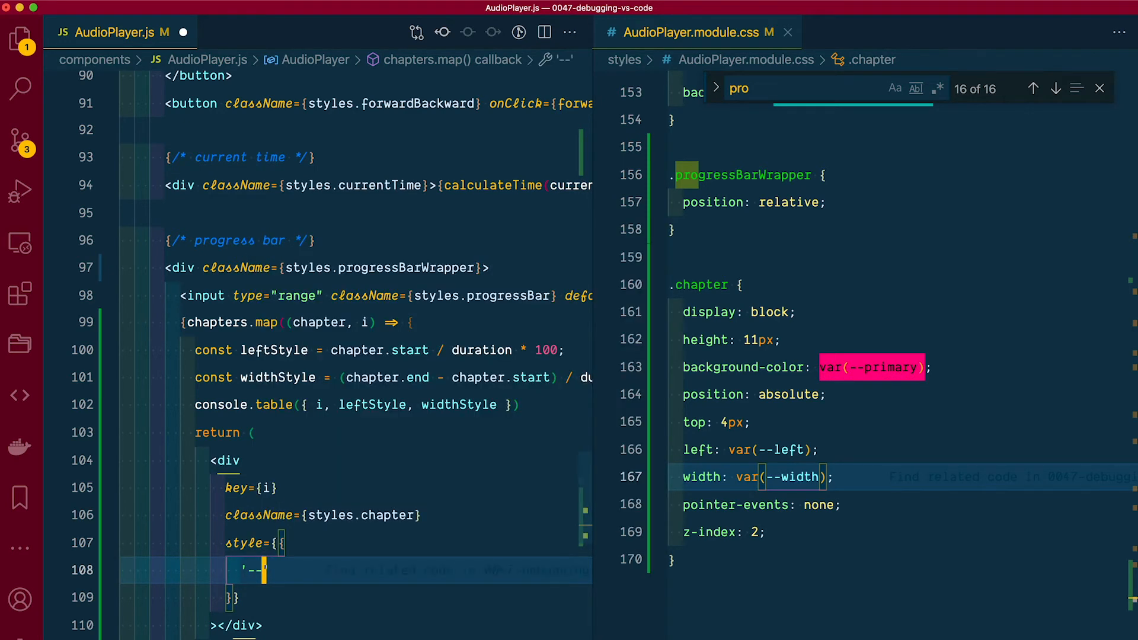
text(left)
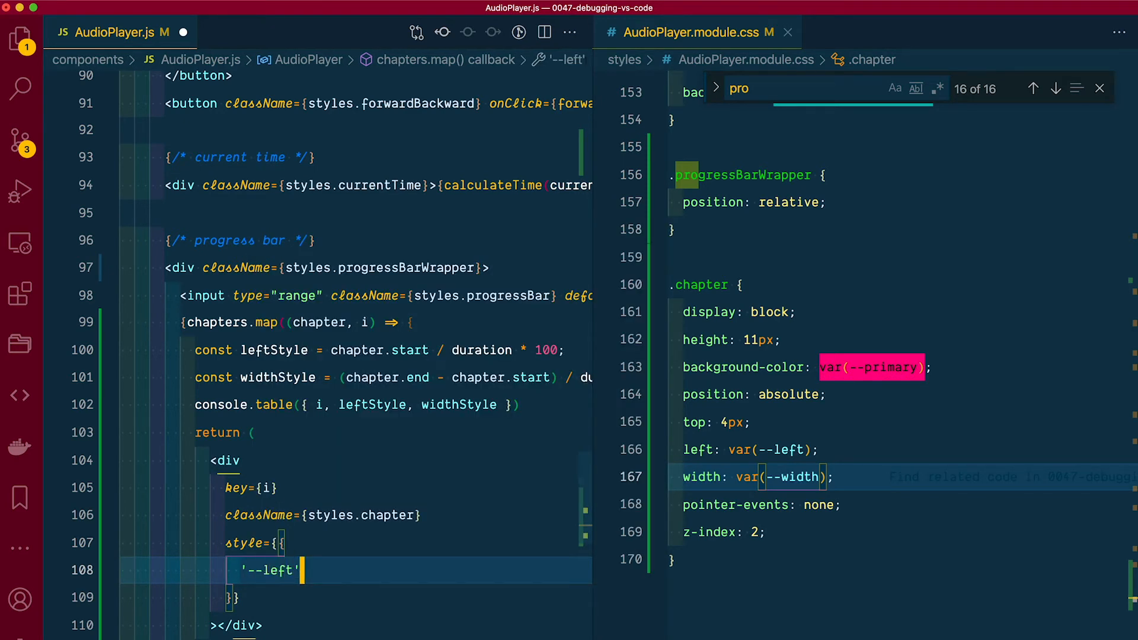
text(:)
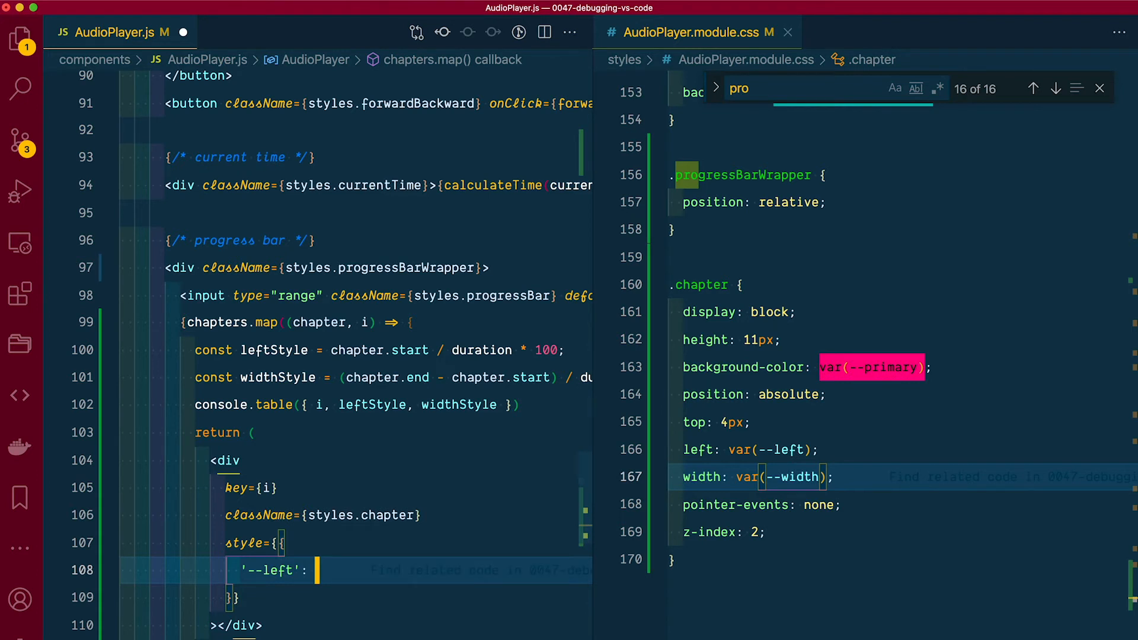
text(leftStyle)
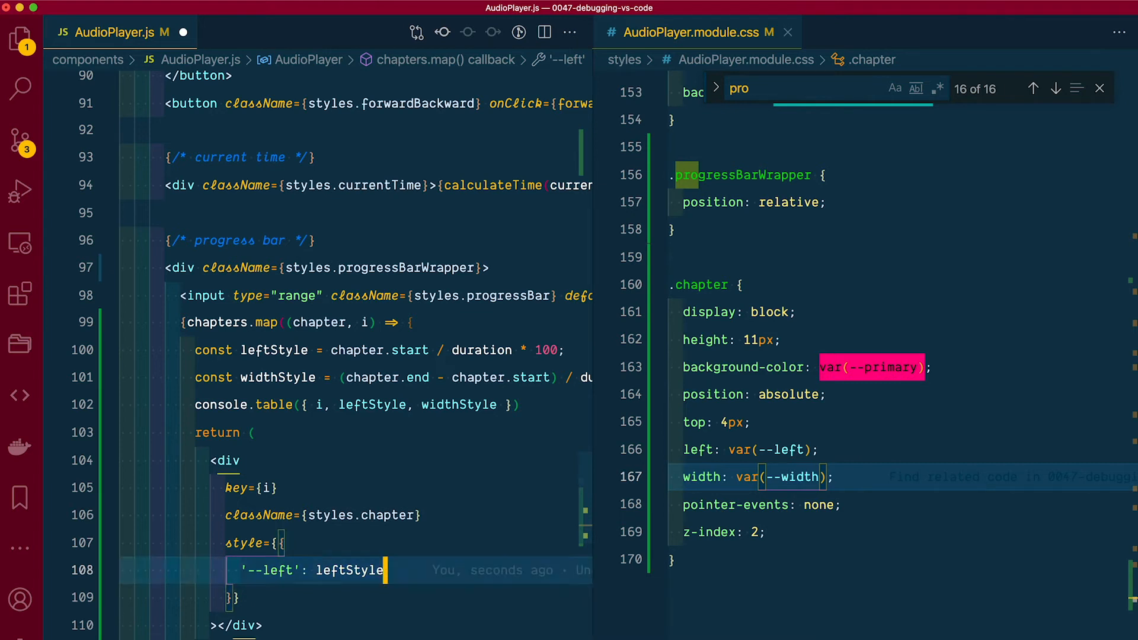
double_click(355, 569)
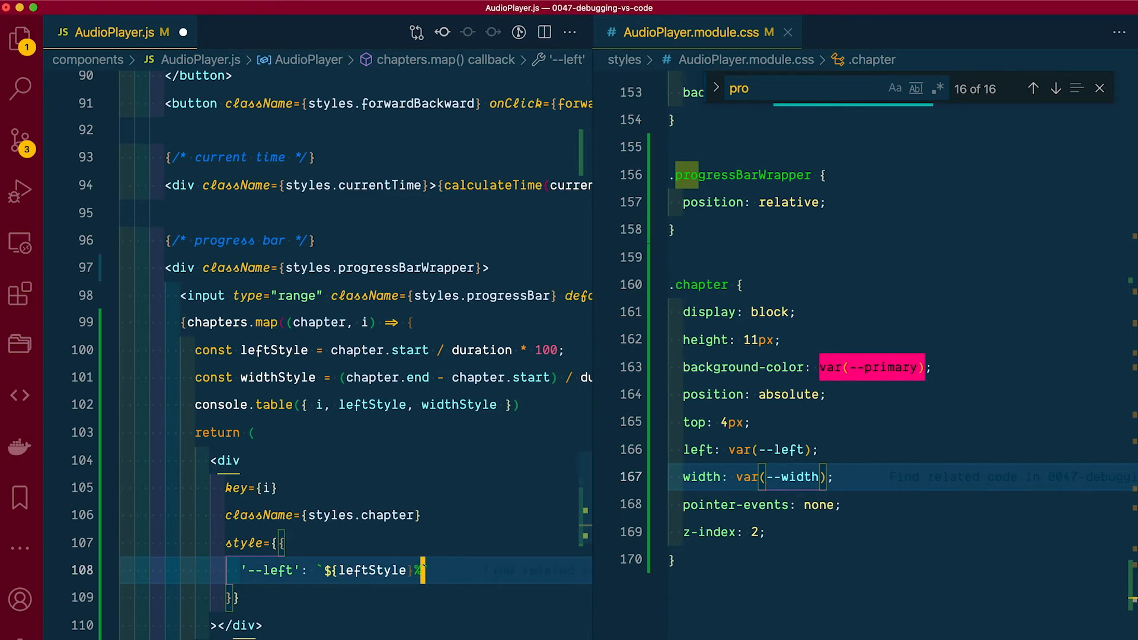
text(`,)
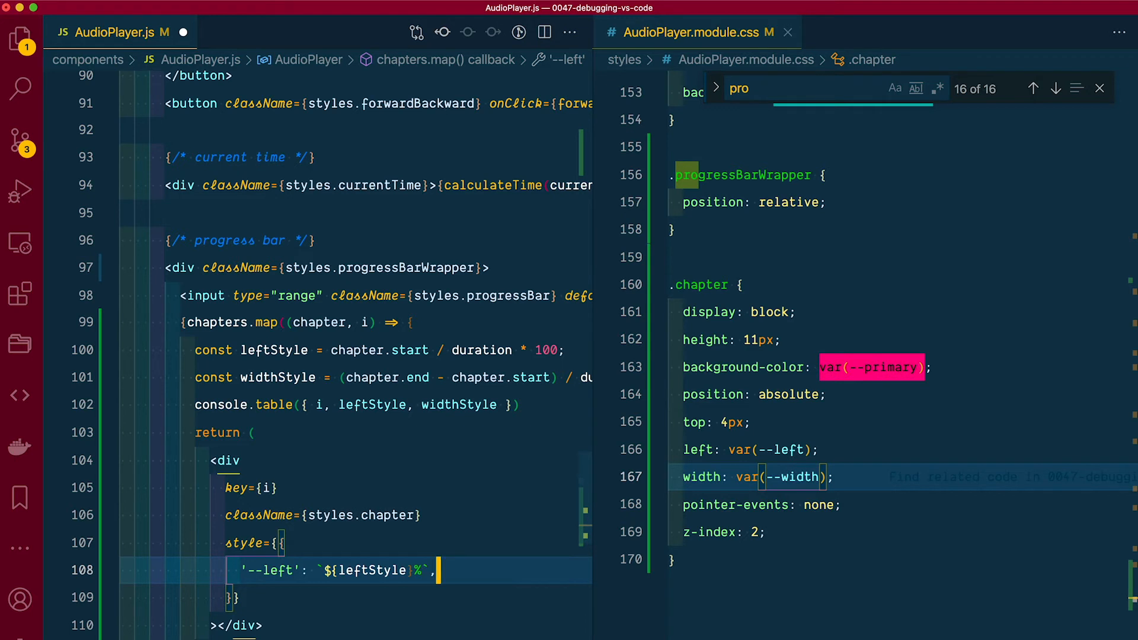
key(Enter)
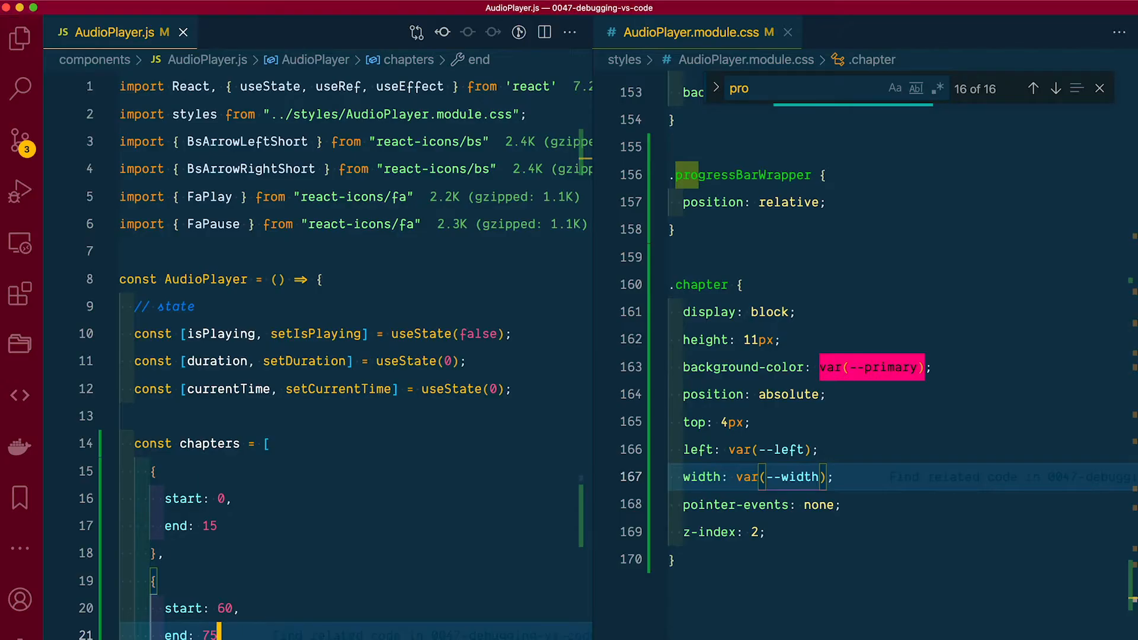
- Add a .chapter.start rule at the stylesheet end with a border-top-left-radius declaration
click(738, 559)
text(.chapter.start)
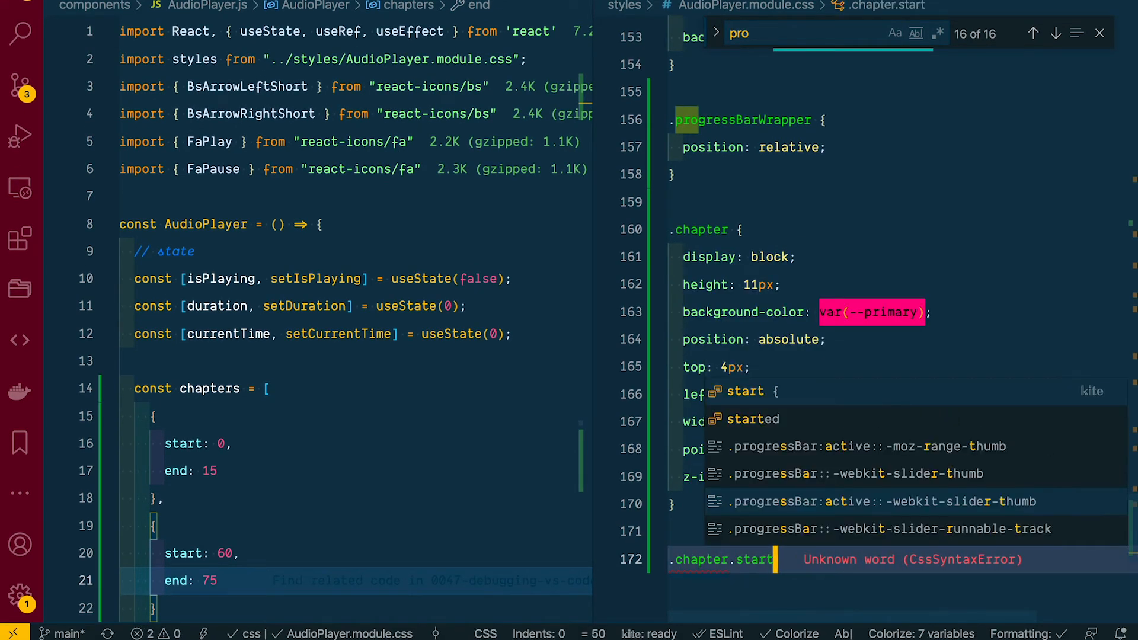
key(Escape)
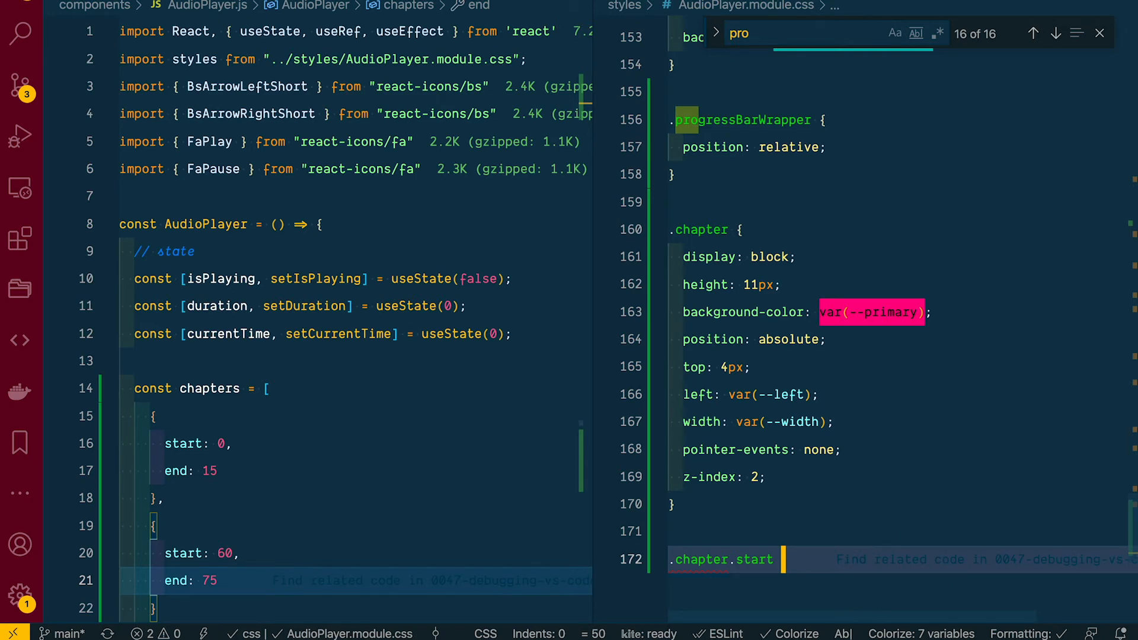
text(border-top-)
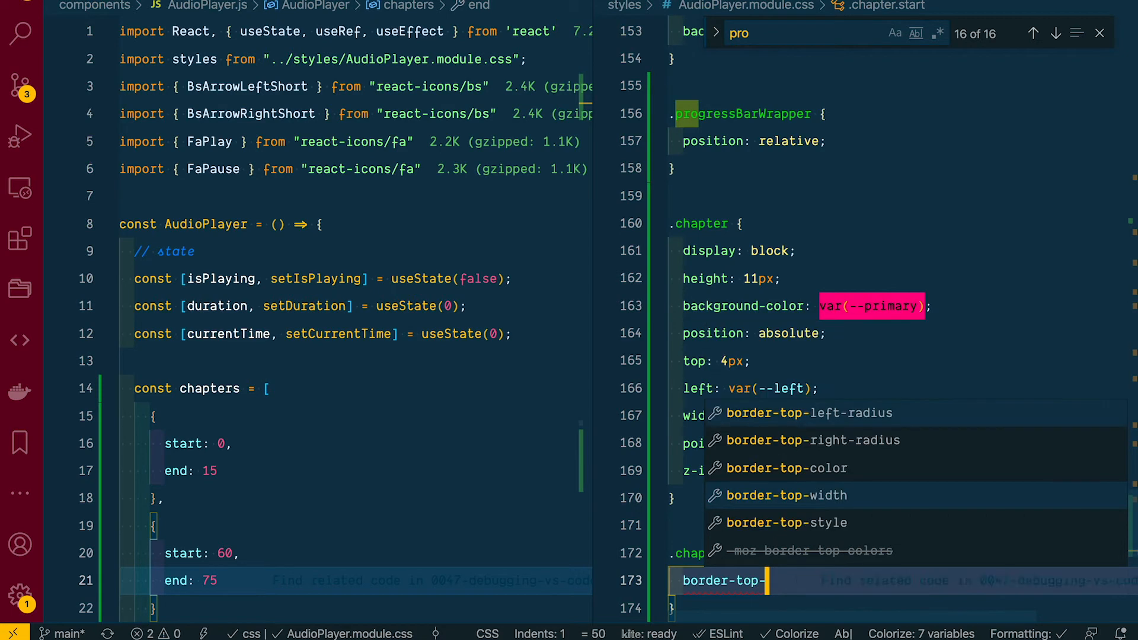
click(810, 413)
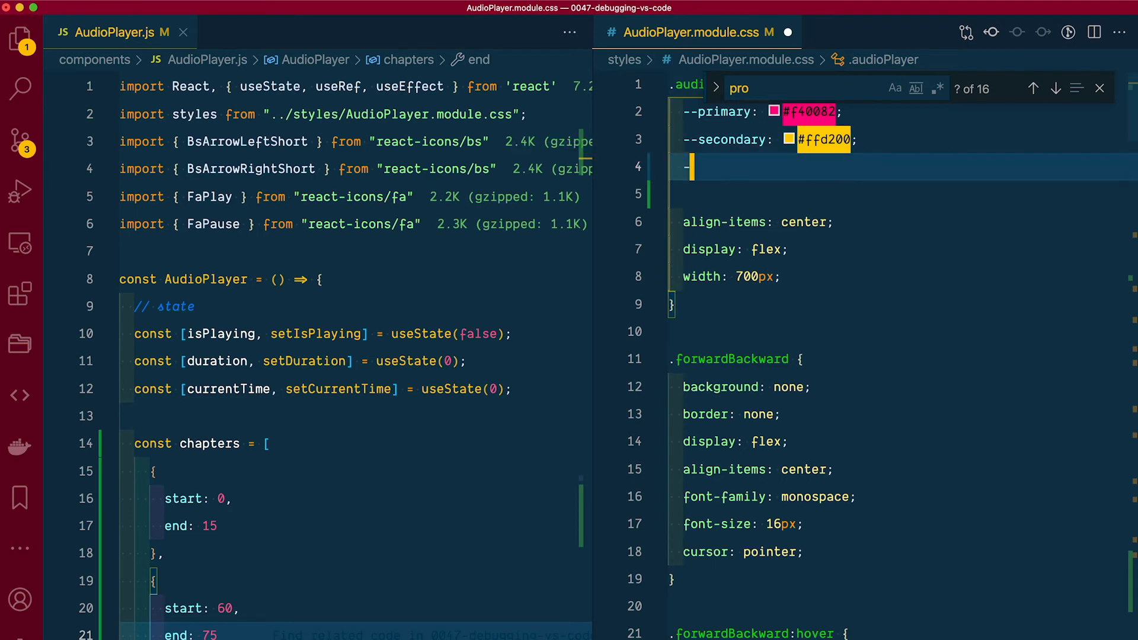
- Define --roundedCorner: 10px and replace each hard-coded 10px radius with var(--roundedCorner)
text(--roundedCorner:)
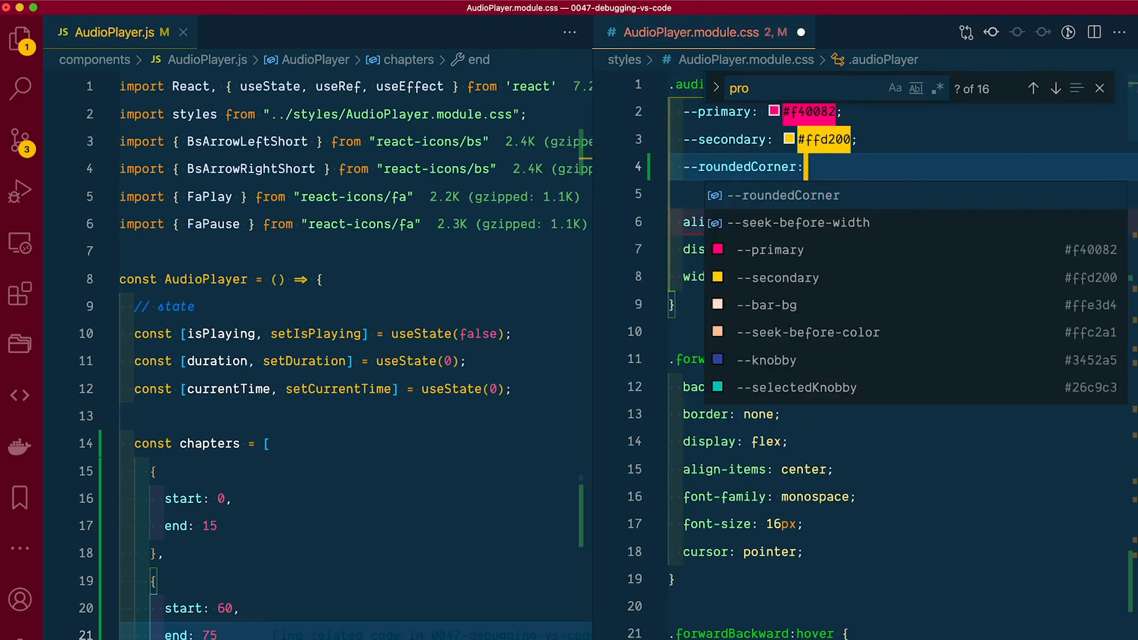
text(10px;)
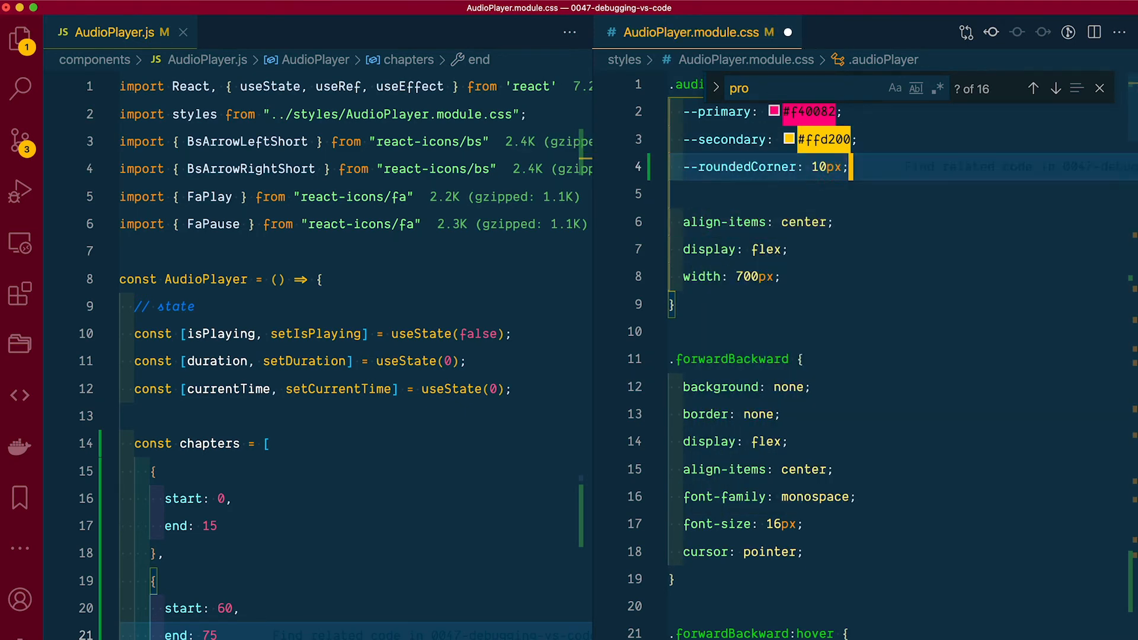
text(10px)
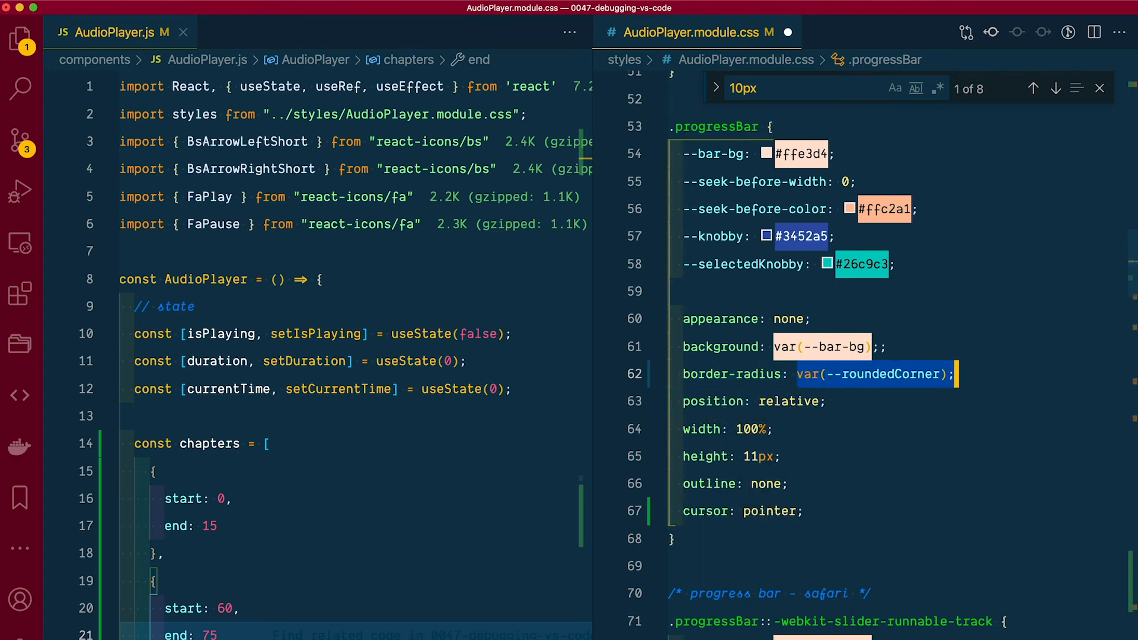
click(1056, 87)
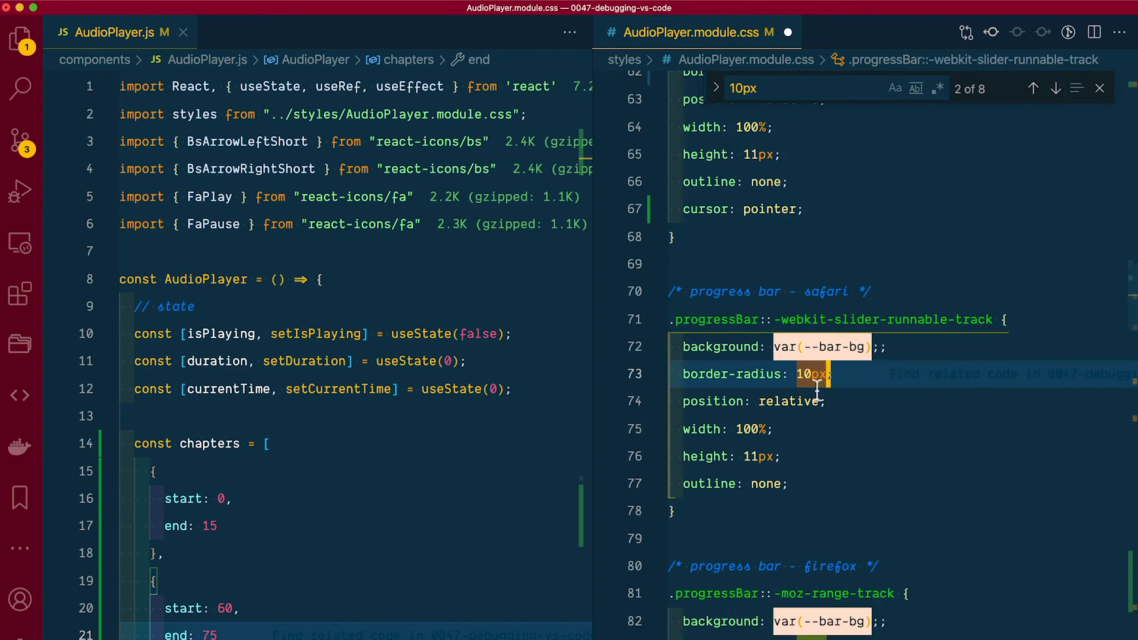
click(1054, 88)
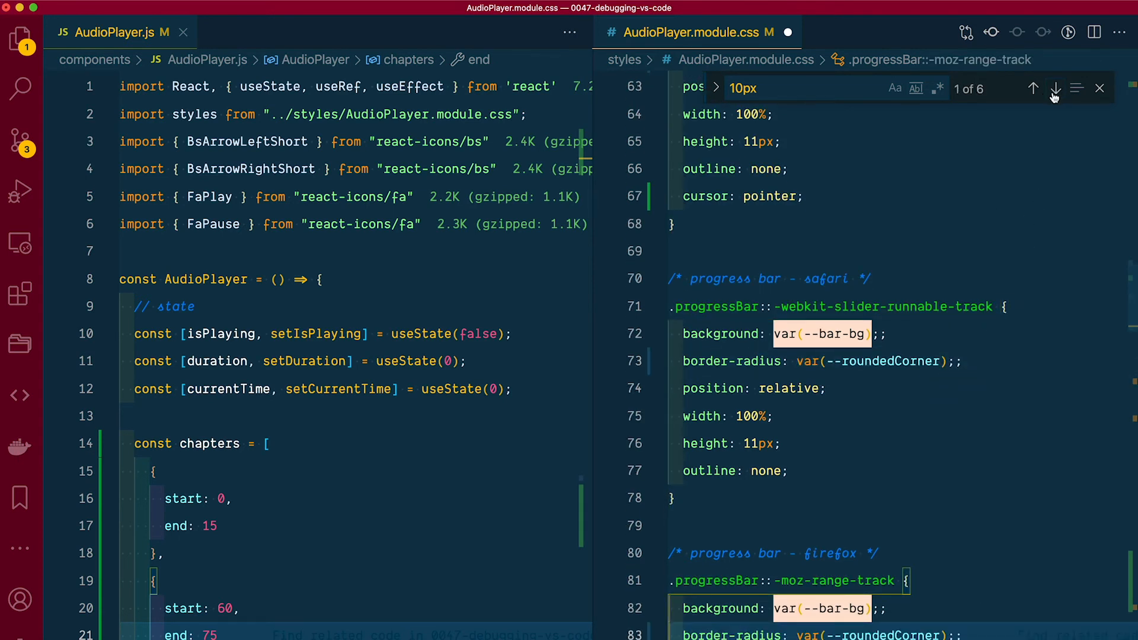
click(1054, 88)
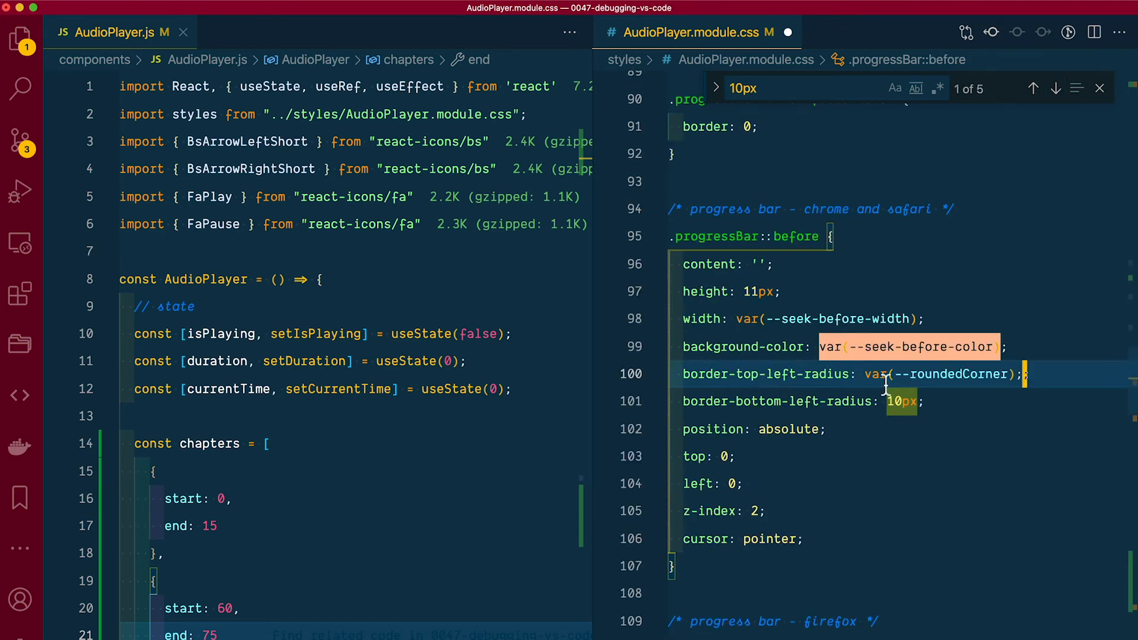
click(1054, 87)
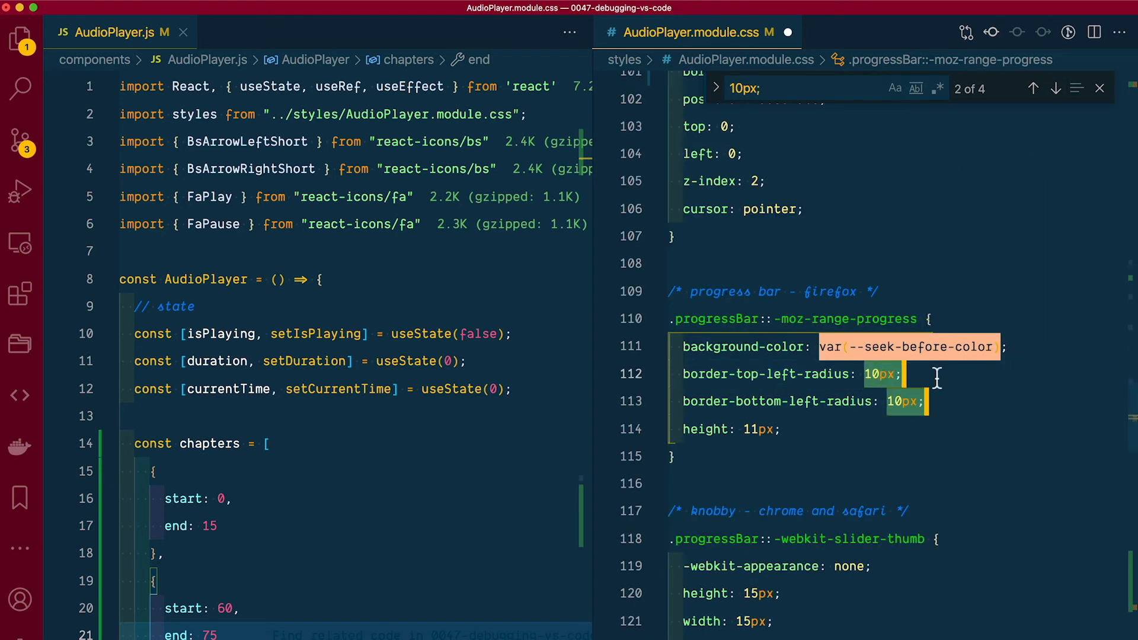
click(1054, 88)
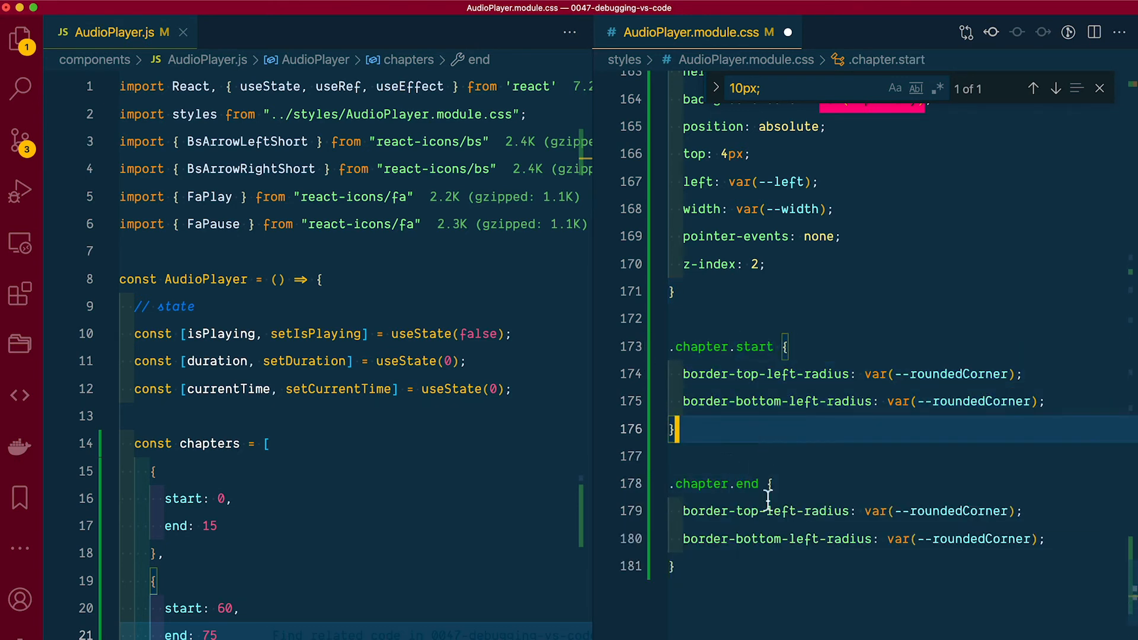
- Copy .chapter.start as .chapter.end, changing both left radius properties to right
click(778, 510)
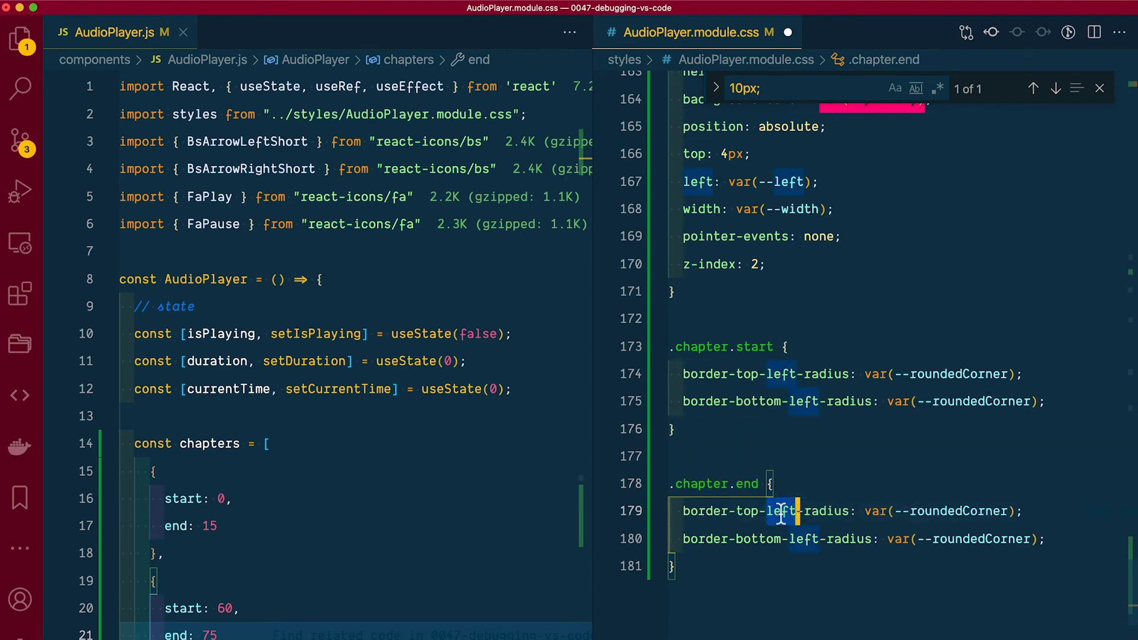
text(left)
text(righ)
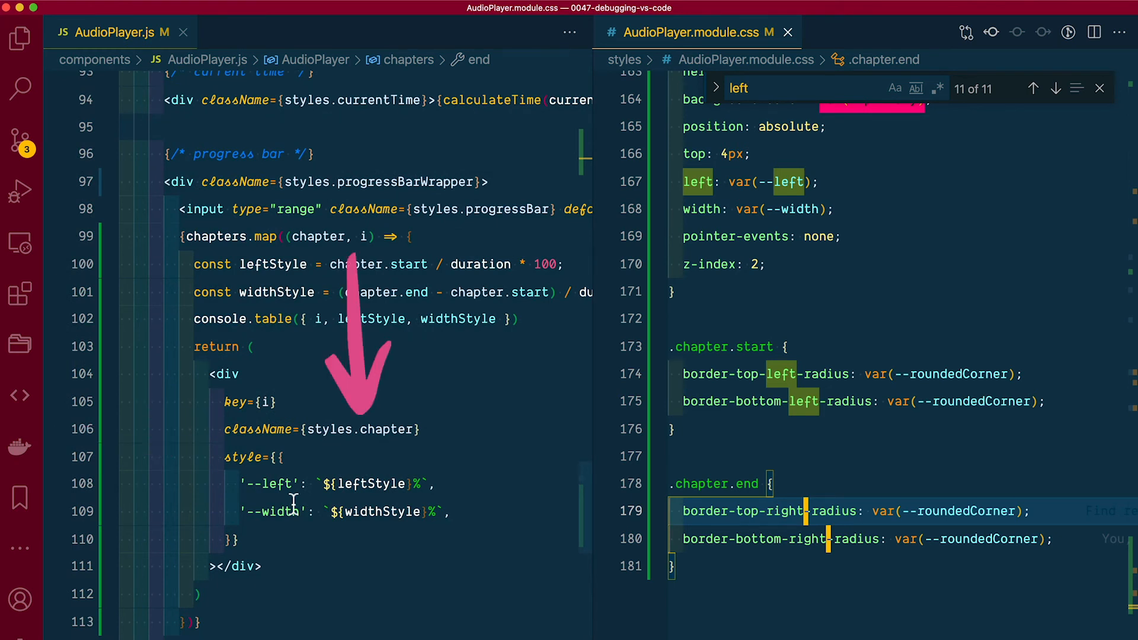
- Make className a template literal adding styles.start when start == 0 and styles.end when end == duration
click(384, 127)
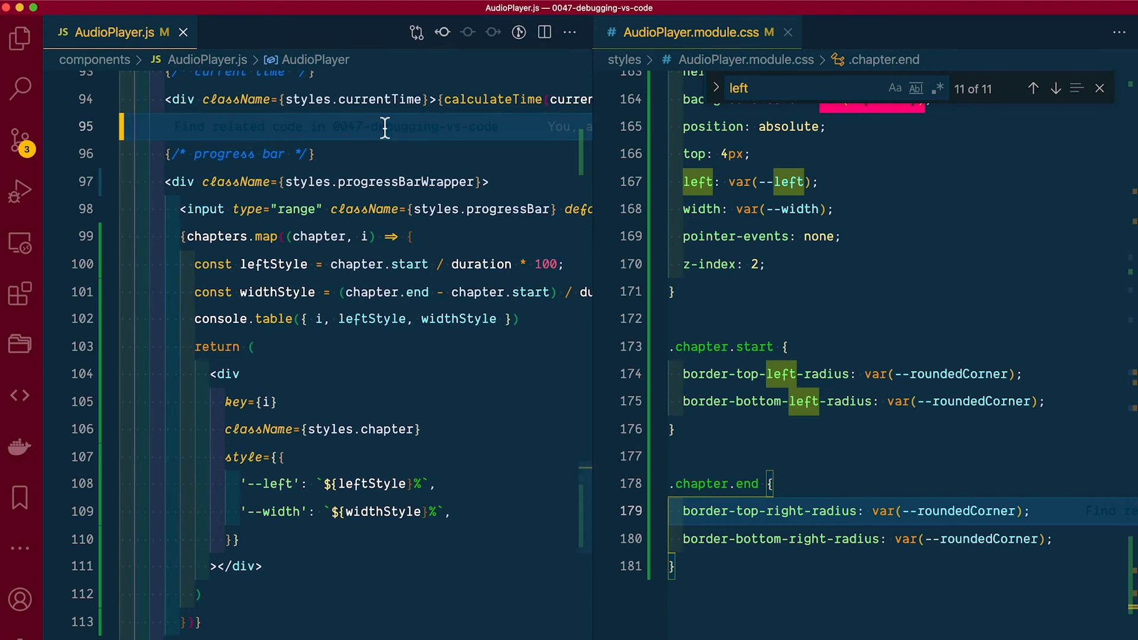
mouse_move(372, 341)
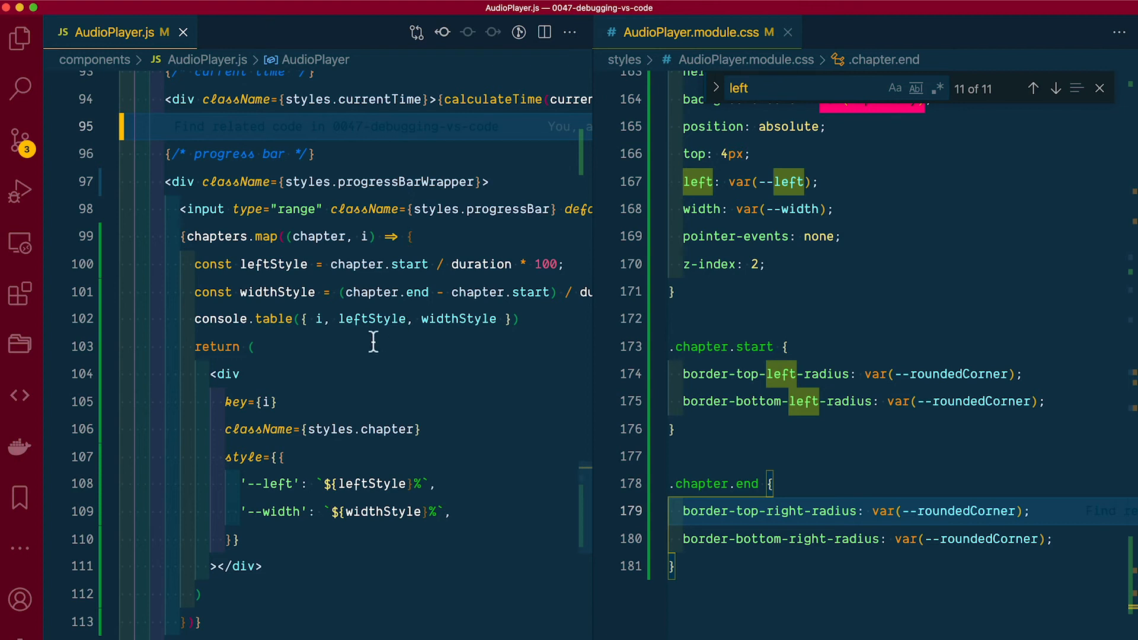
double_click(361, 429)
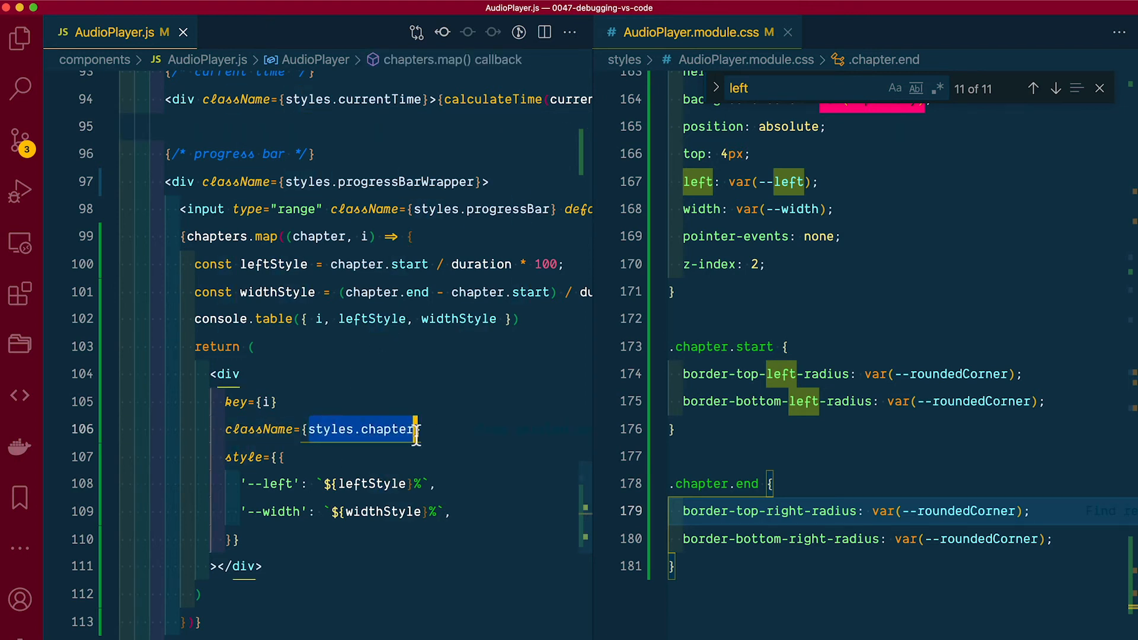
text(`)
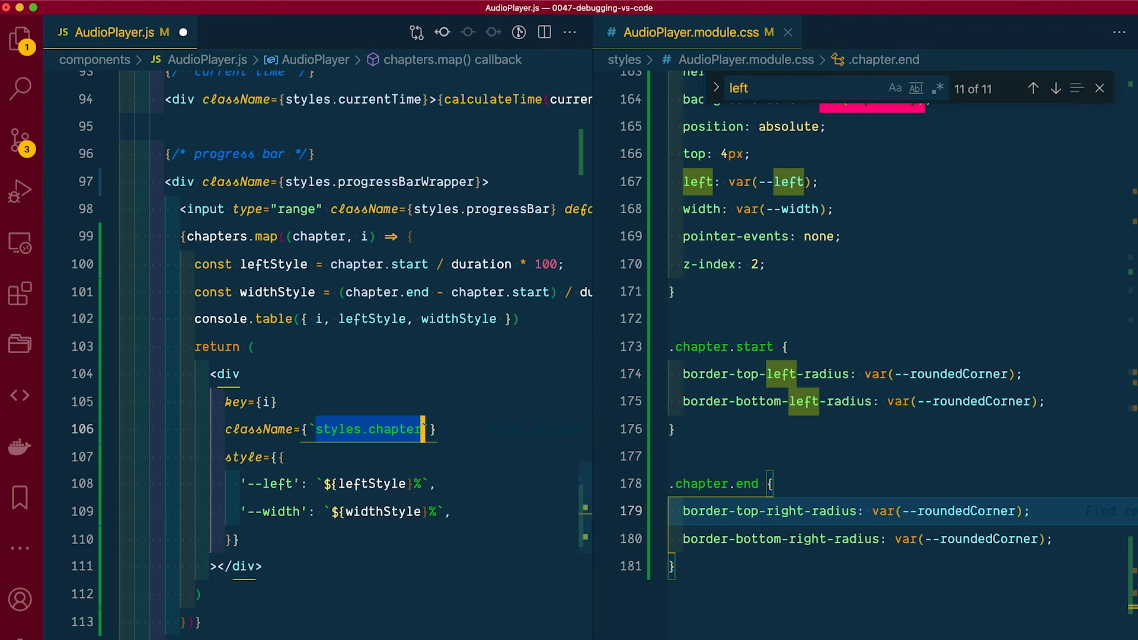
text(${)
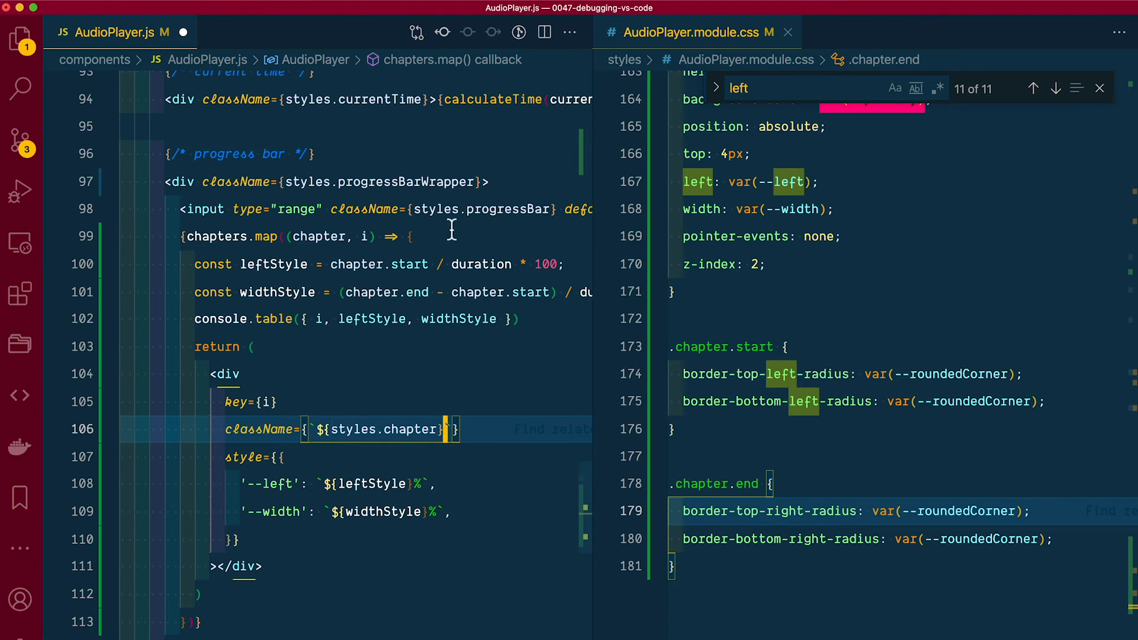
text(${})
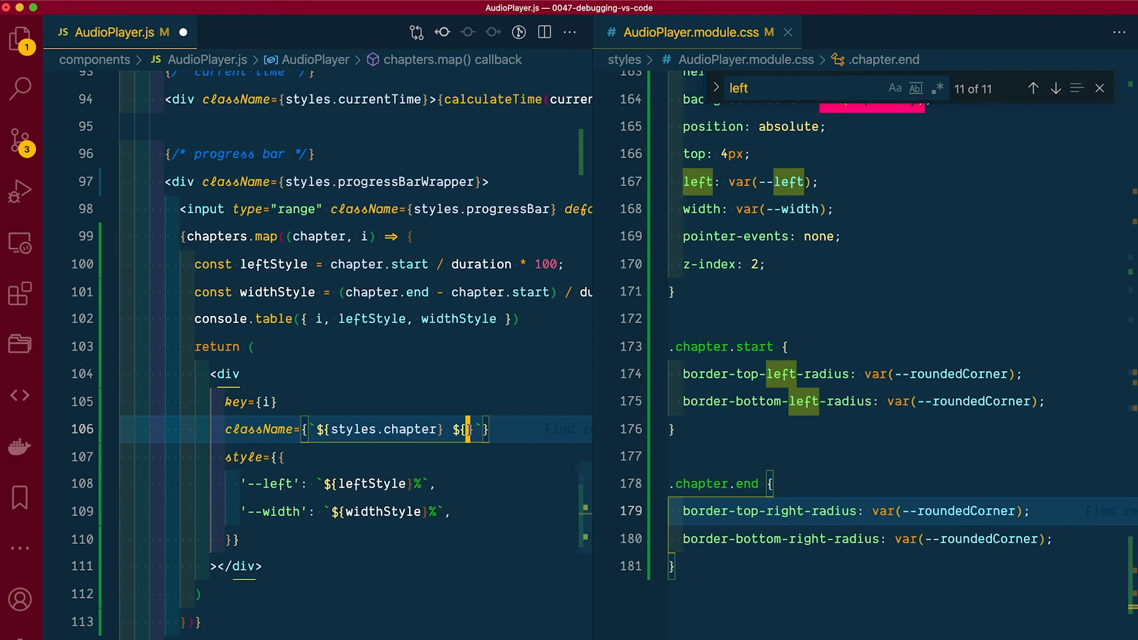
text(chapter.start === 0)
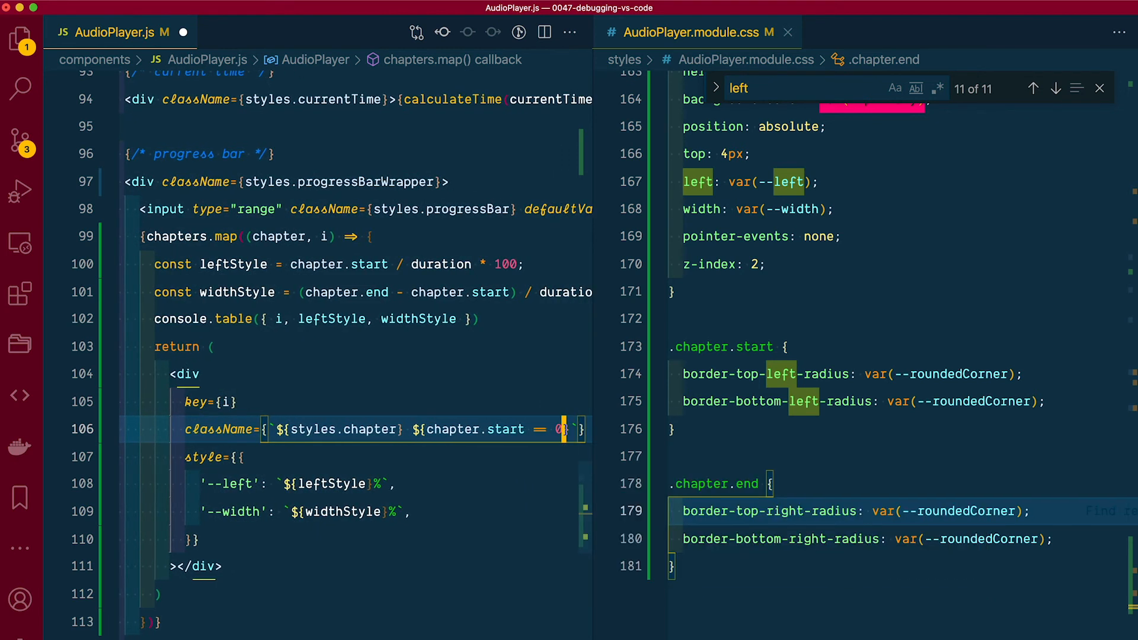
text(&&)
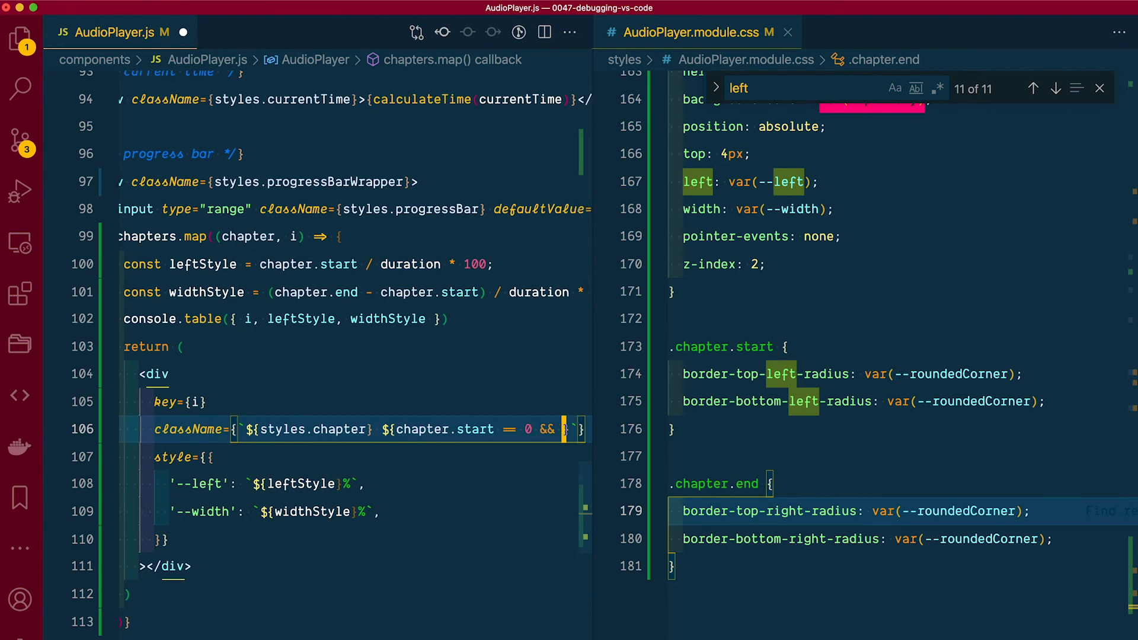
text(styles.start)
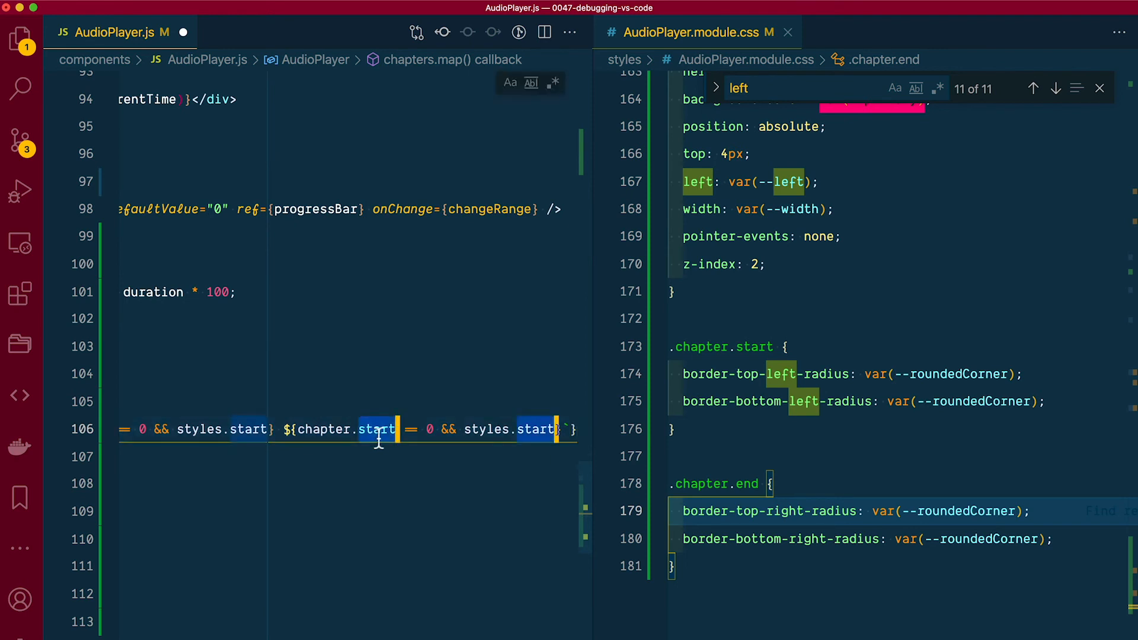
text(end)
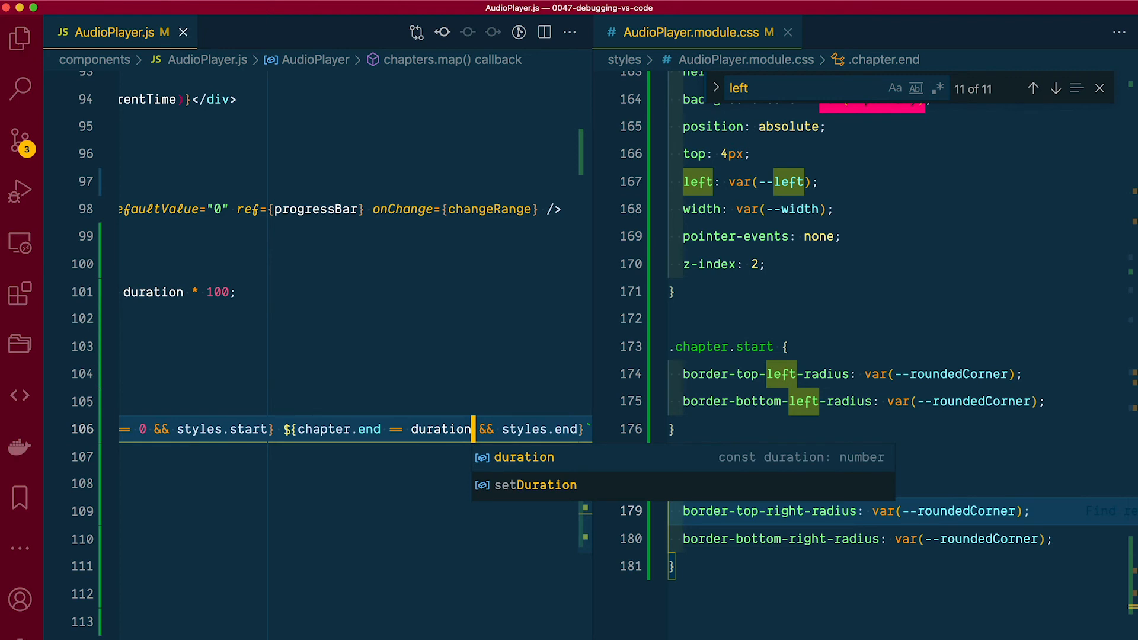
mouse_move(421, 428)
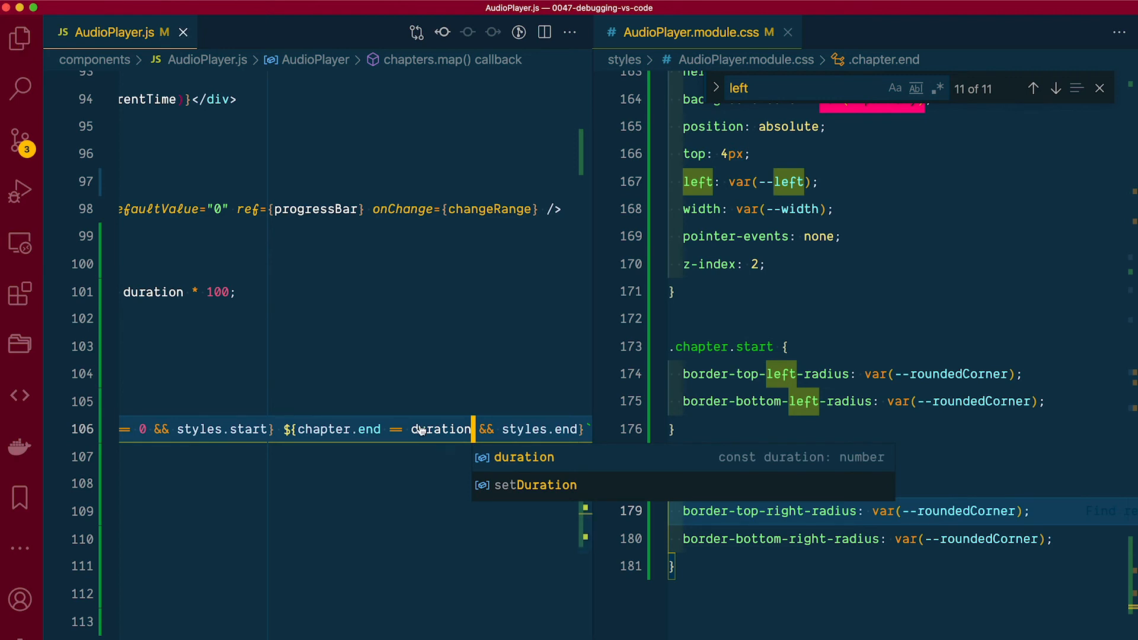